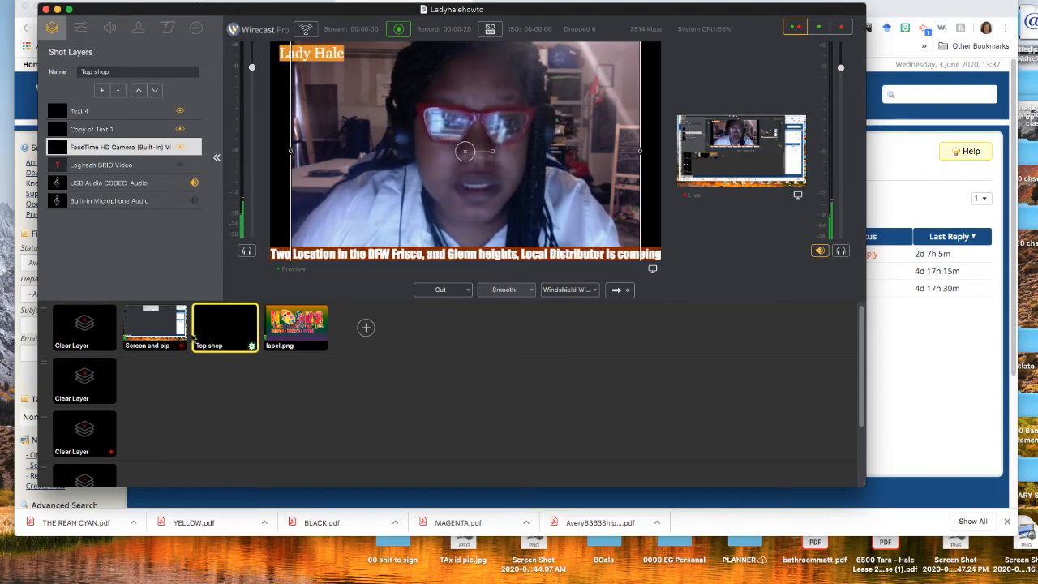
- Switch the Wirecast broadcast to the Screen and pip shot
click(154, 328)
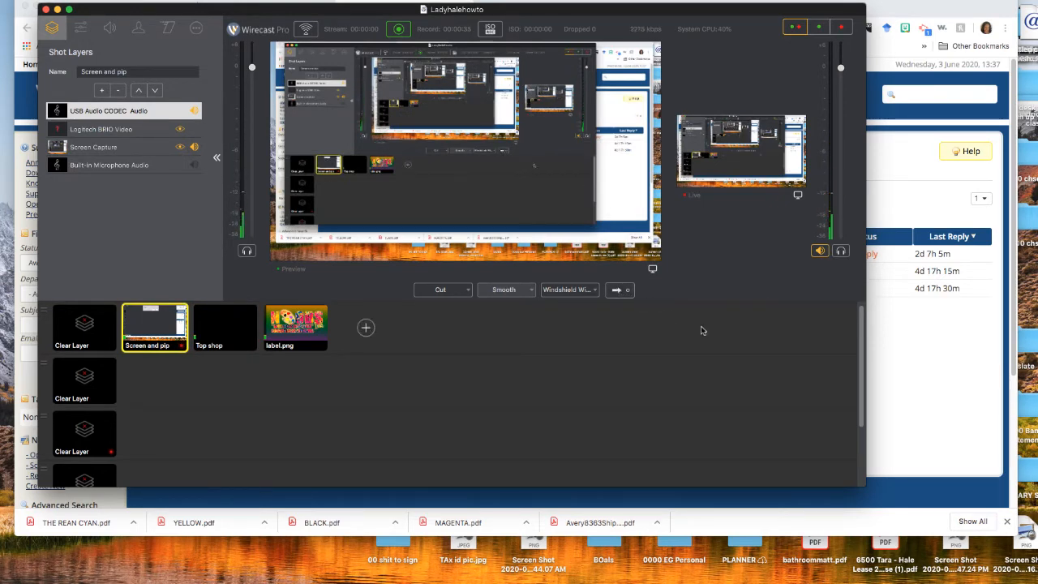
mouse_move(939, 9)
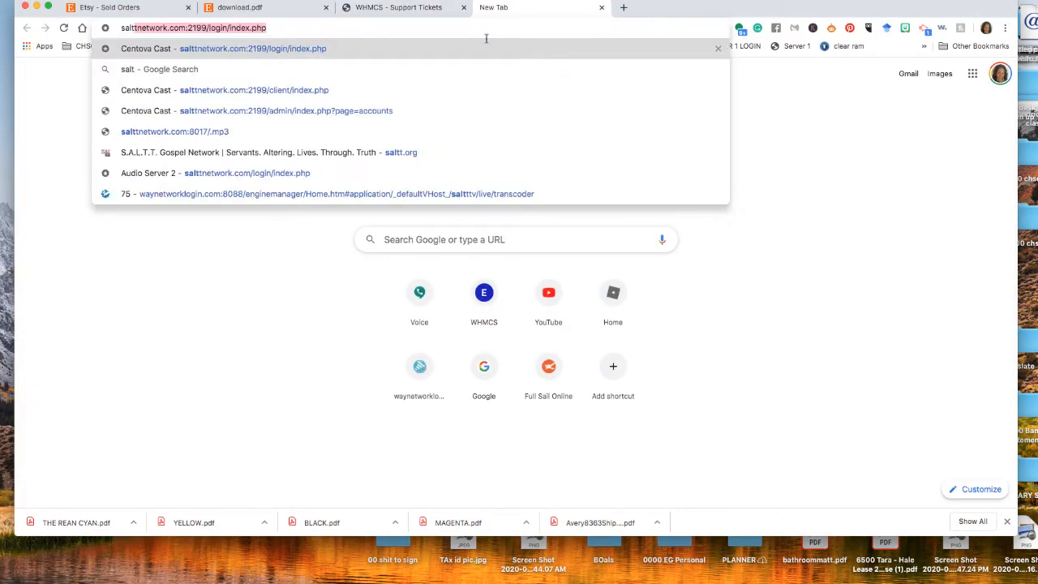
- Sign in to Centova Cast as admin and open the Burkin Films radio stream account
click(253, 48)
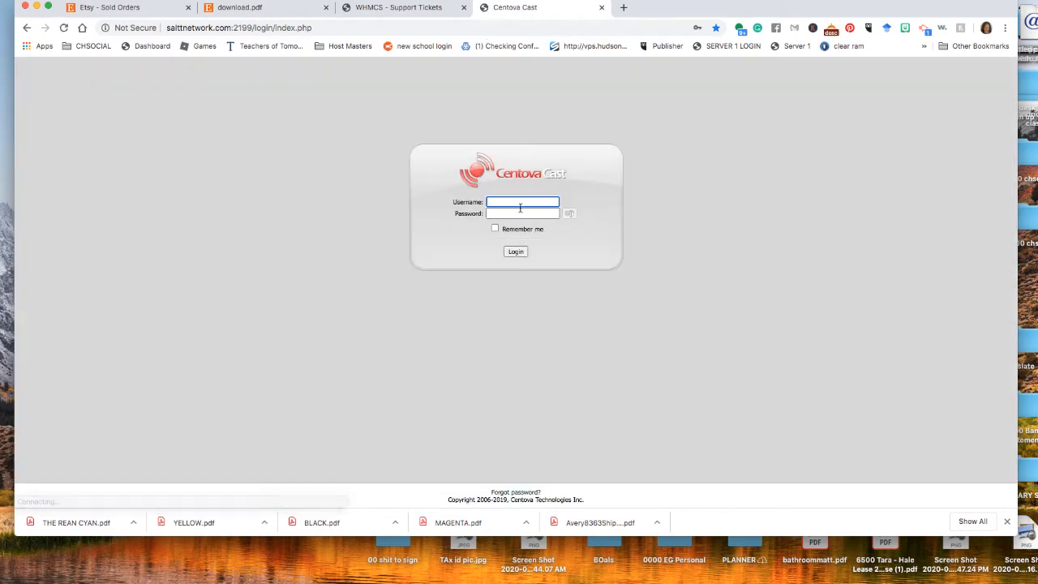
click(516, 251)
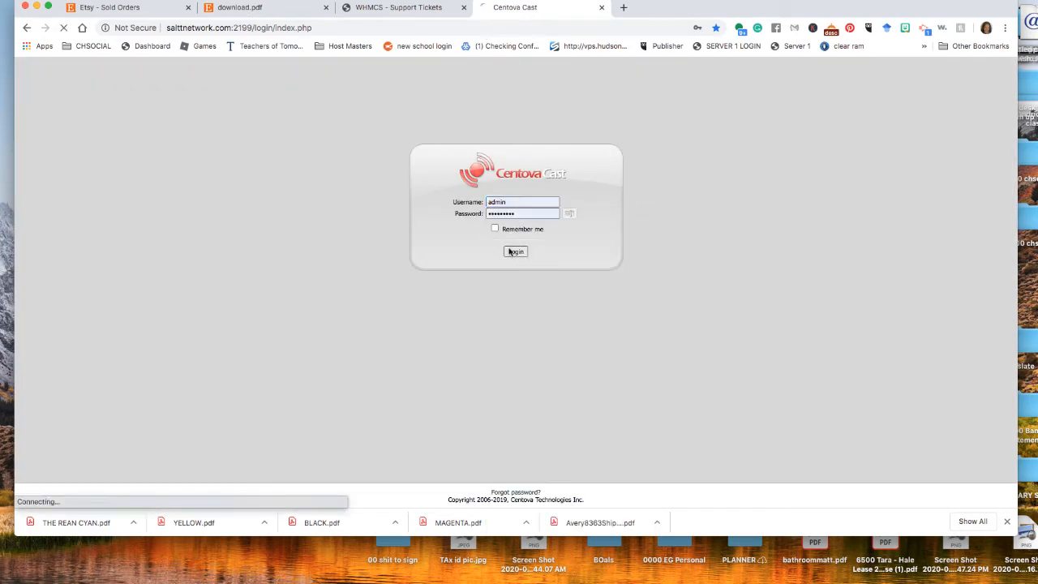
click(516, 252)
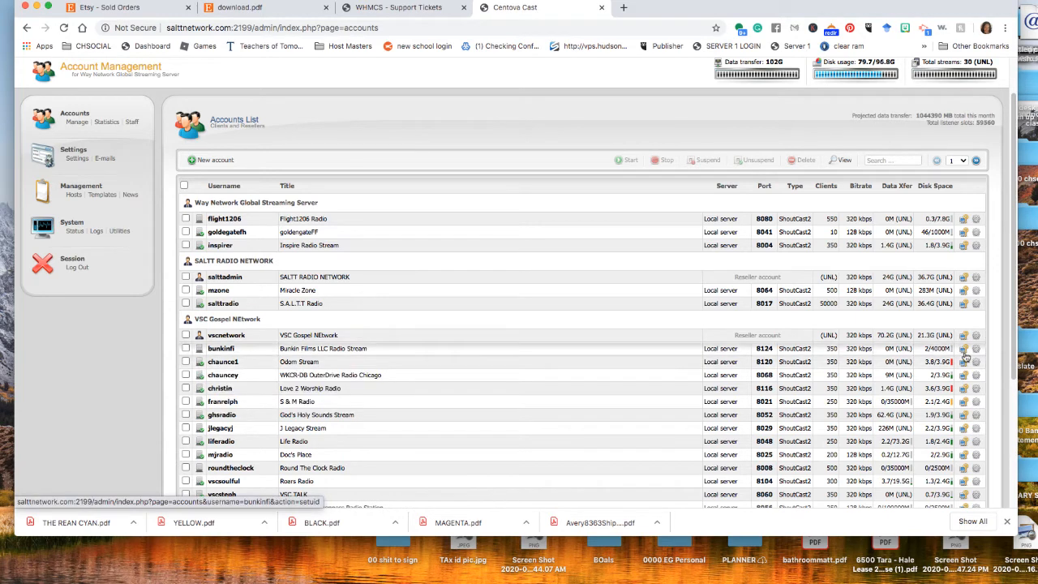
click(963, 349)
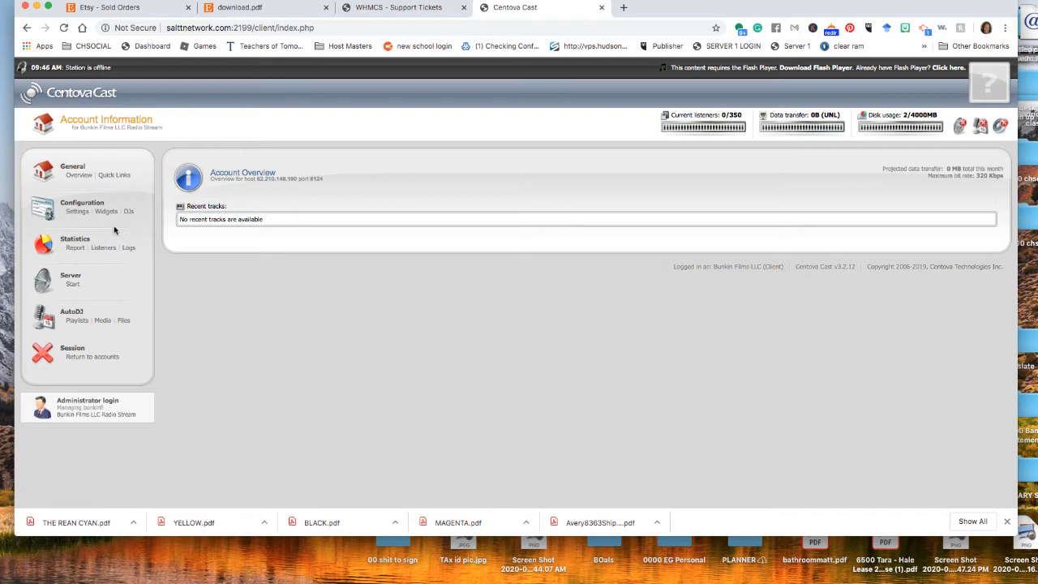
mouse_move(91, 195)
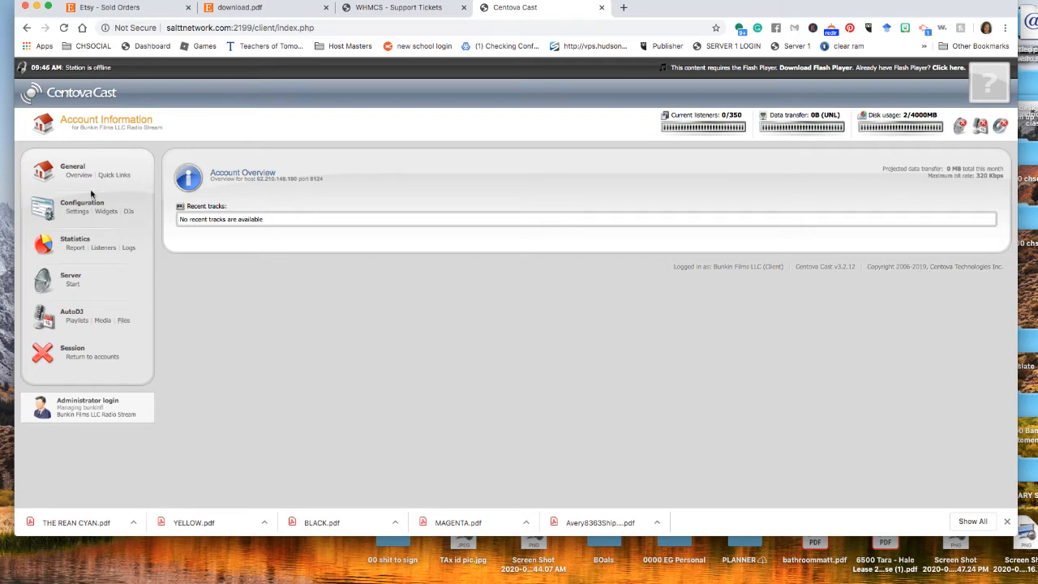
click(123, 319)
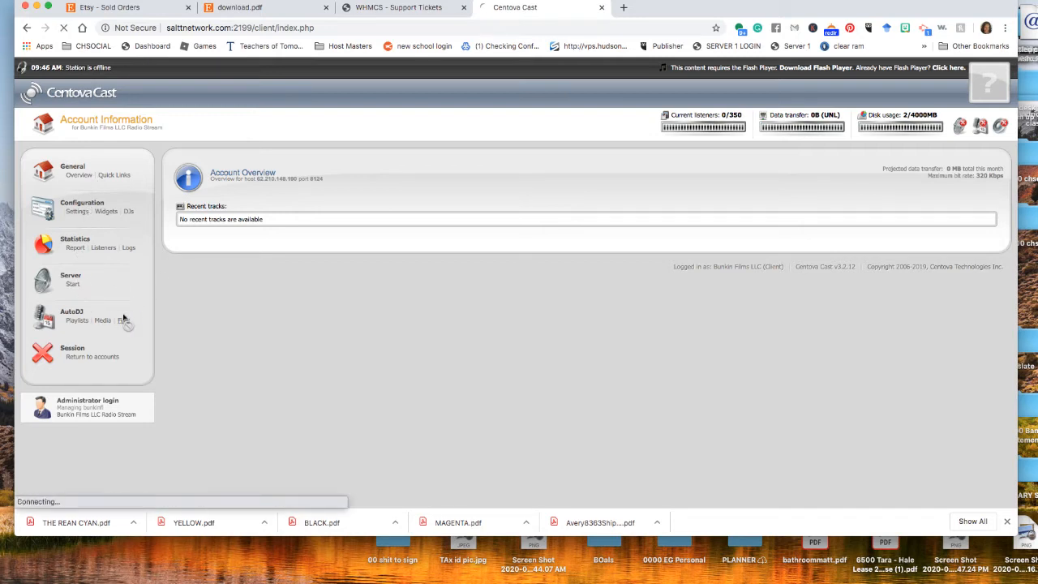
click(127, 321)
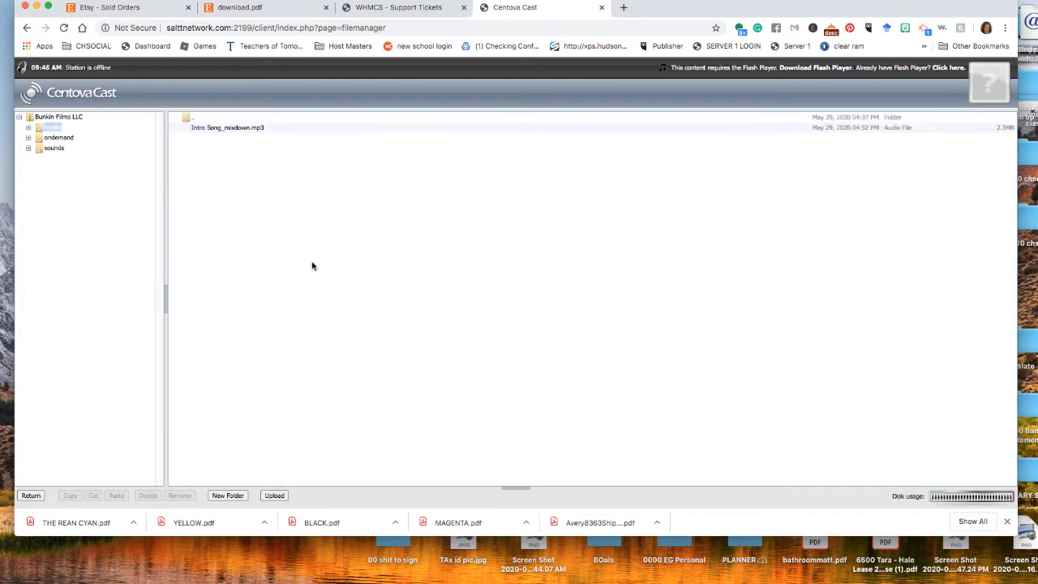
click(227, 127)
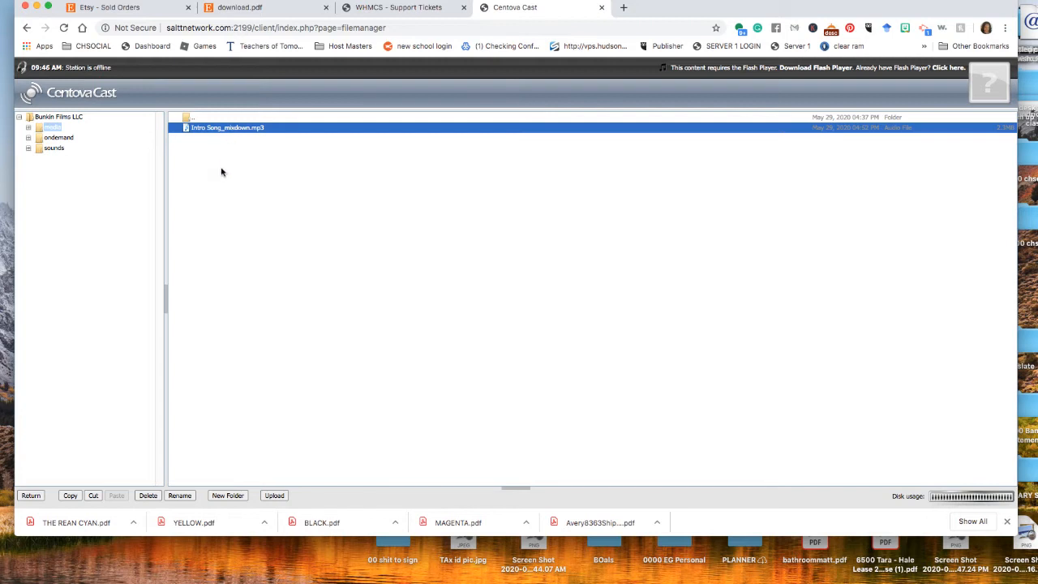
mouse_move(98, 389)
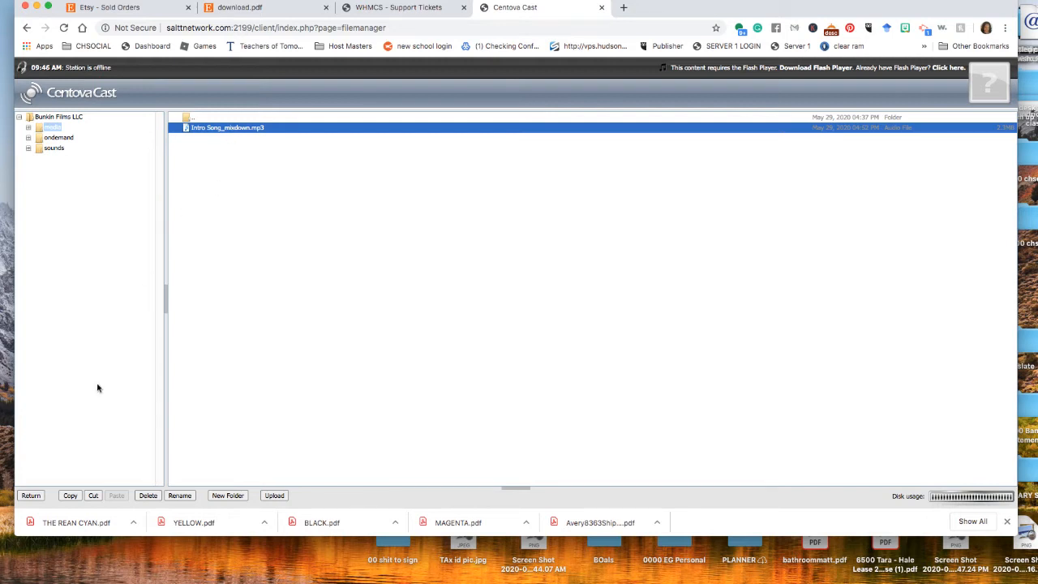
mouse_move(201, 356)
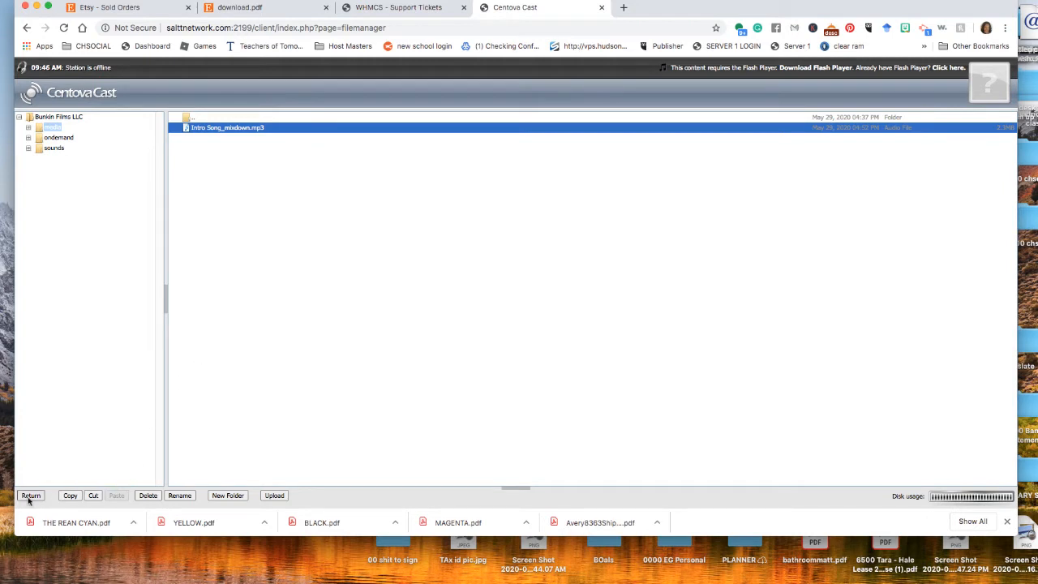
click(31, 496)
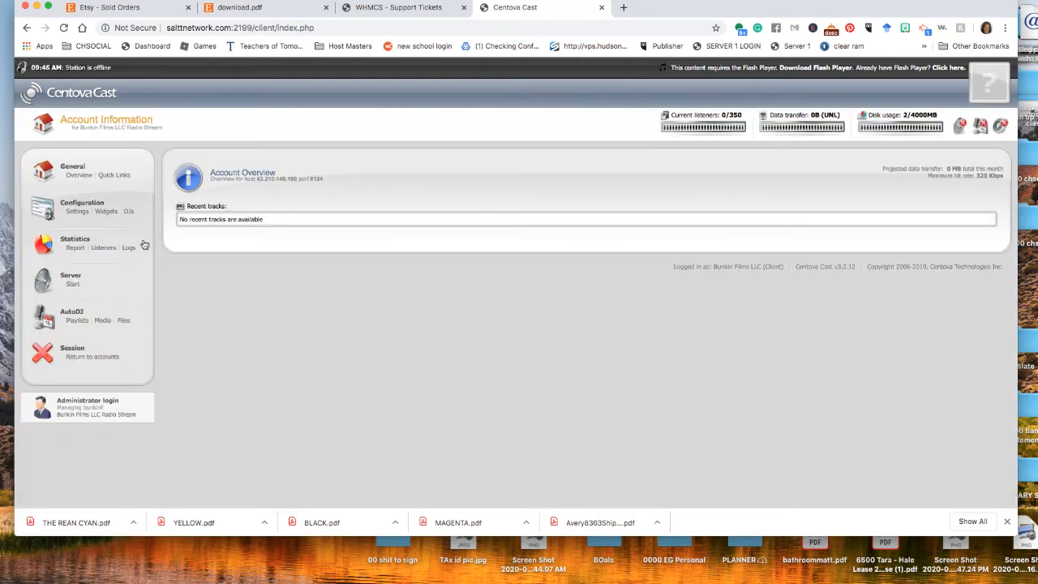
mouse_move(67, 316)
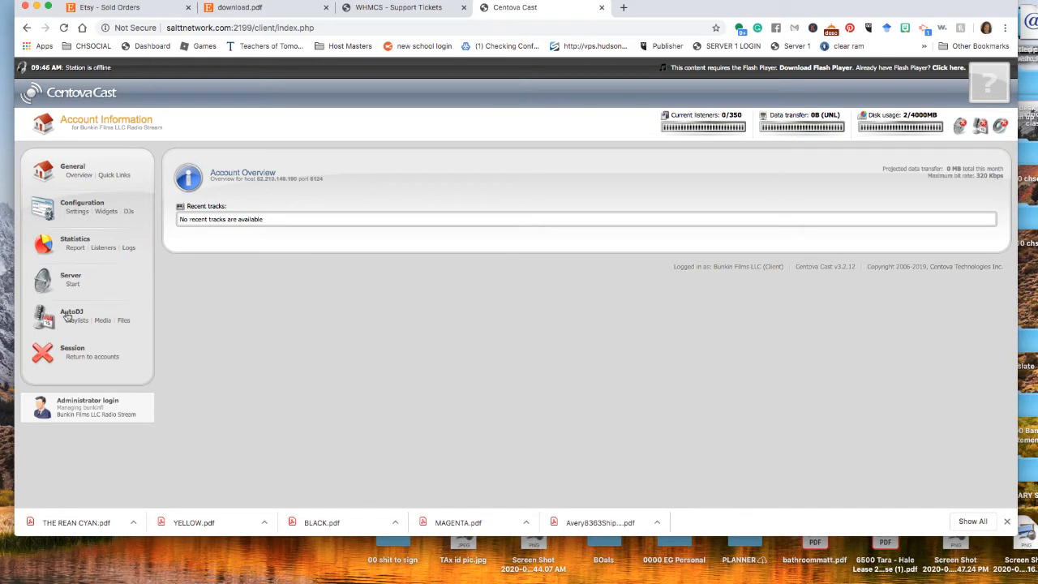
mouse_move(76, 319)
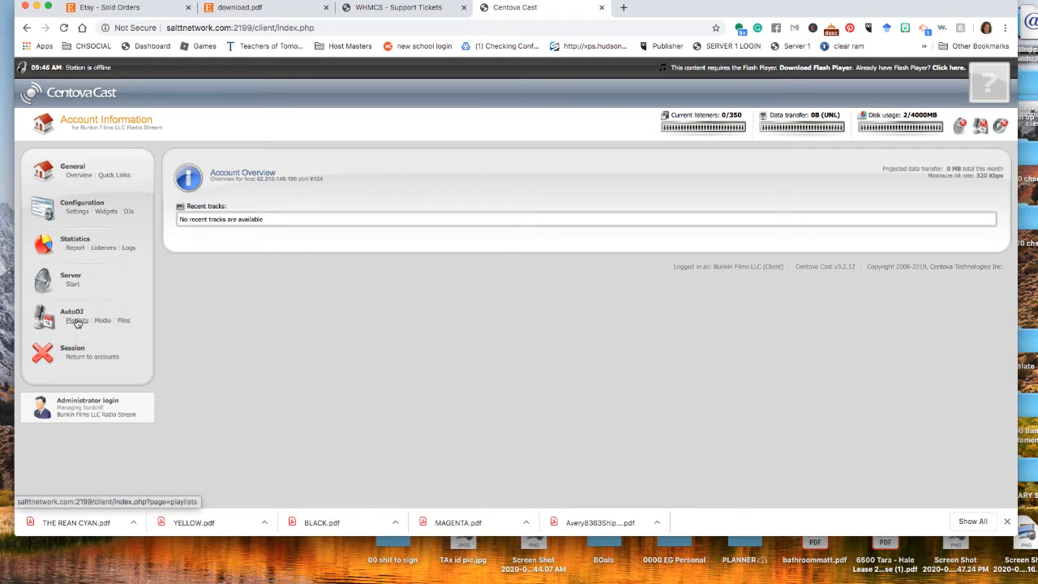
- Start a new AutoDJ playlist titled 'station start'
click(77, 320)
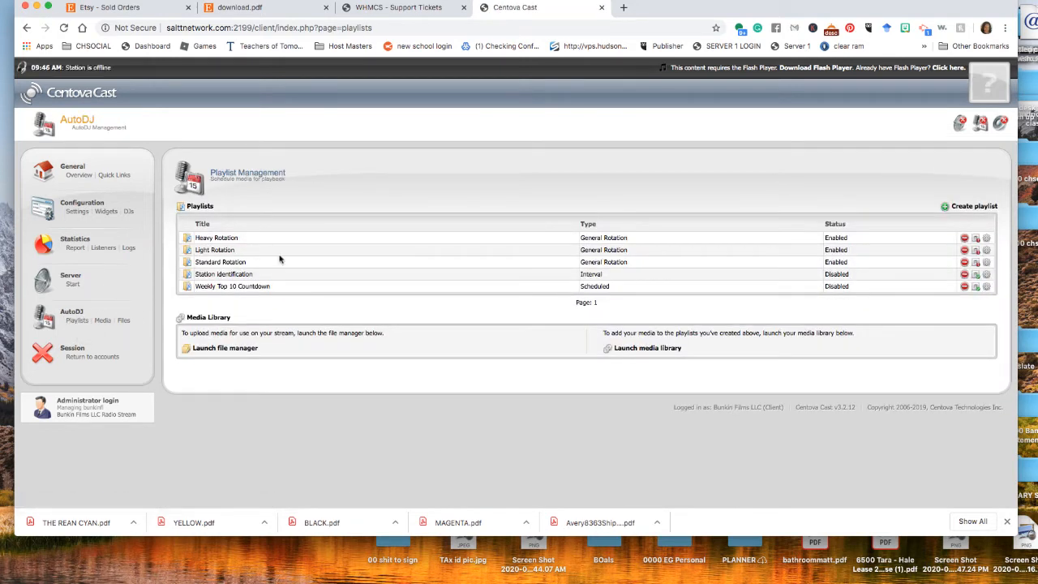
mouse_move(976, 201)
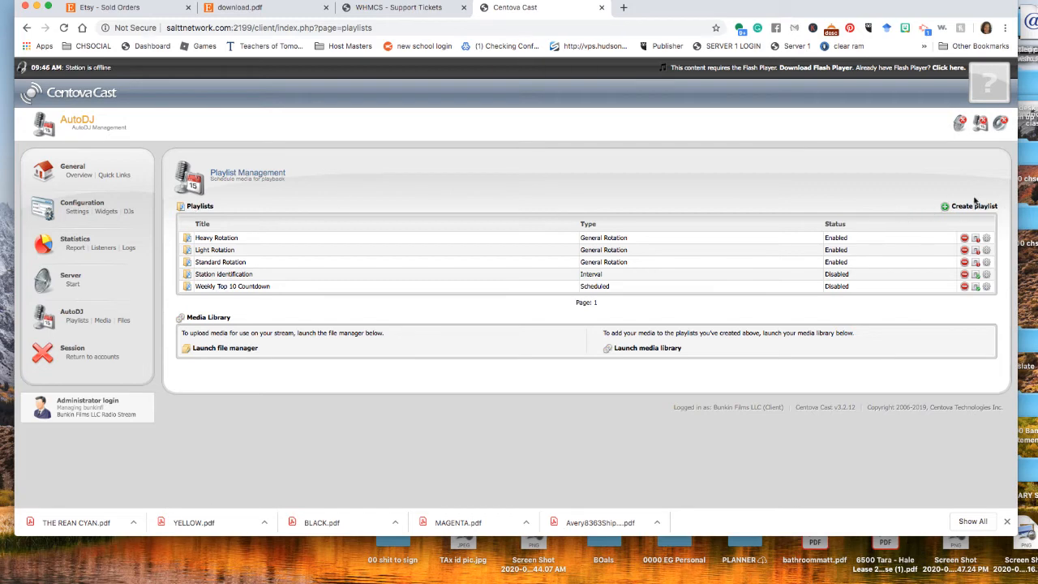
click(969, 206)
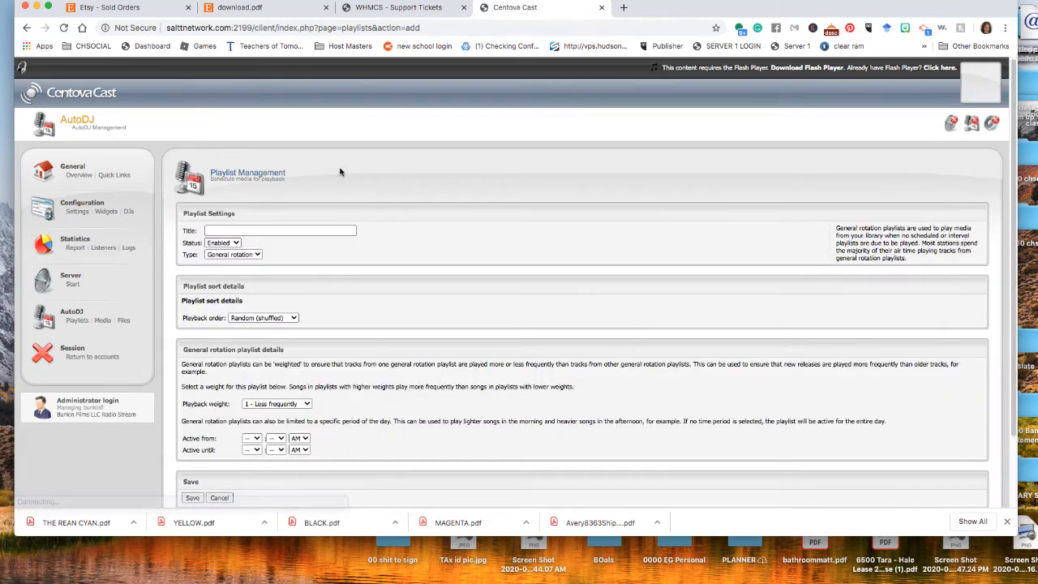
text(start)
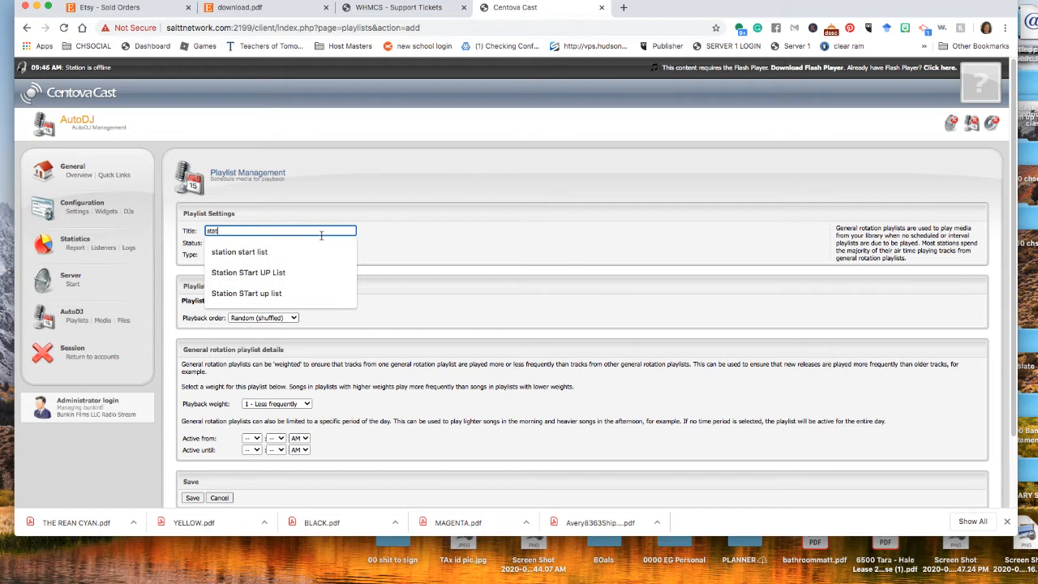
text(station start)
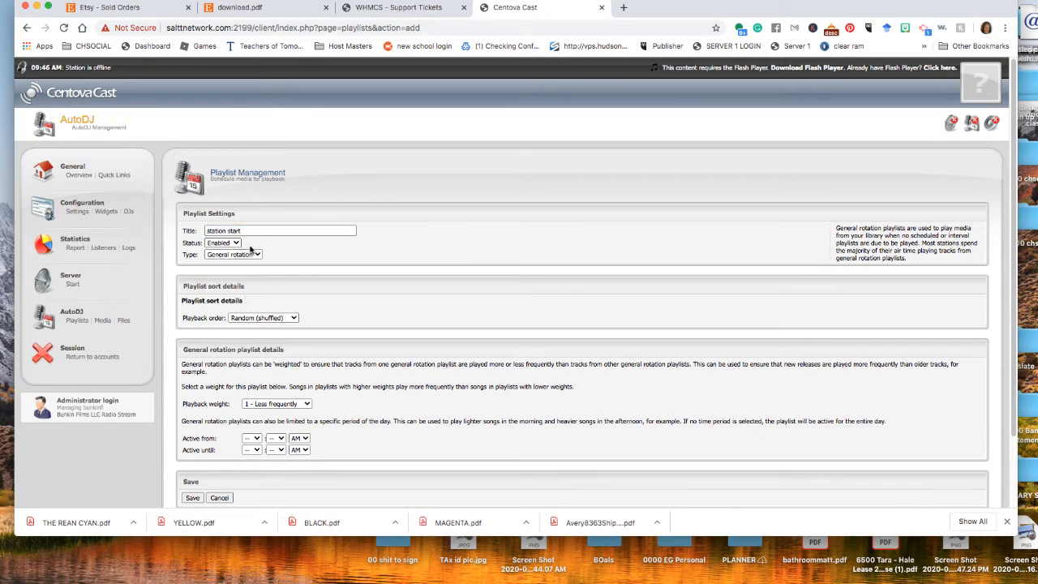
- Keep random playback order, set the active times and save the playlist
click(262, 316)
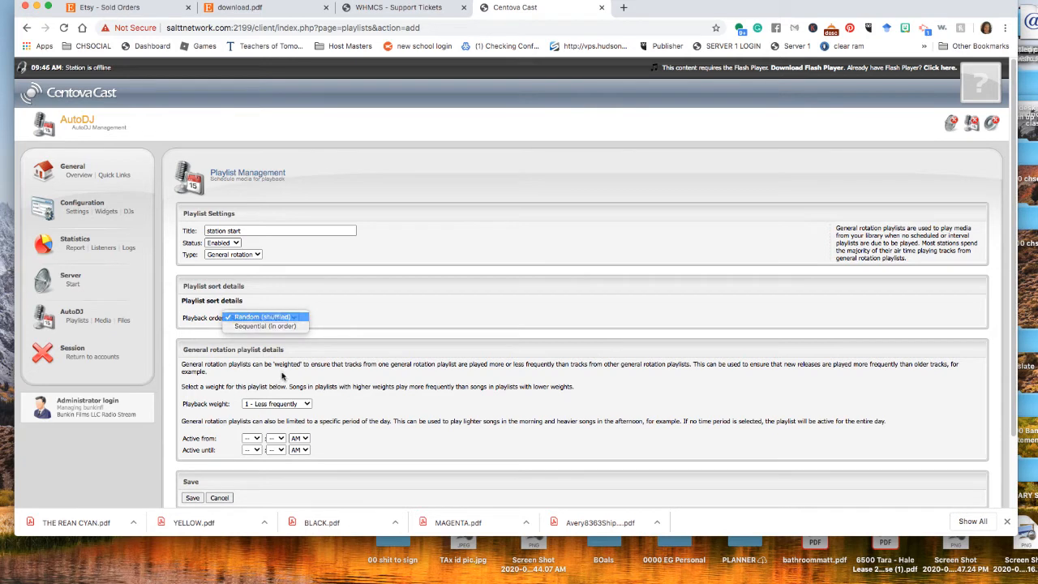
click(275, 403)
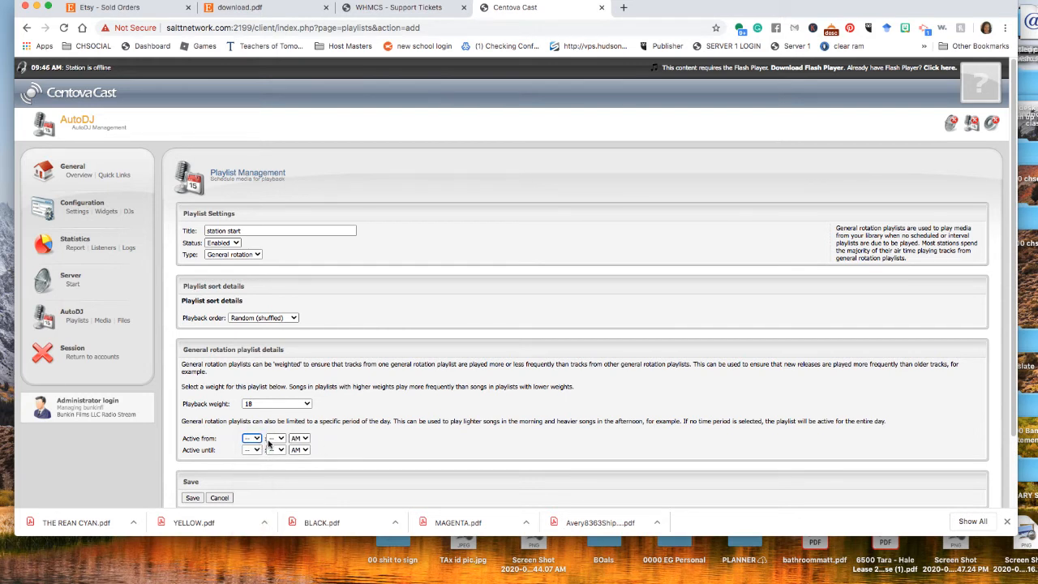
click(298, 438)
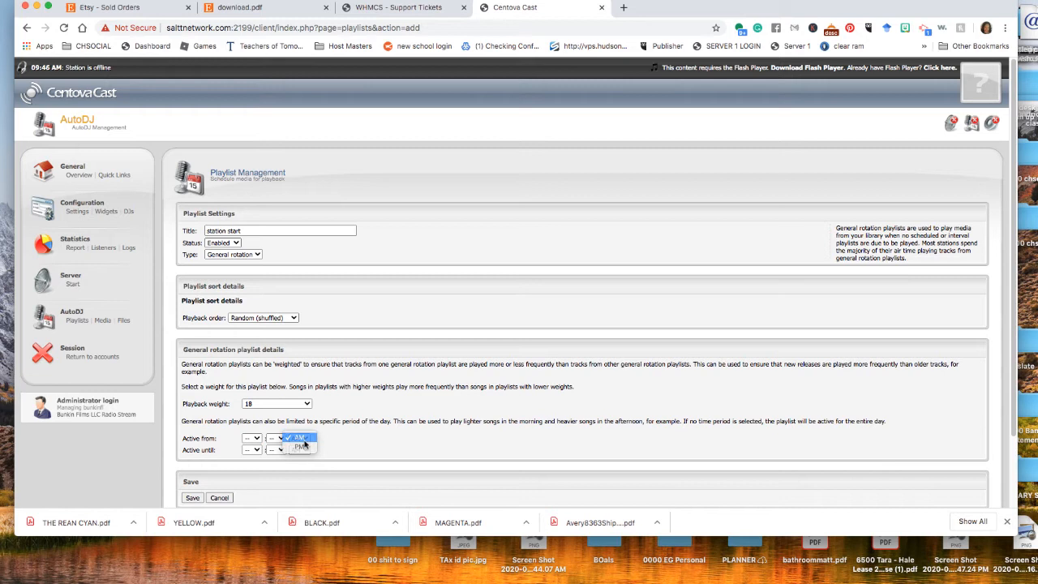
click(299, 438)
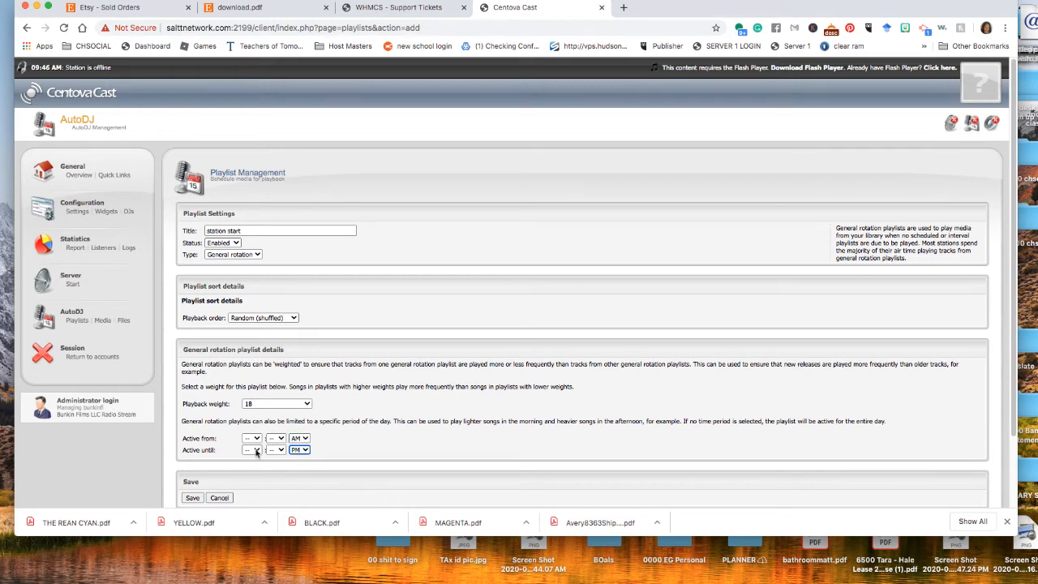
click(191, 496)
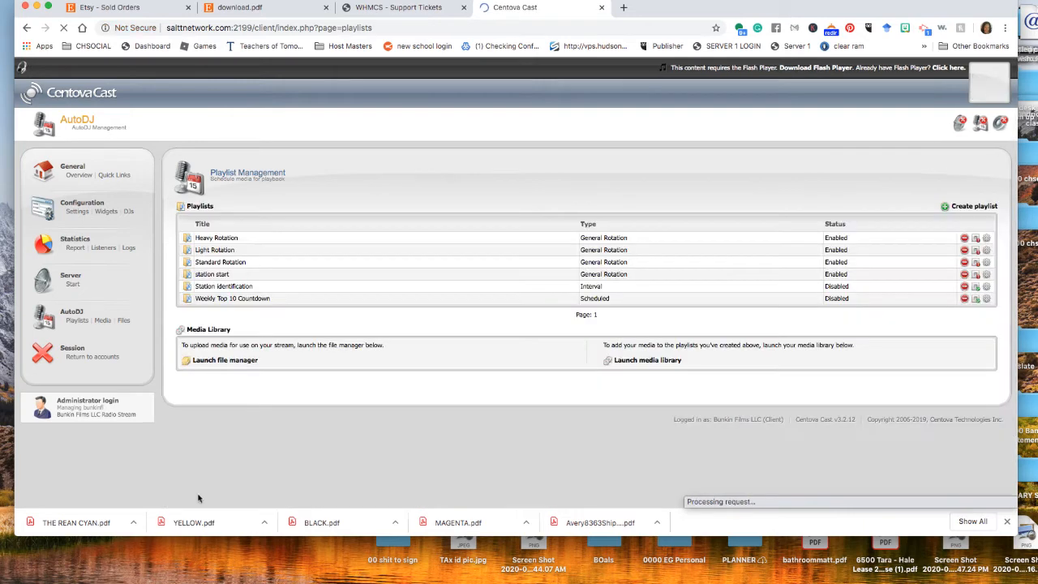
mouse_move(103, 320)
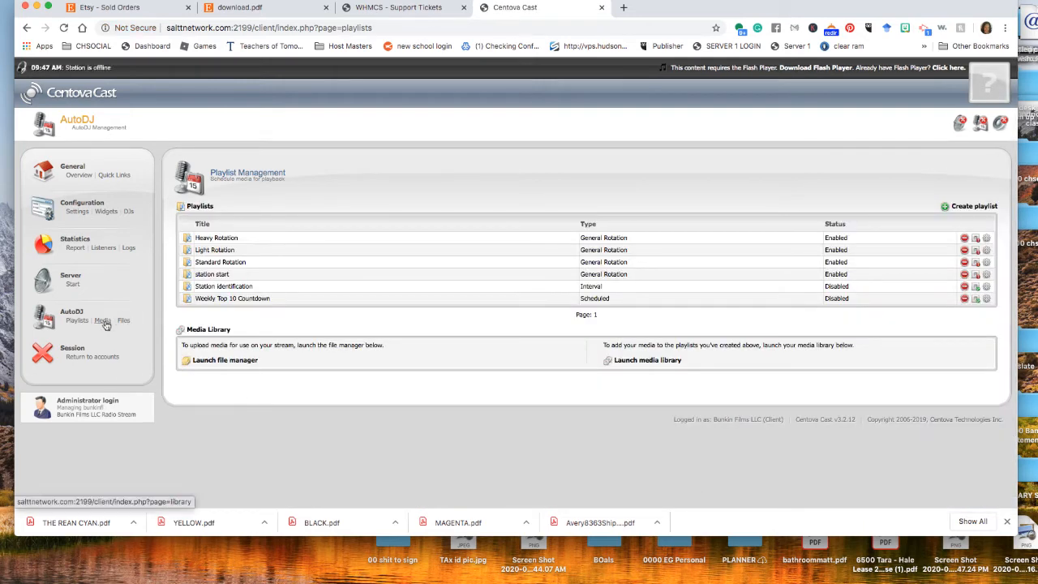
- Browse the media library to the Unknown artist's album and pick Intro Song mixdown
click(102, 320)
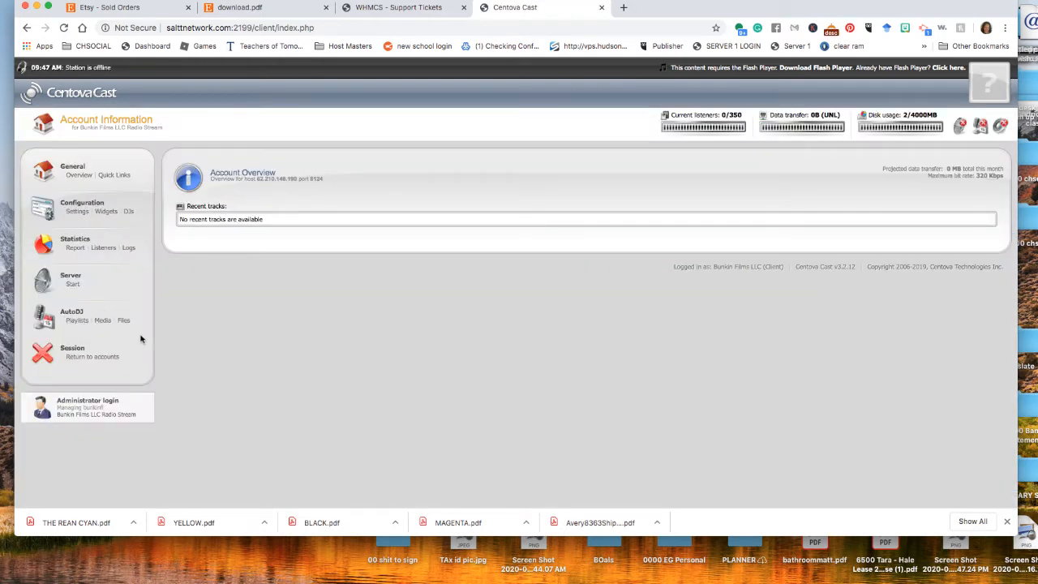
mouse_move(102, 321)
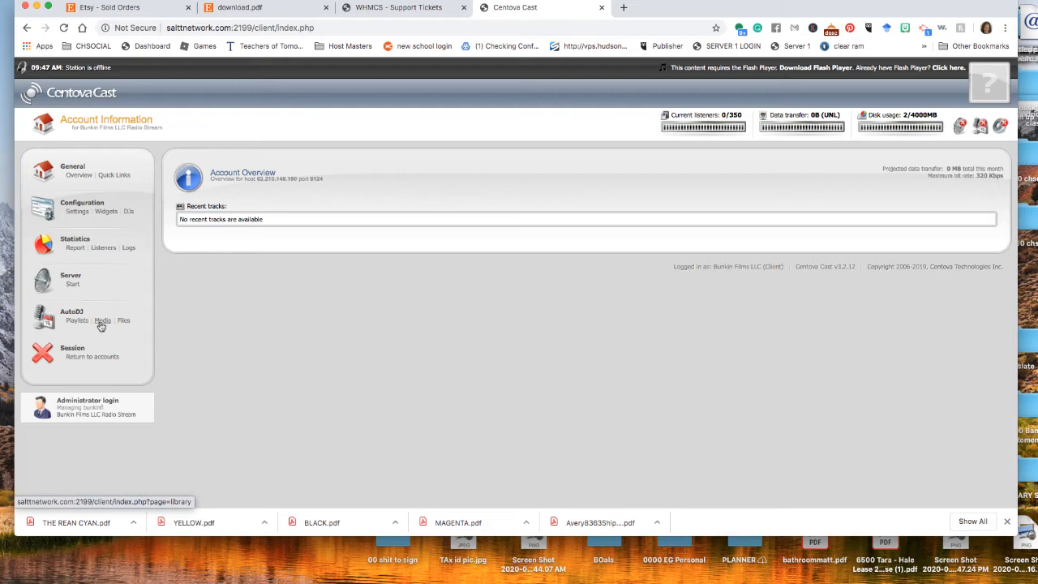
click(102, 320)
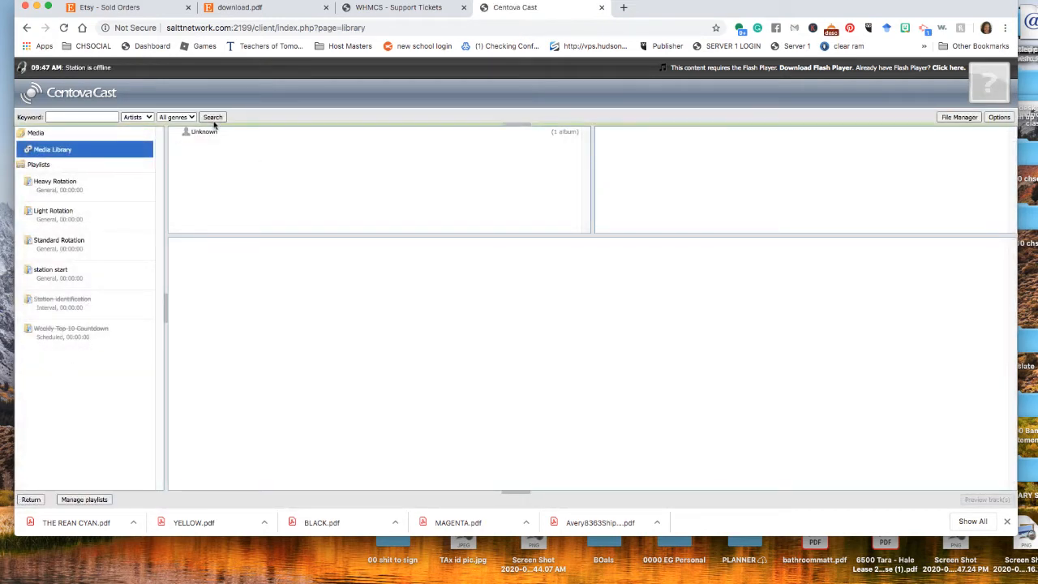
click(204, 131)
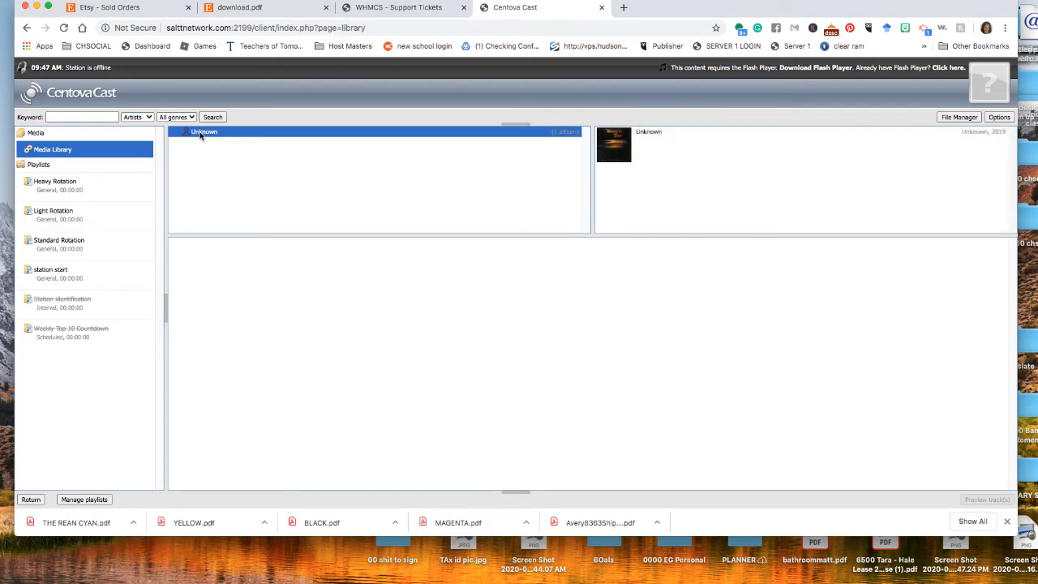
mouse_move(259, 150)
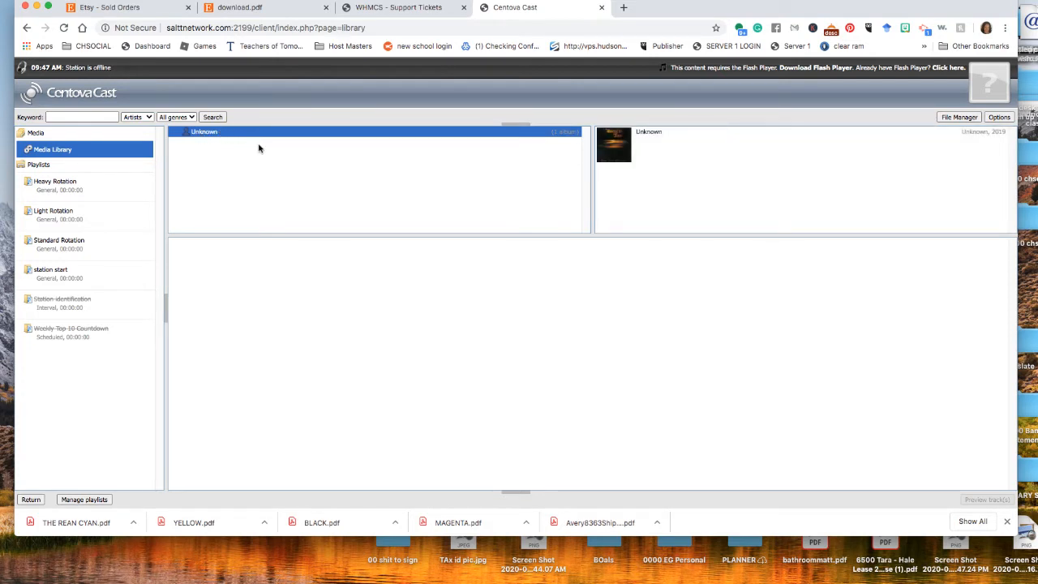
mouse_move(202, 132)
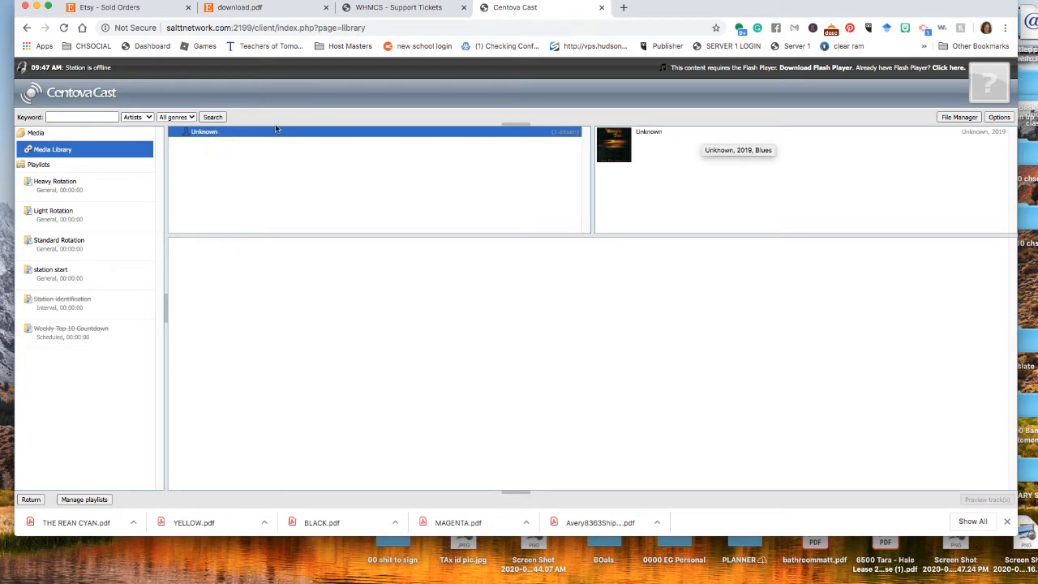
mouse_move(279, 133)
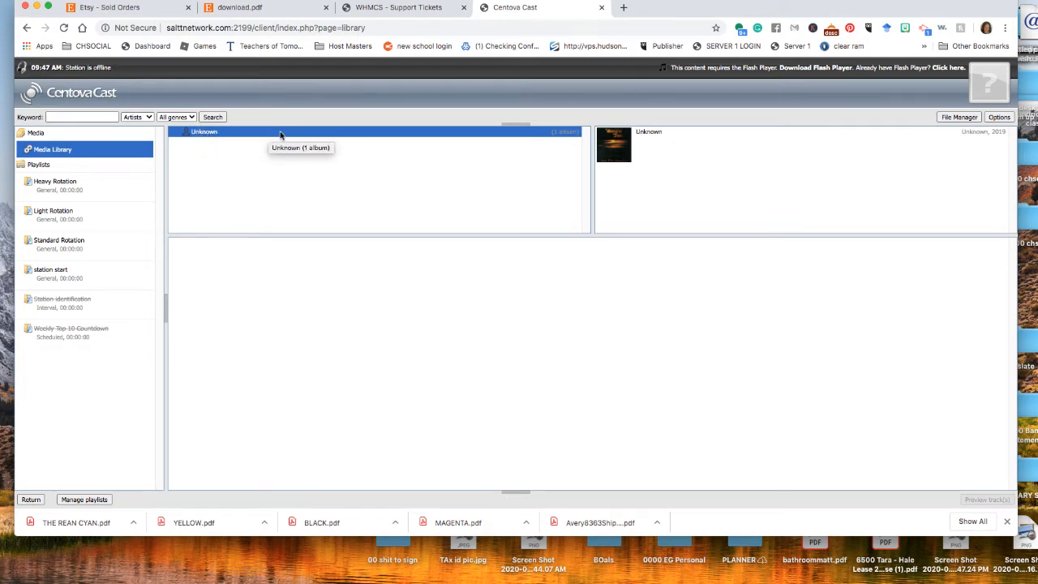
click(648, 144)
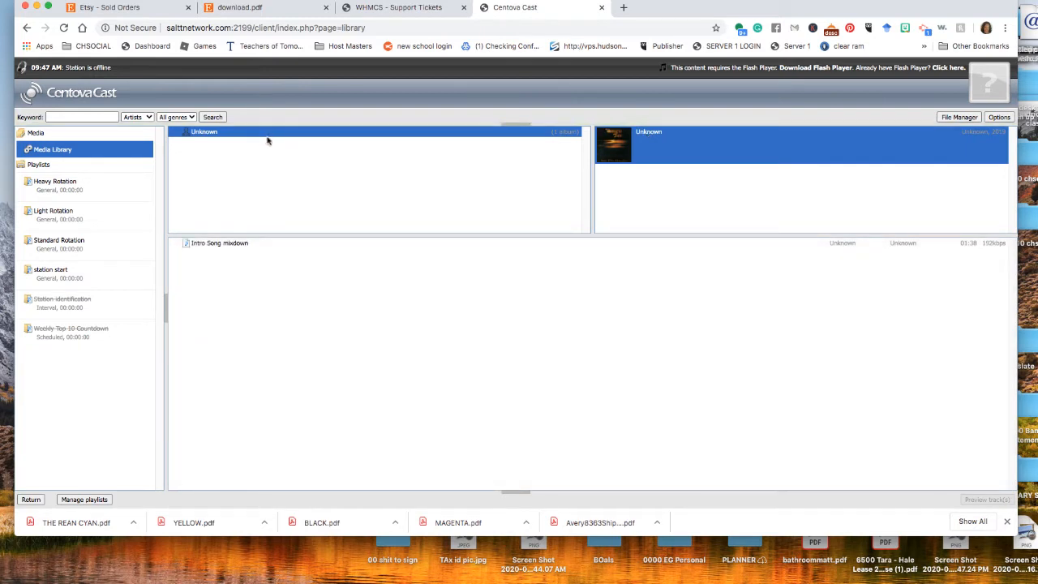
mouse_move(662, 148)
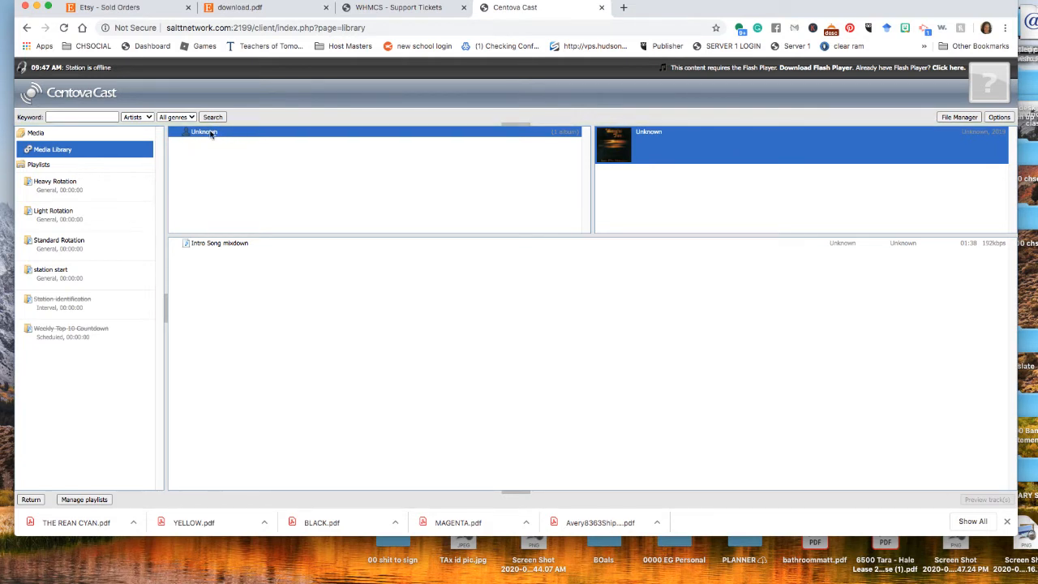
click(219, 244)
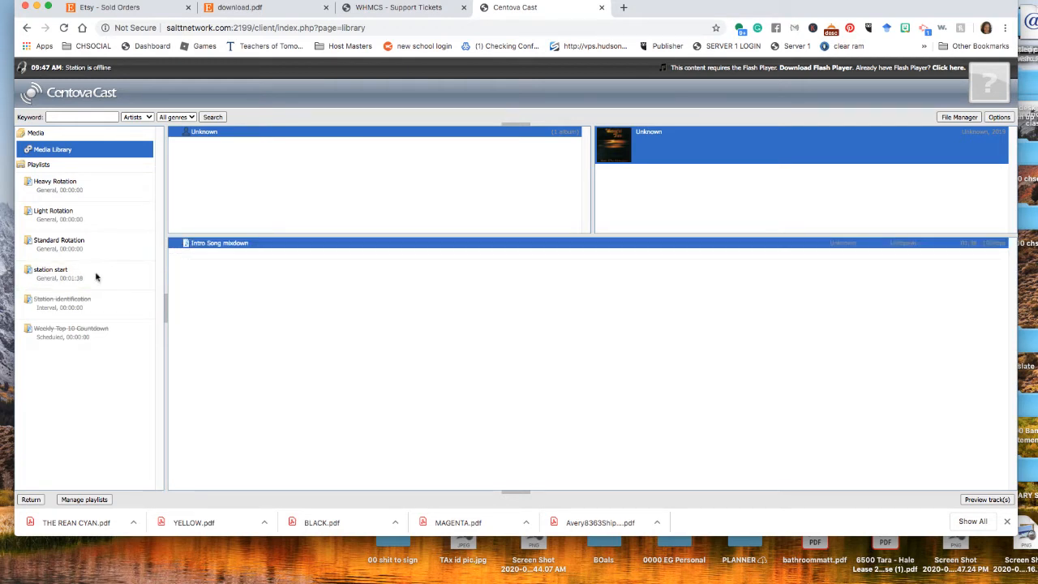
mouse_move(475, 428)
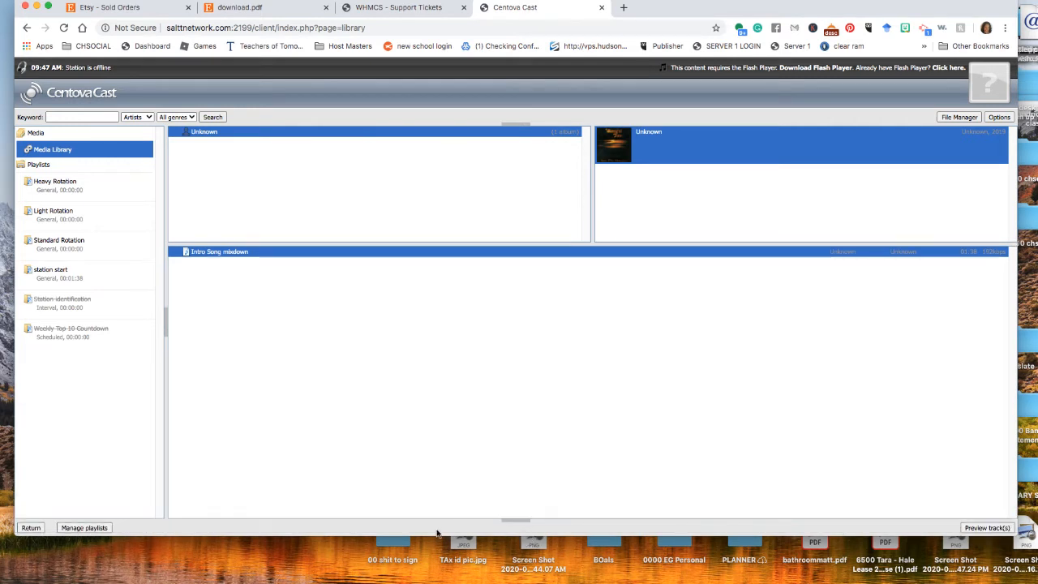
mouse_move(999, 330)
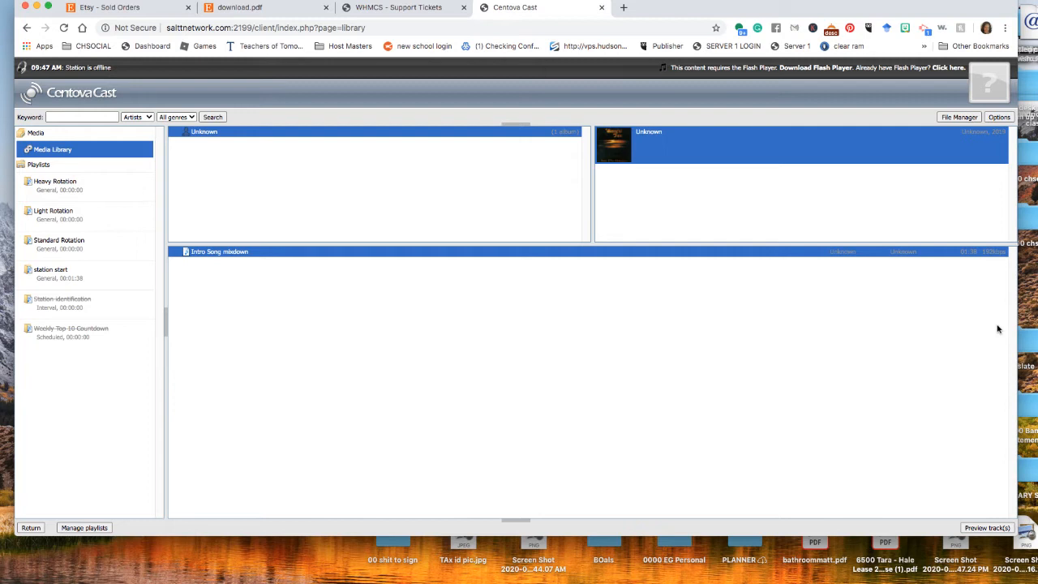
mouse_move(104, 275)
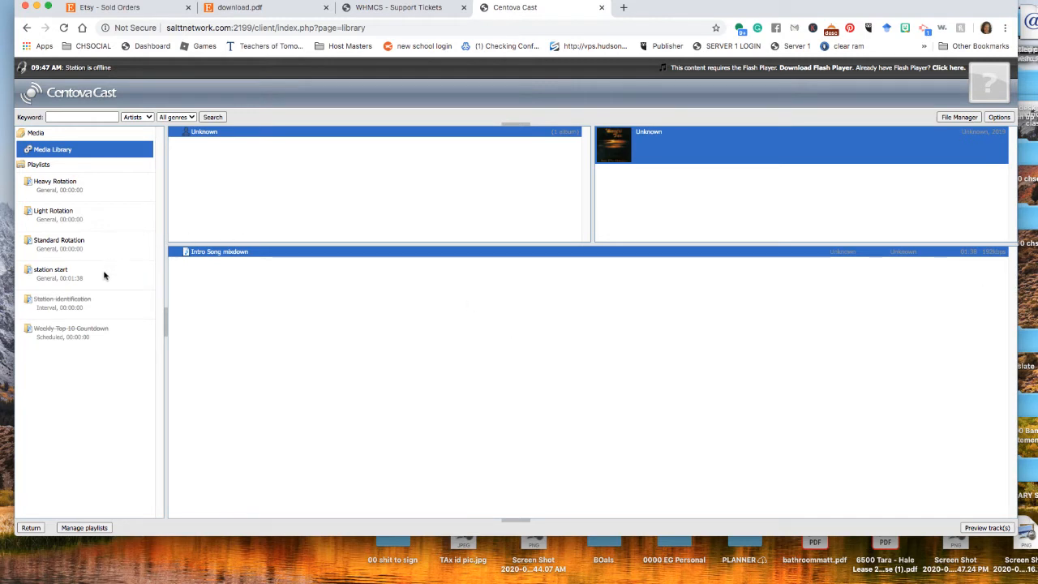
- View the station start playlist's tracks, then return to the account overview
click(51, 272)
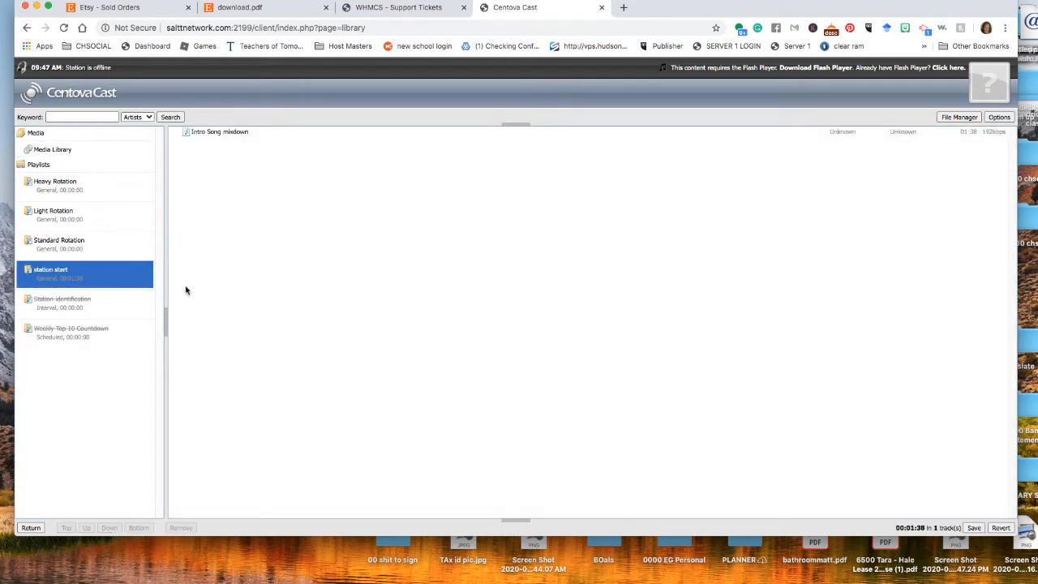
mouse_move(102, 304)
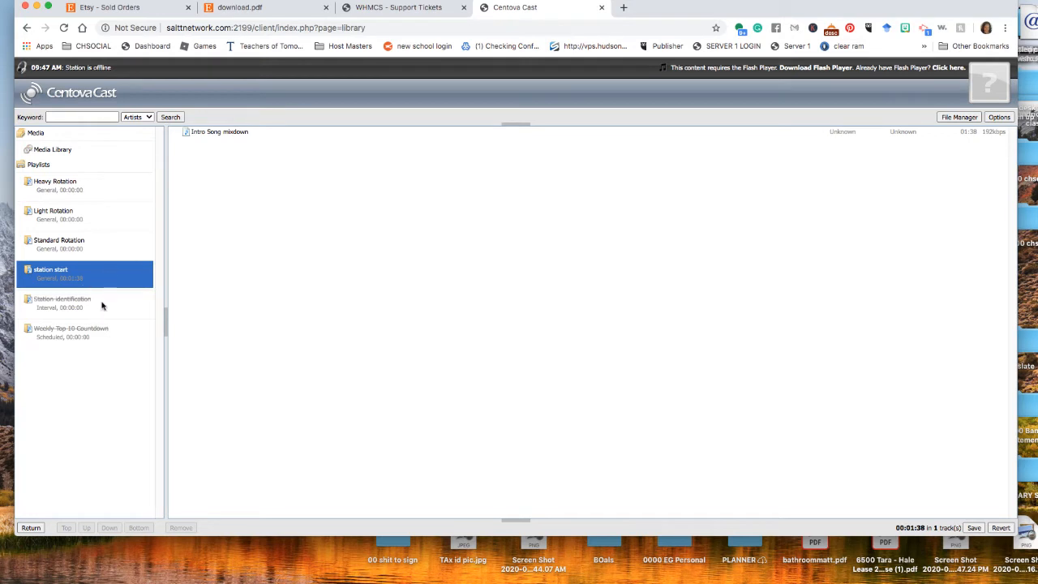
mouse_move(212, 325)
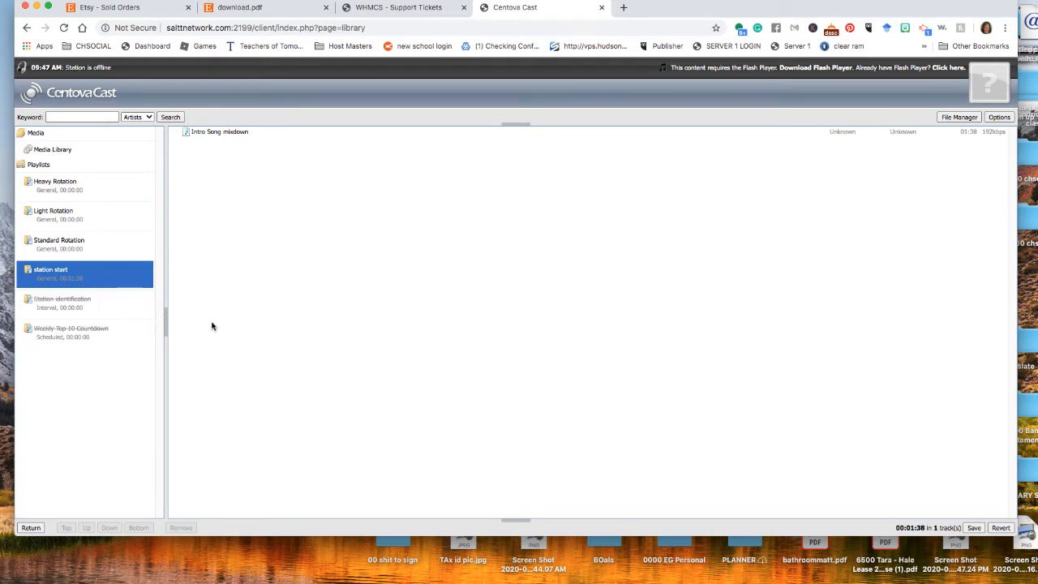
mouse_move(869, 528)
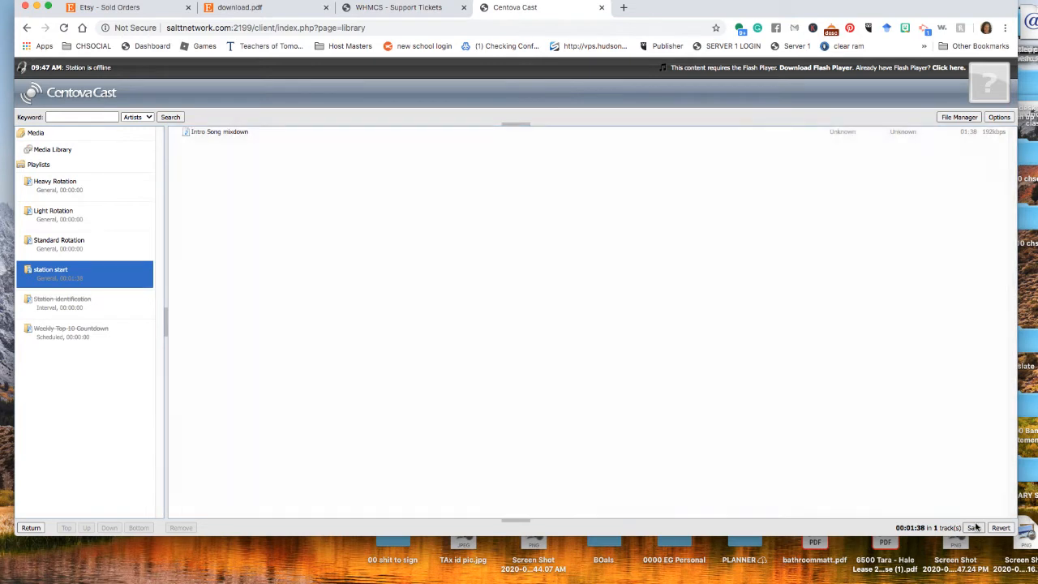
mouse_move(32, 517)
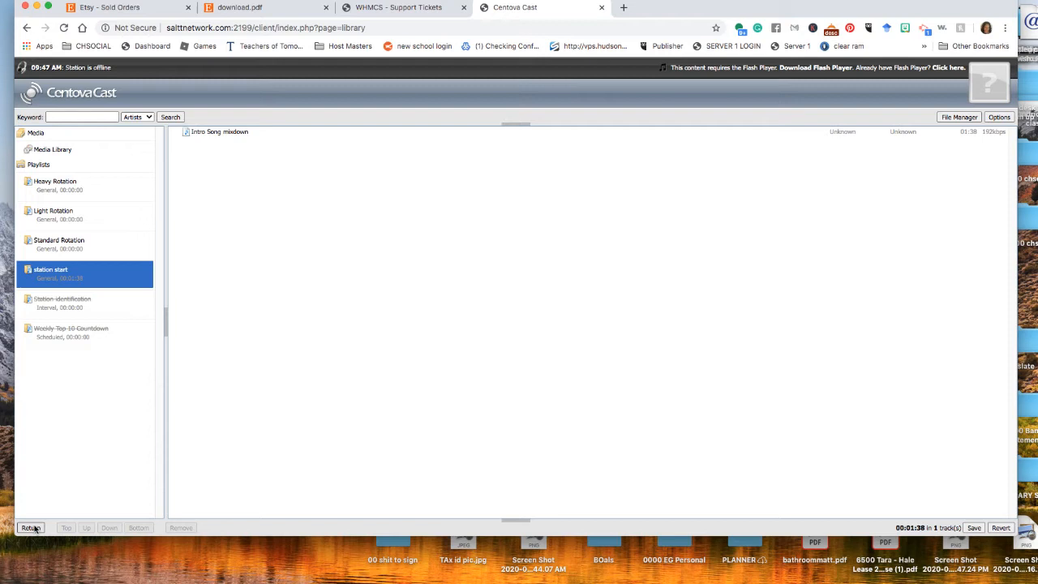
click(30, 529)
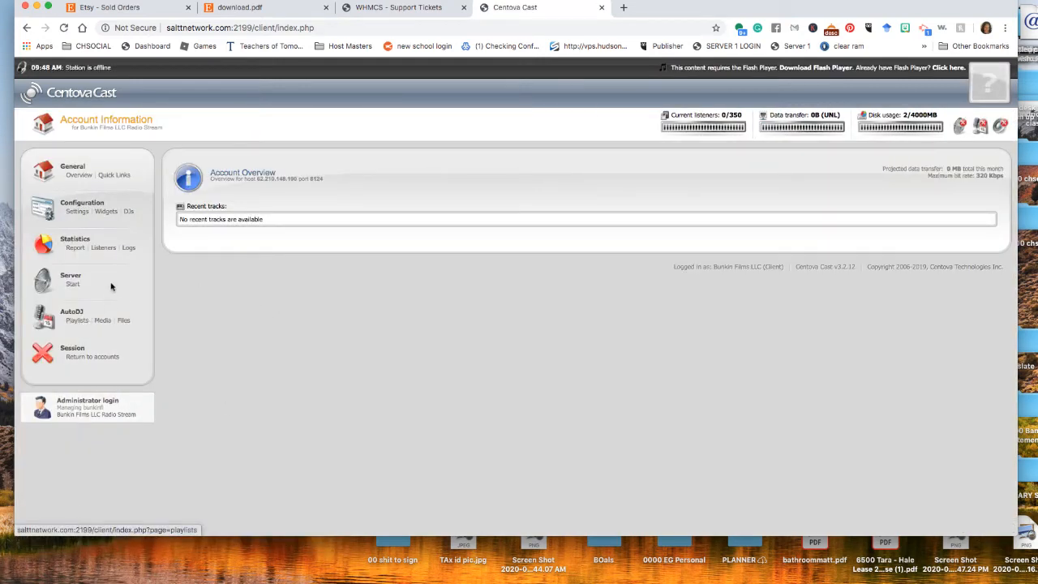
mouse_move(146, 522)
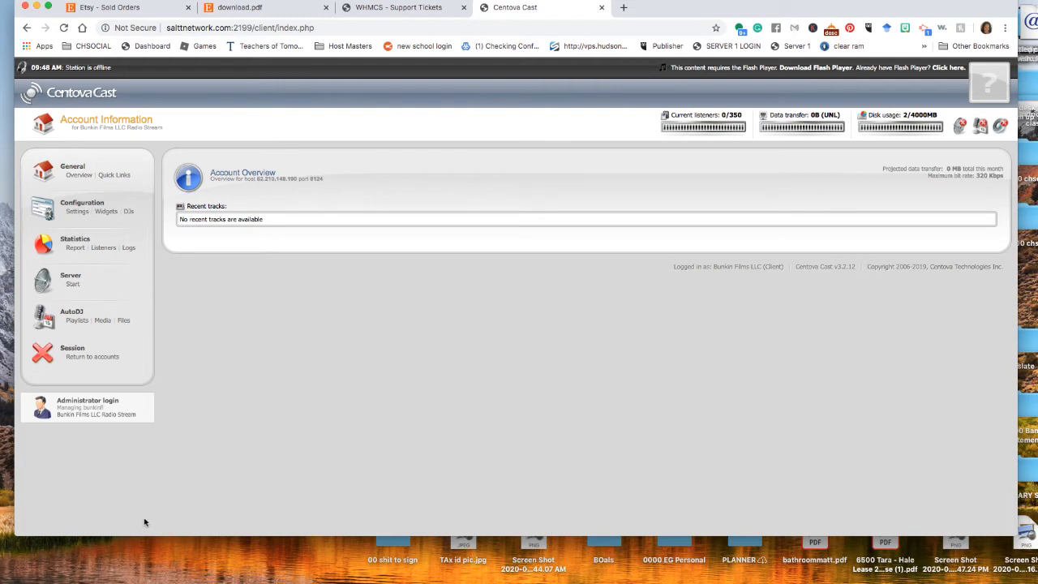
mouse_move(175, 474)
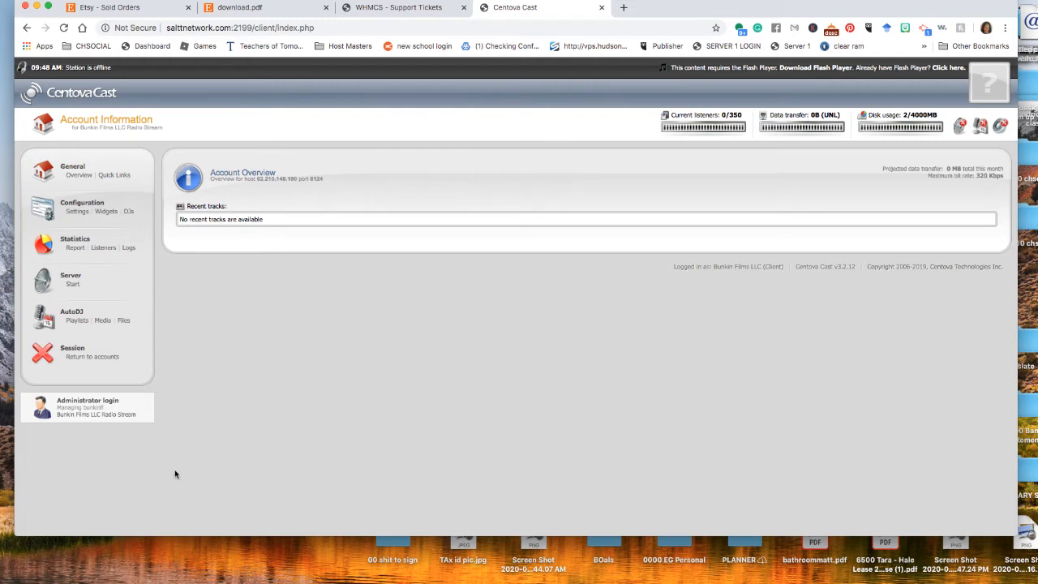
mouse_move(73, 285)
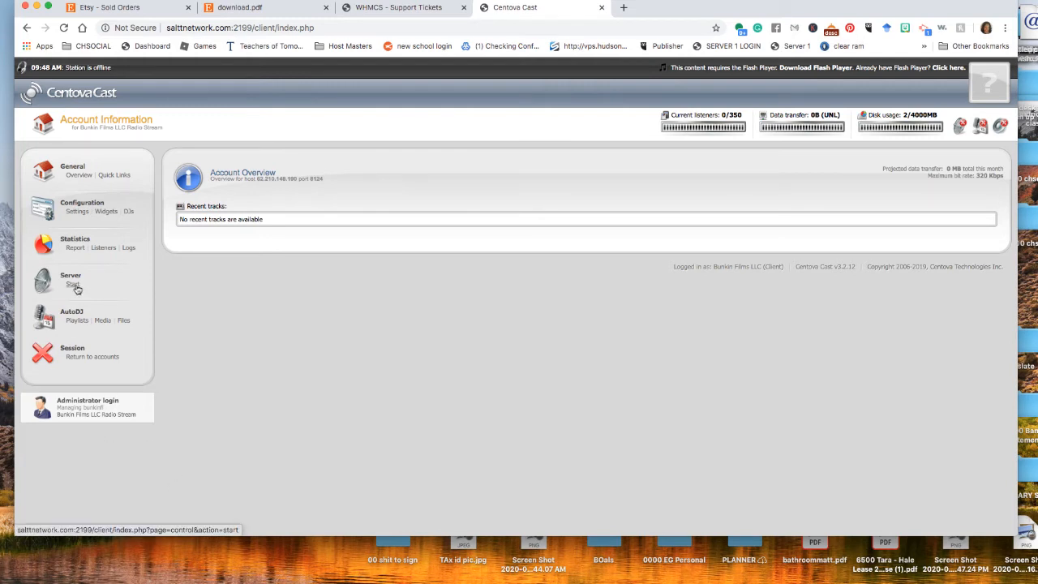
- Start the streaming server and return to the account overview
click(71, 286)
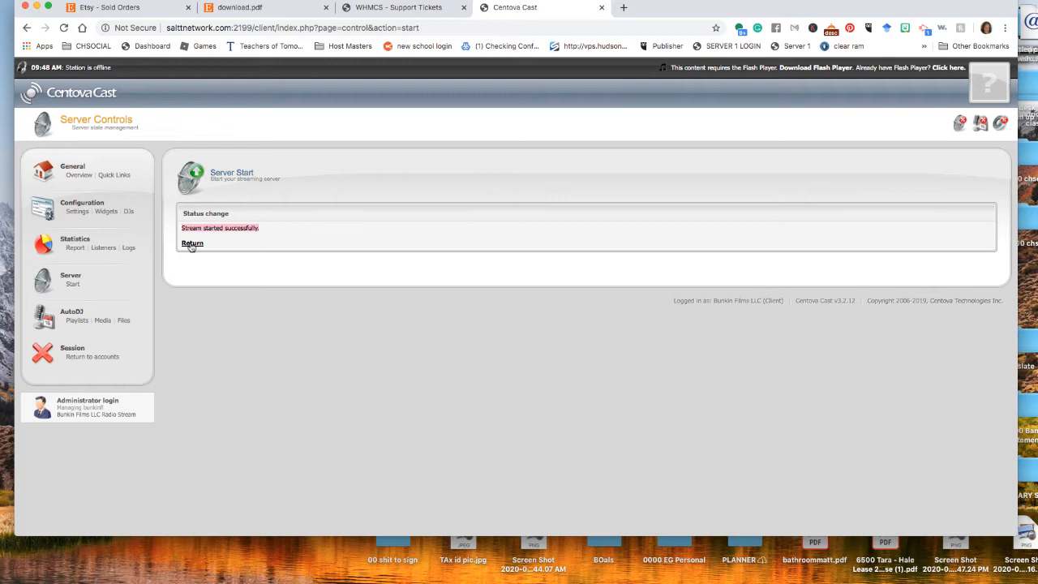
click(191, 243)
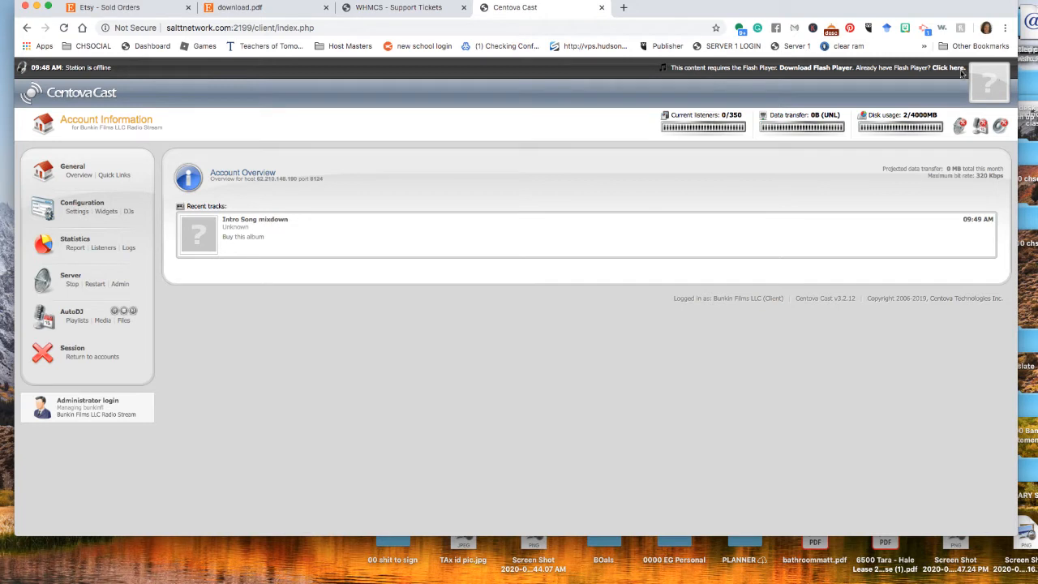
click(947, 68)
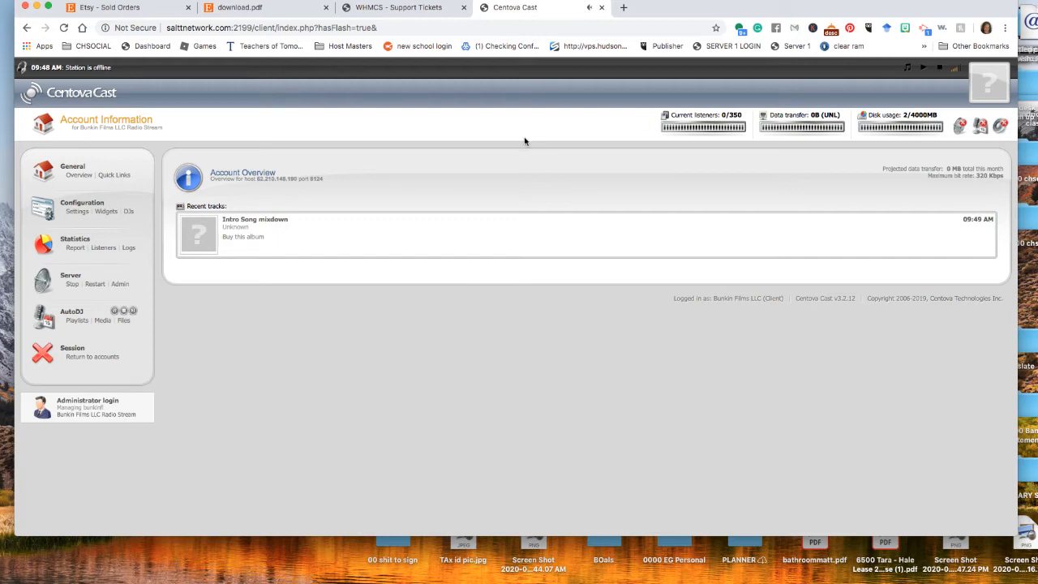
mouse_move(113, 176)
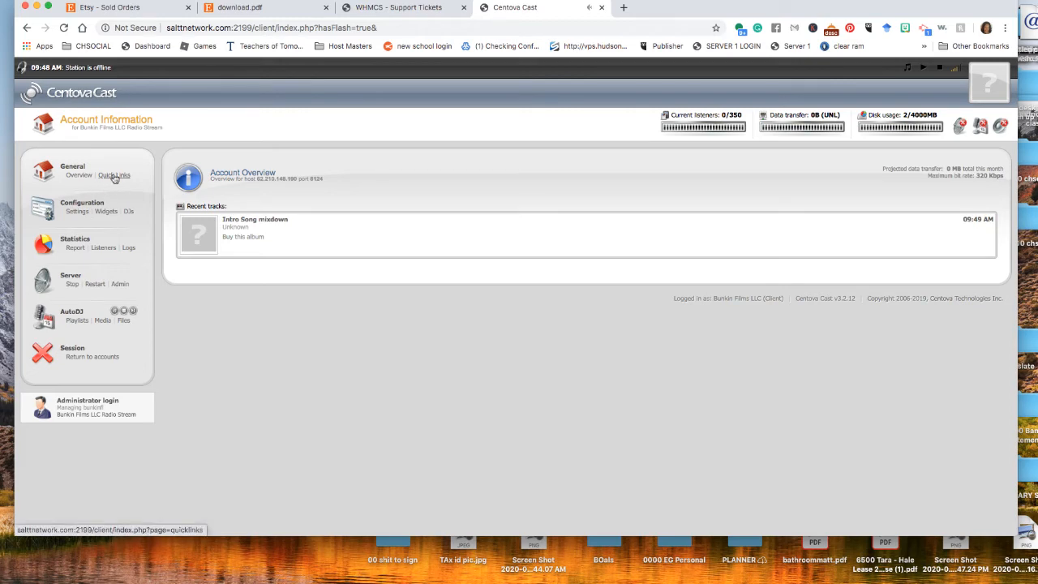
click(114, 175)
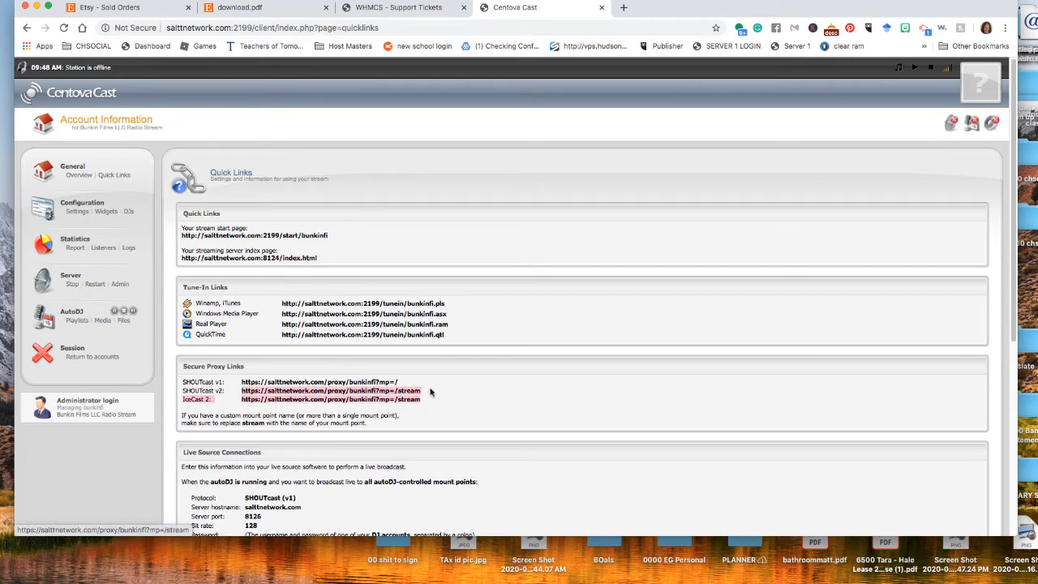
right_click(331, 389)
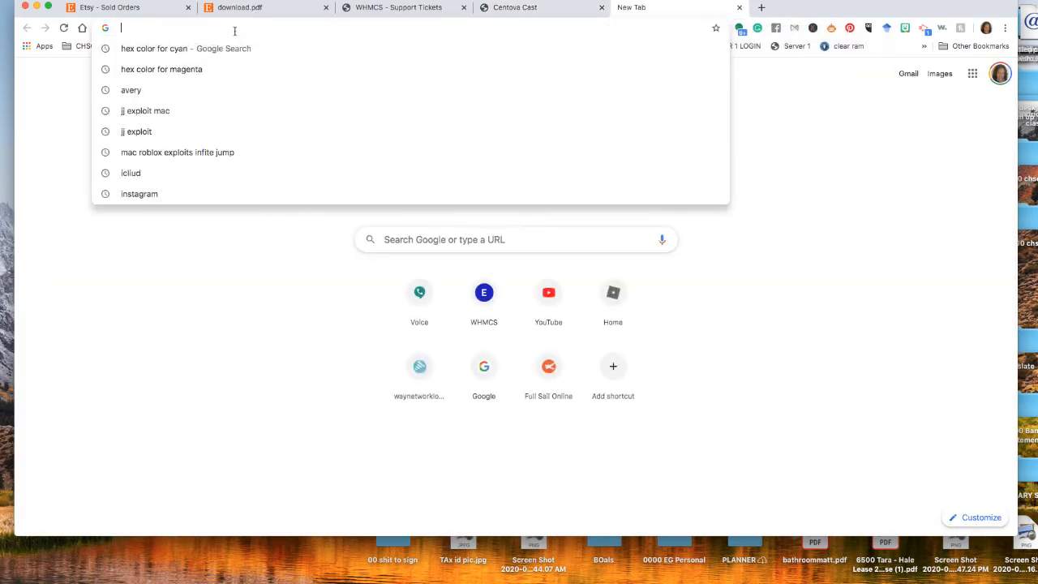
text(https://salttnetwork.com/proxy/bunkinfi?mp=/stream)
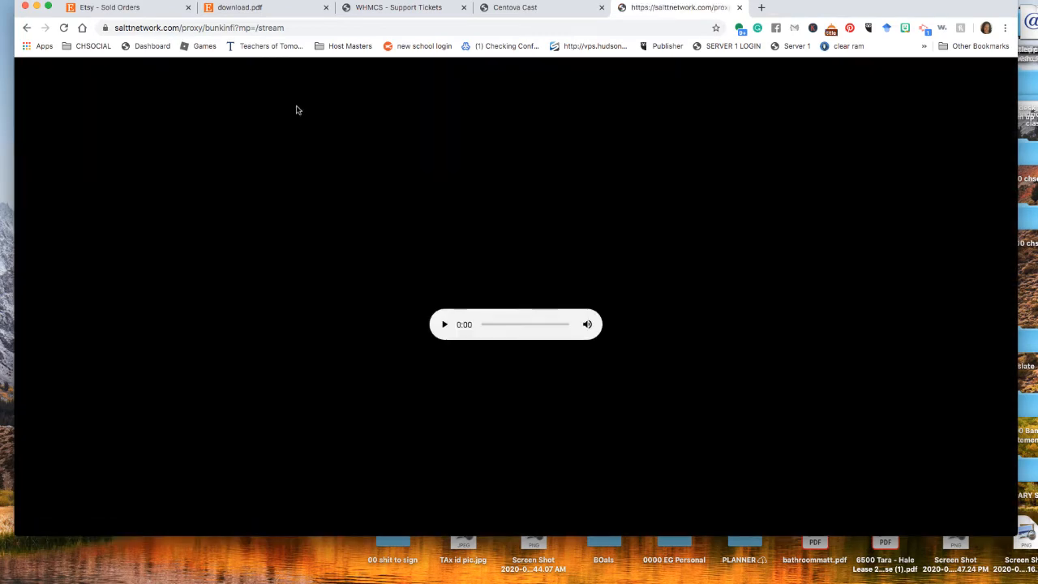
click(445, 324)
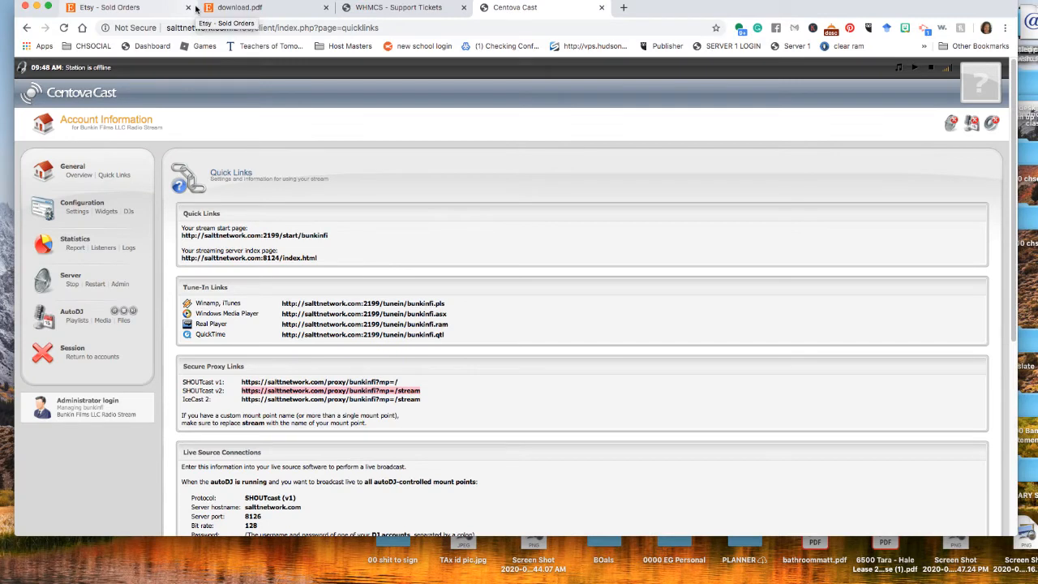
mouse_move(248, 258)
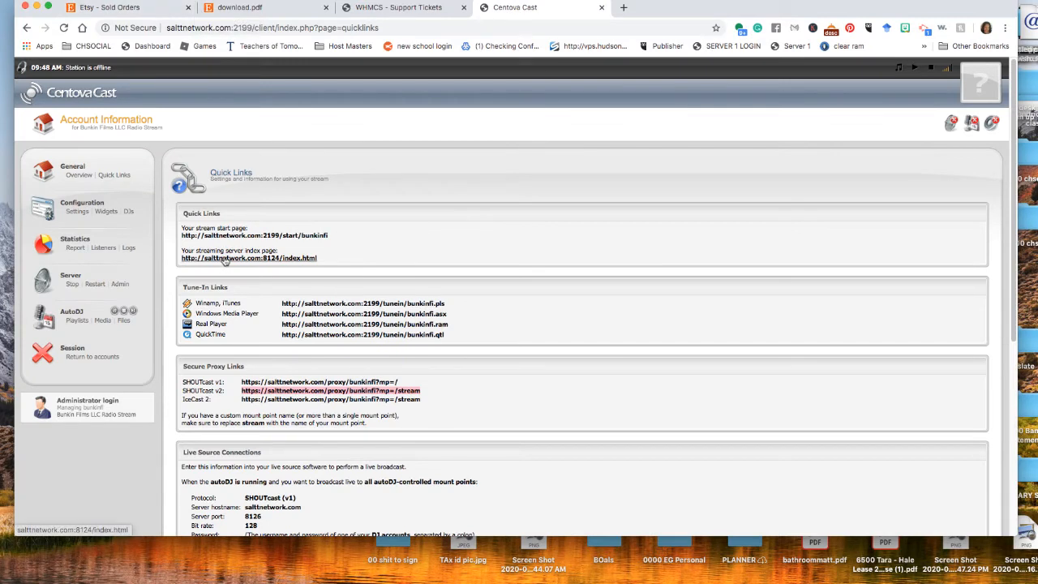
- Check the SHOUTcast status page, then close the unauthorized admin sign-in page
click(248, 258)
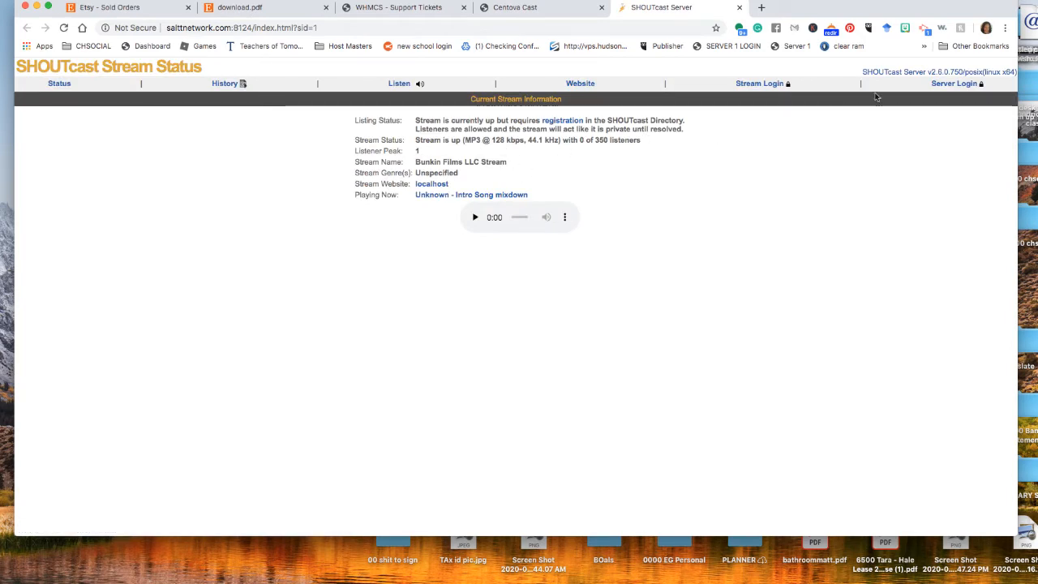
click(953, 83)
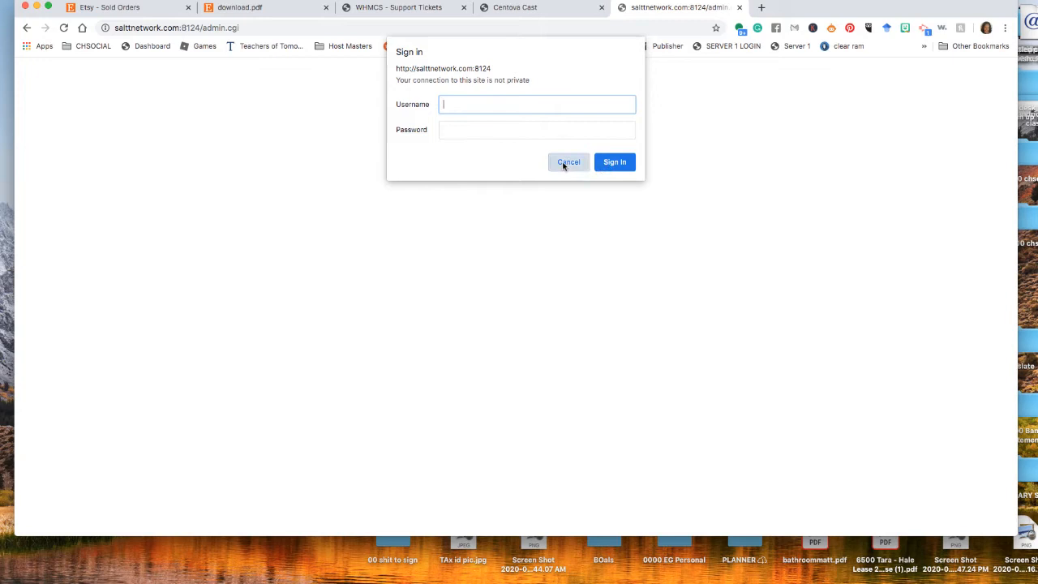
click(568, 162)
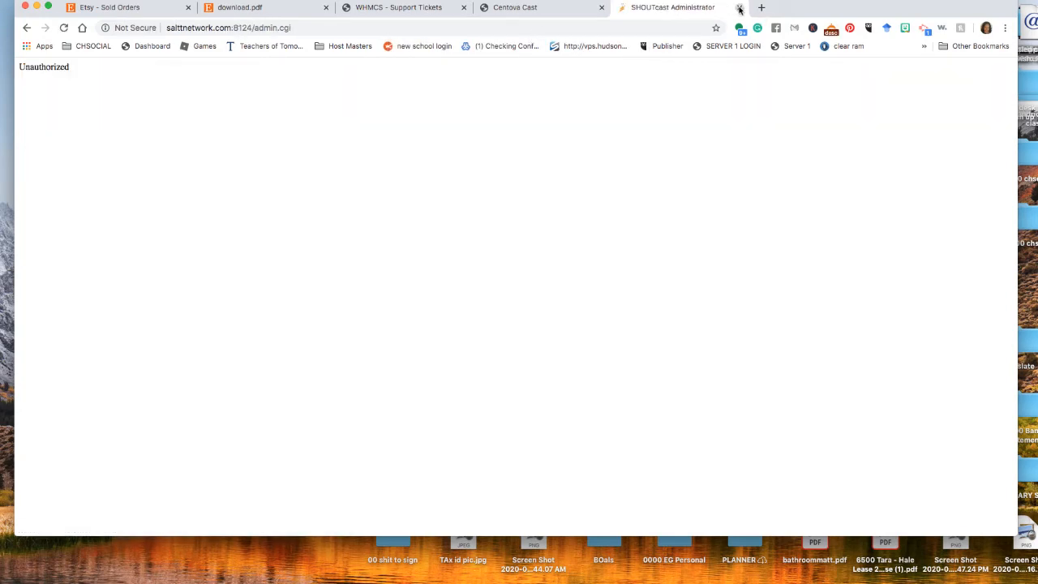
click(739, 6)
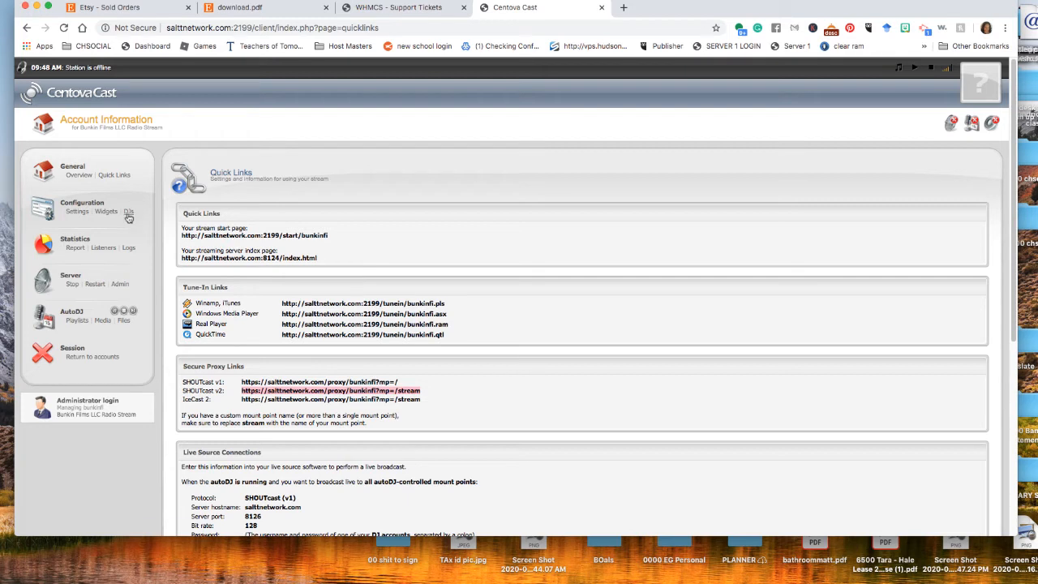
- Show the DJ Management list for the stream
click(128, 211)
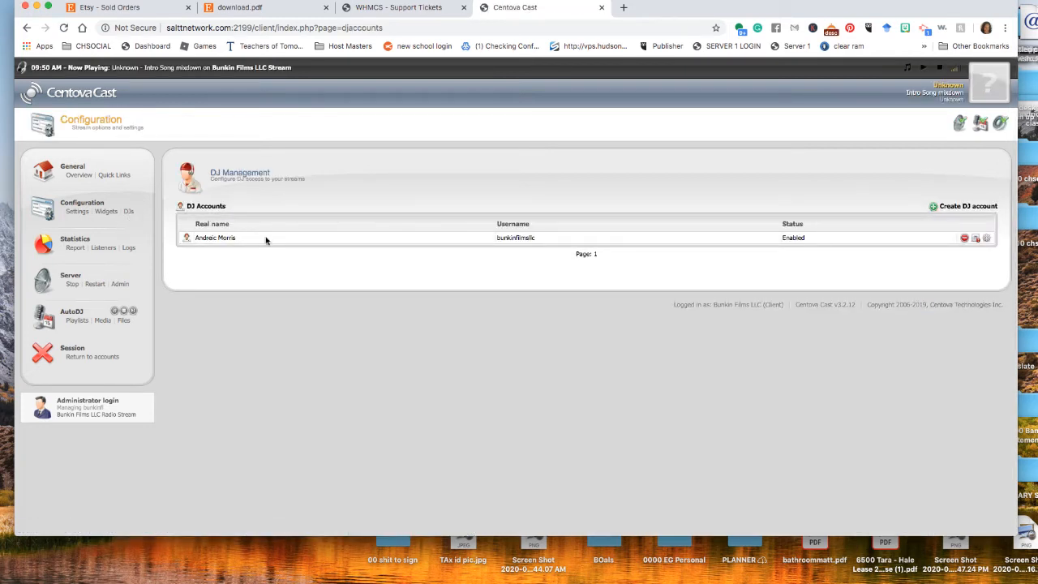
mouse_move(248, 237)
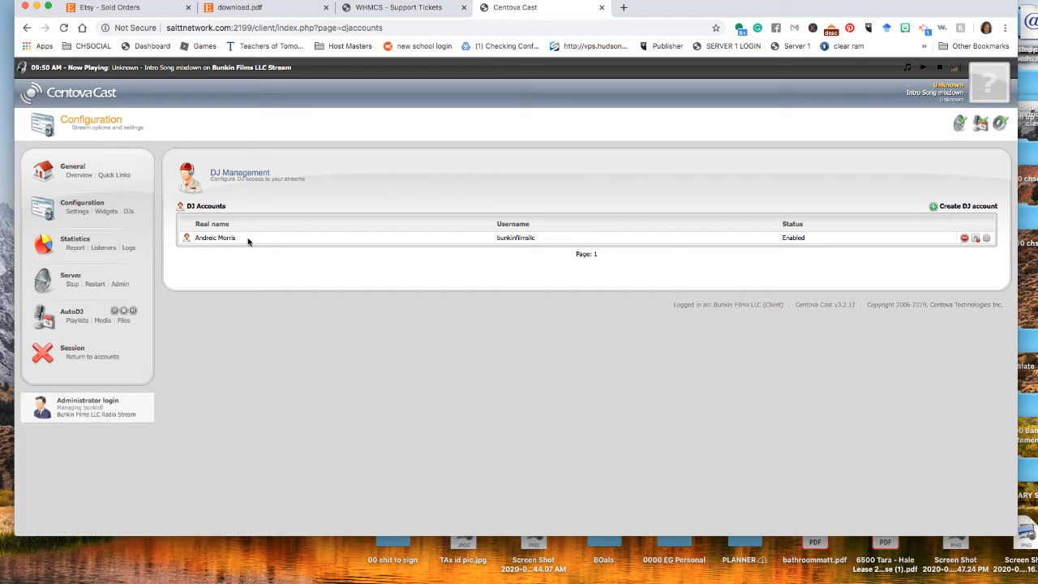
mouse_move(822, 172)
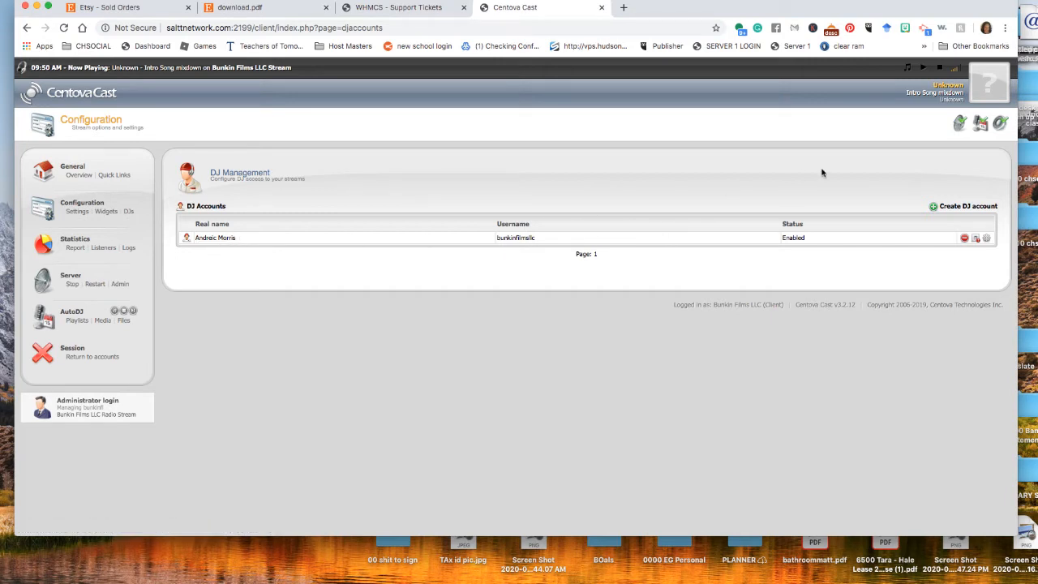
mouse_move(967, 206)
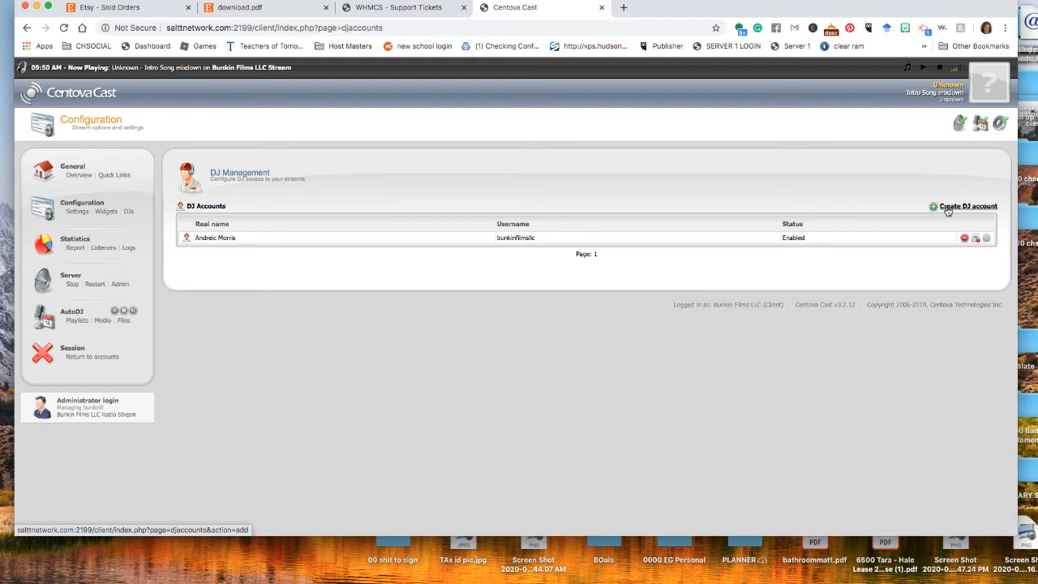
- Create the Lady Hale DJ account with username, password and real name, and save it
click(967, 206)
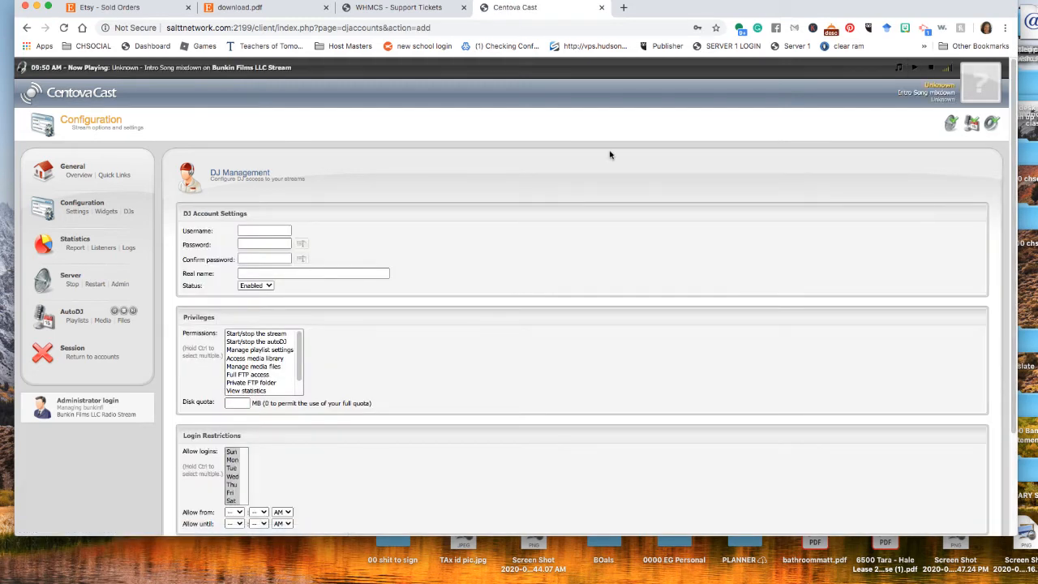
click(263, 230)
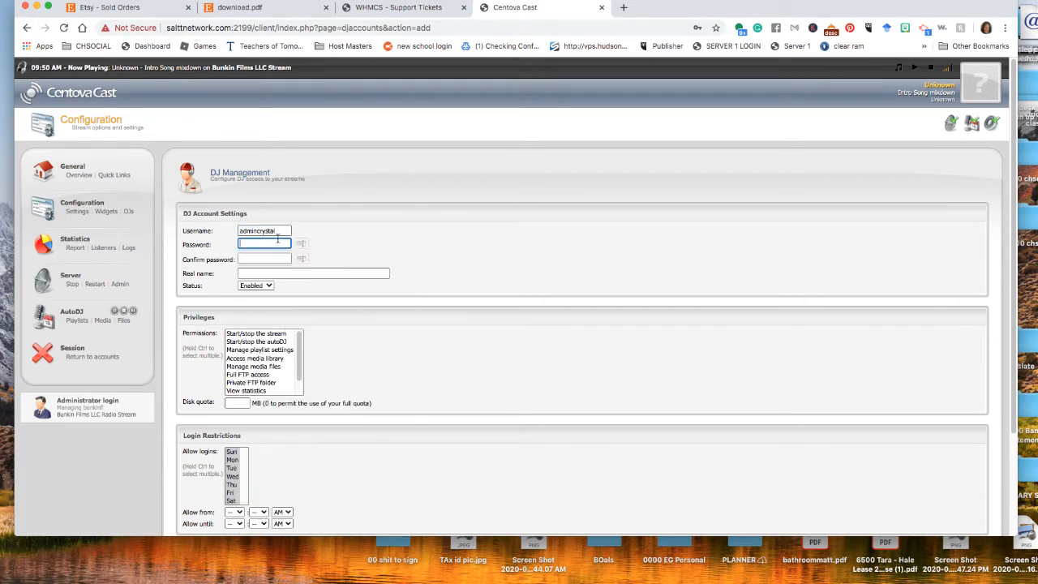
text(••••)
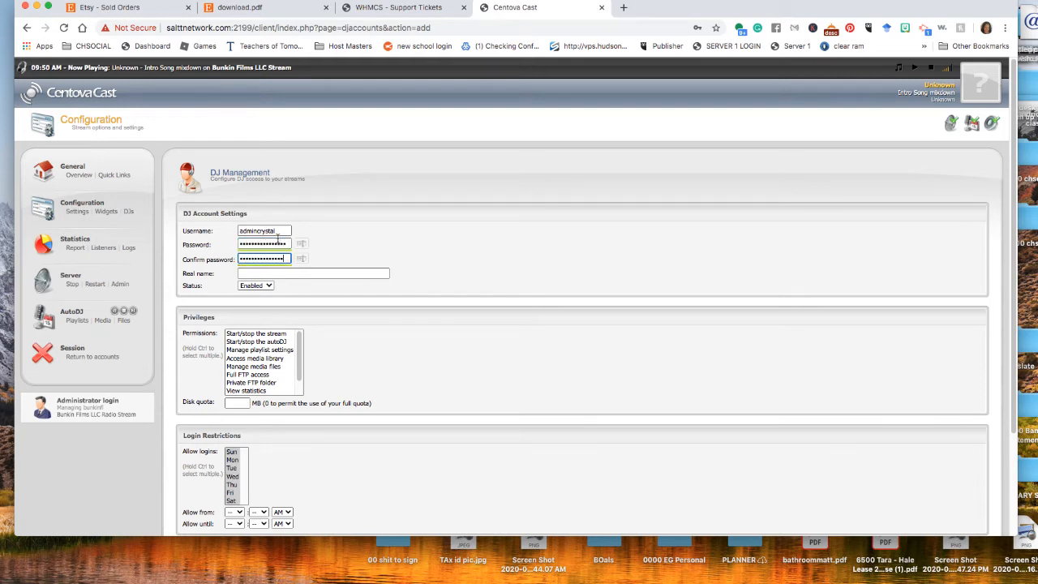
click(315, 273)
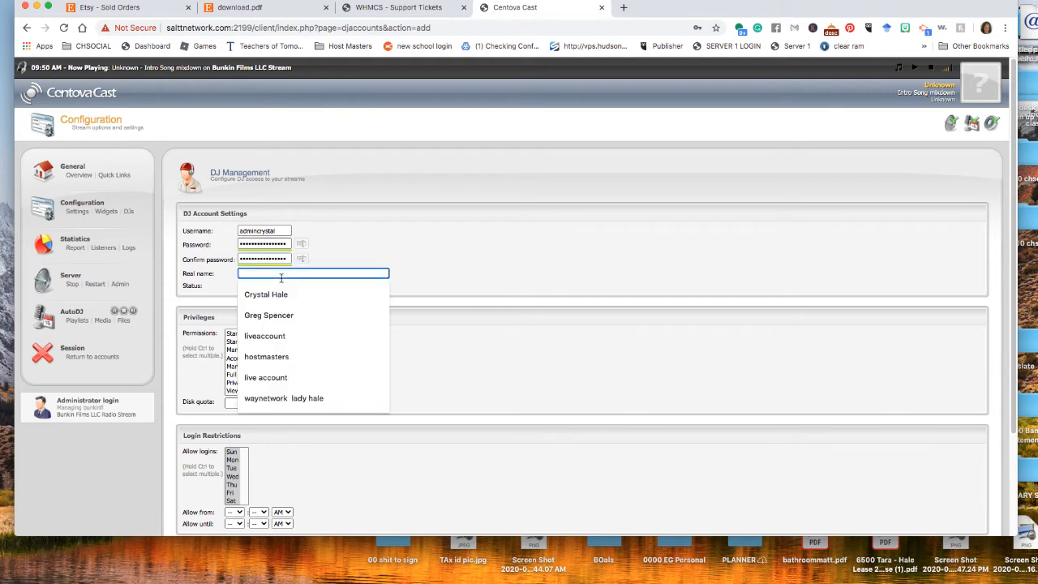
click(307, 399)
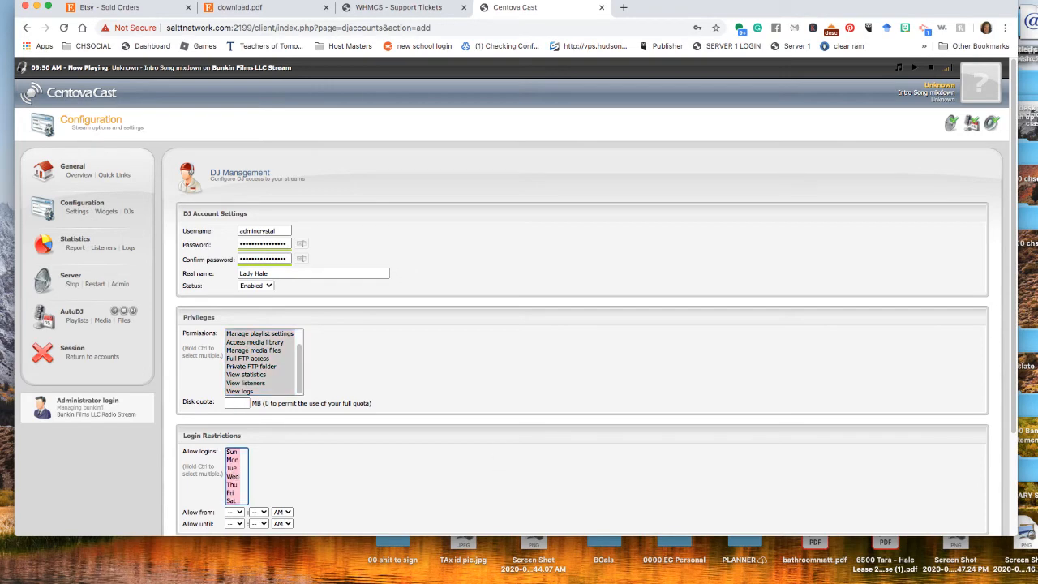
scroll(down, 3)
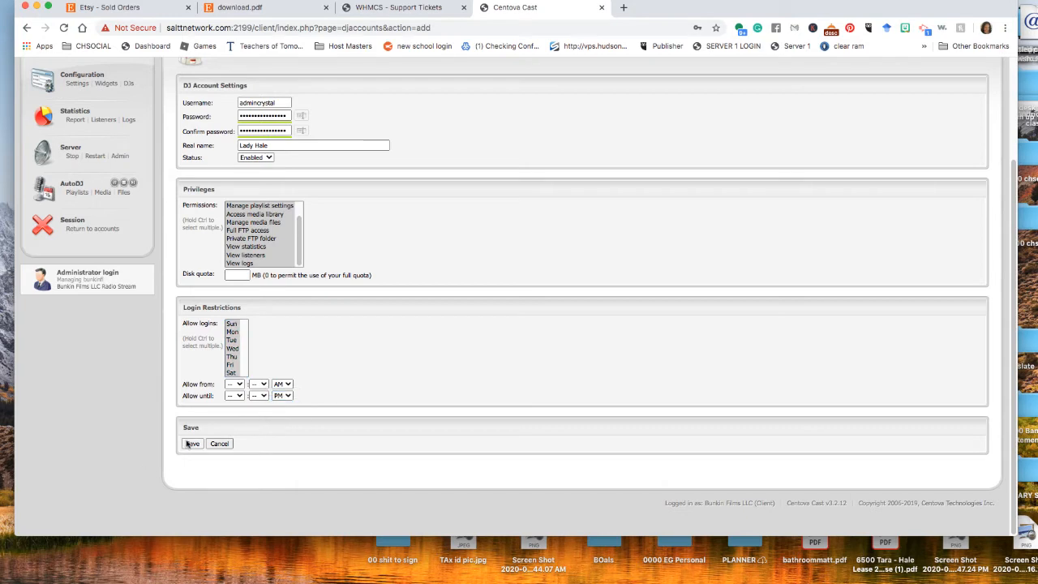
click(191, 445)
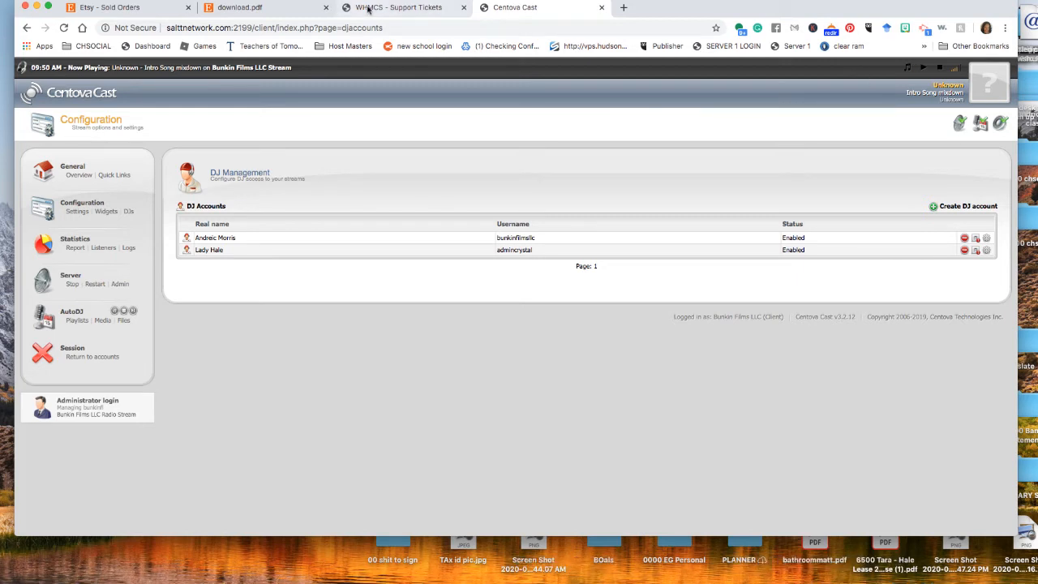
- Search 'audio highjack' and go to Rogue Amoeba's Audio Hijack page
click(623, 7)
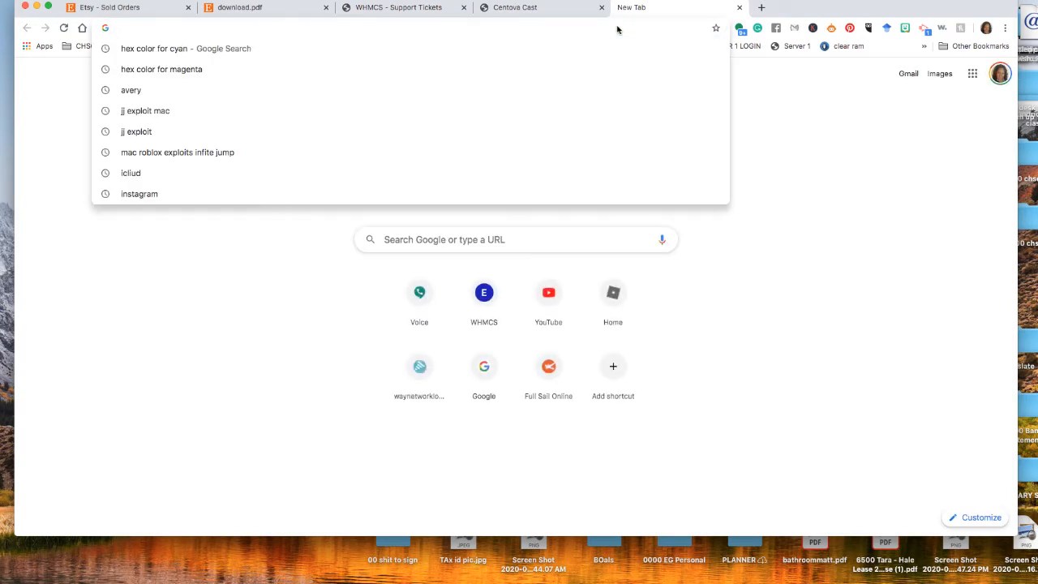
text(audio)
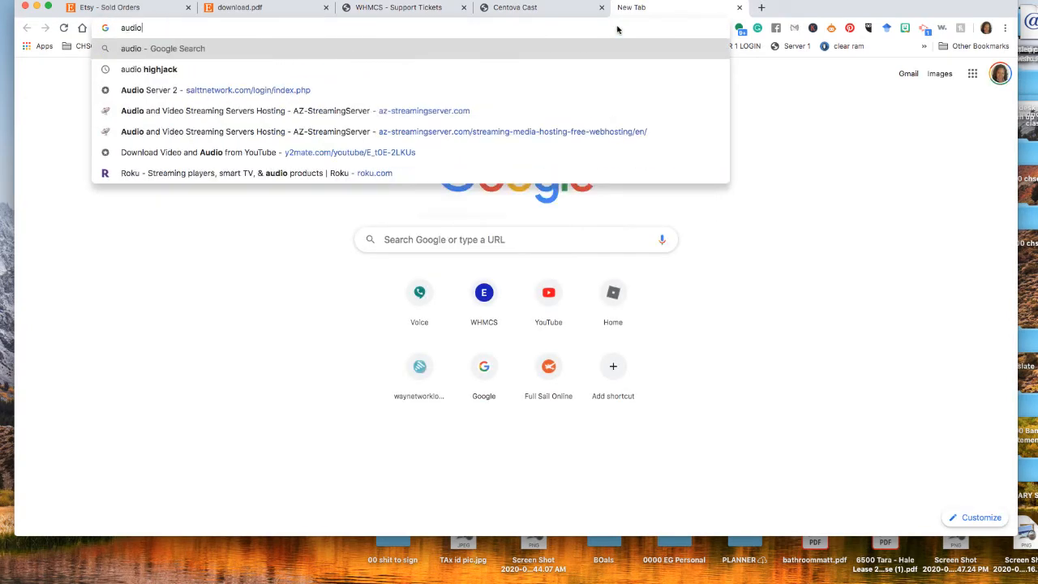
text(high)
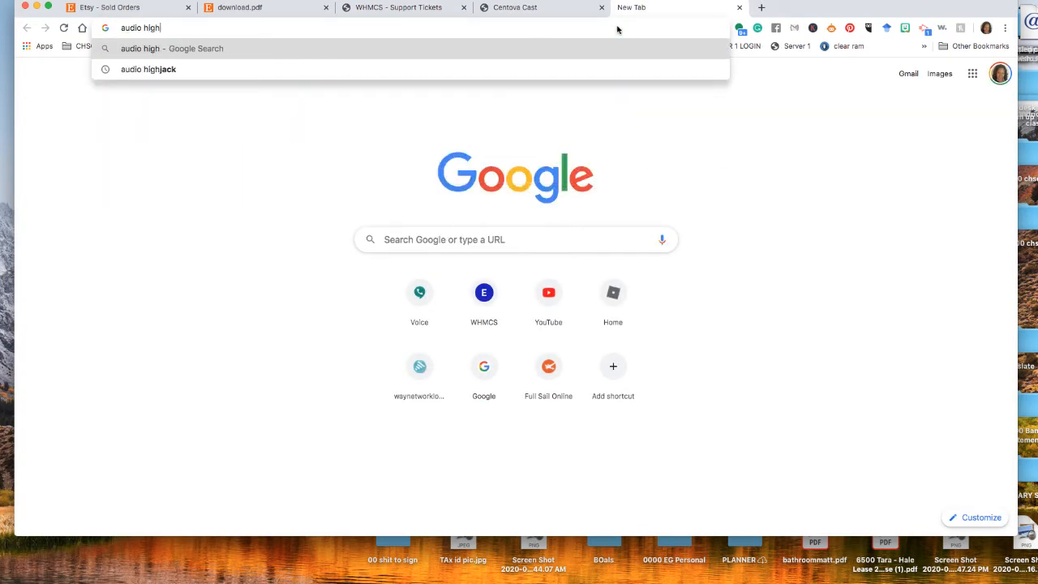
click(149, 68)
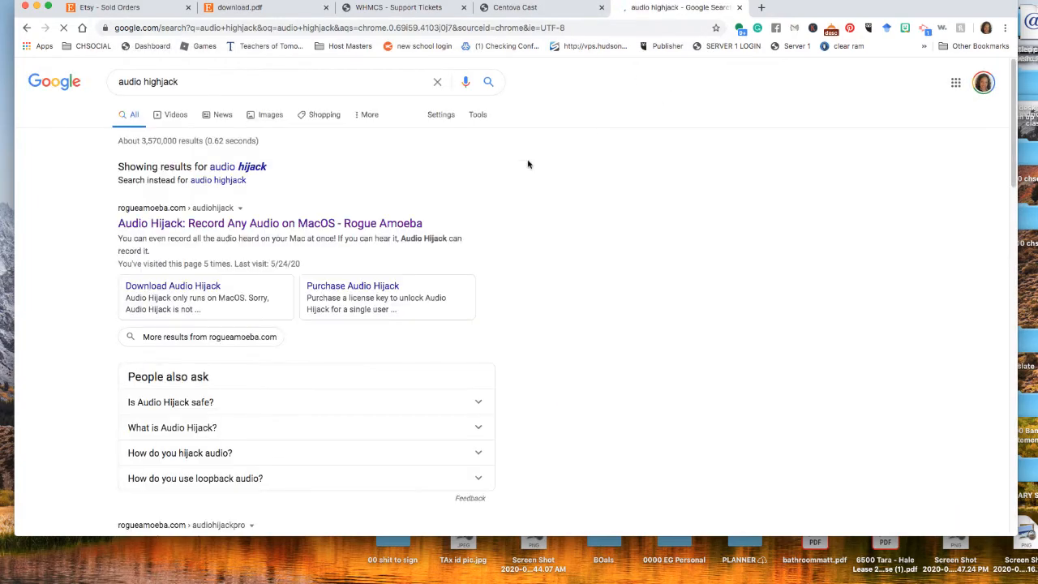
click(269, 223)
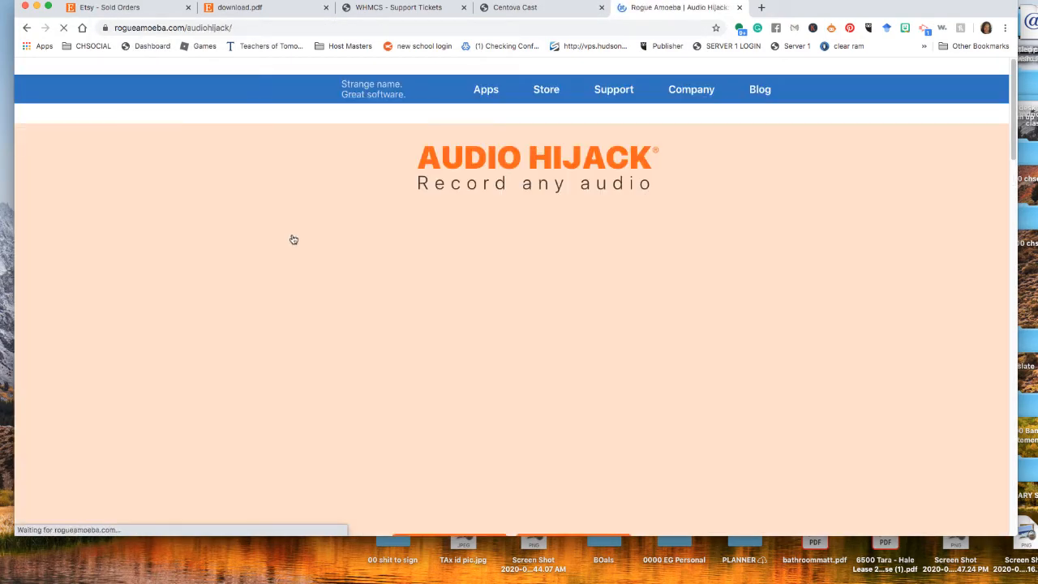
- Continue to the Audio Hijack purchase page
scroll(down, 3)
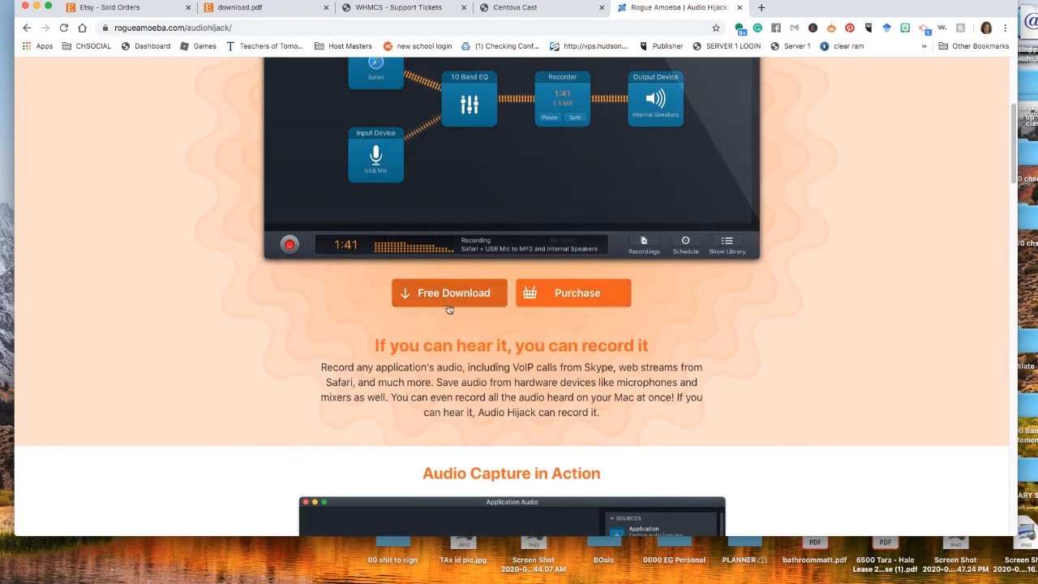
mouse_move(574, 292)
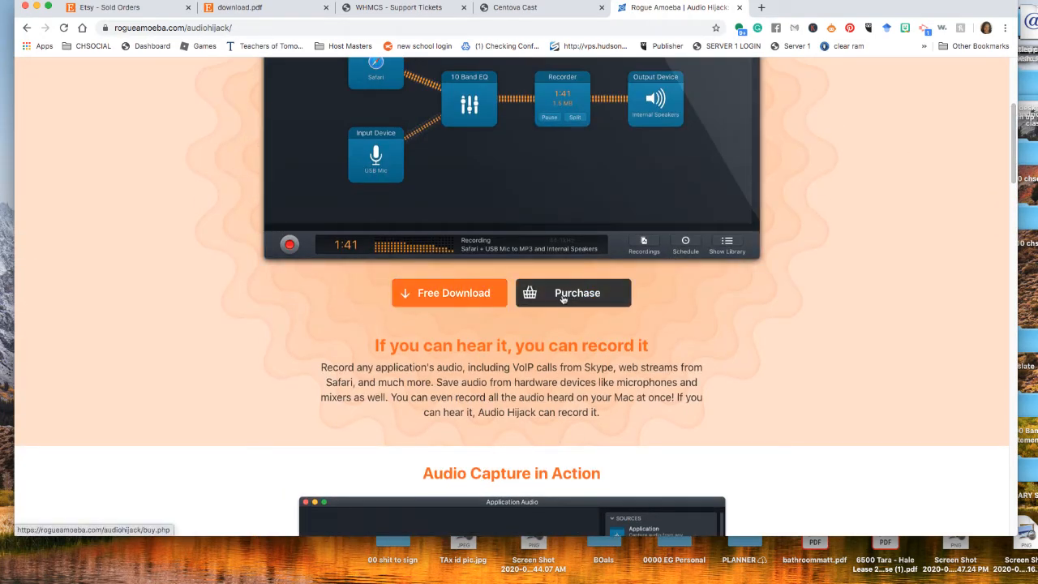
click(577, 292)
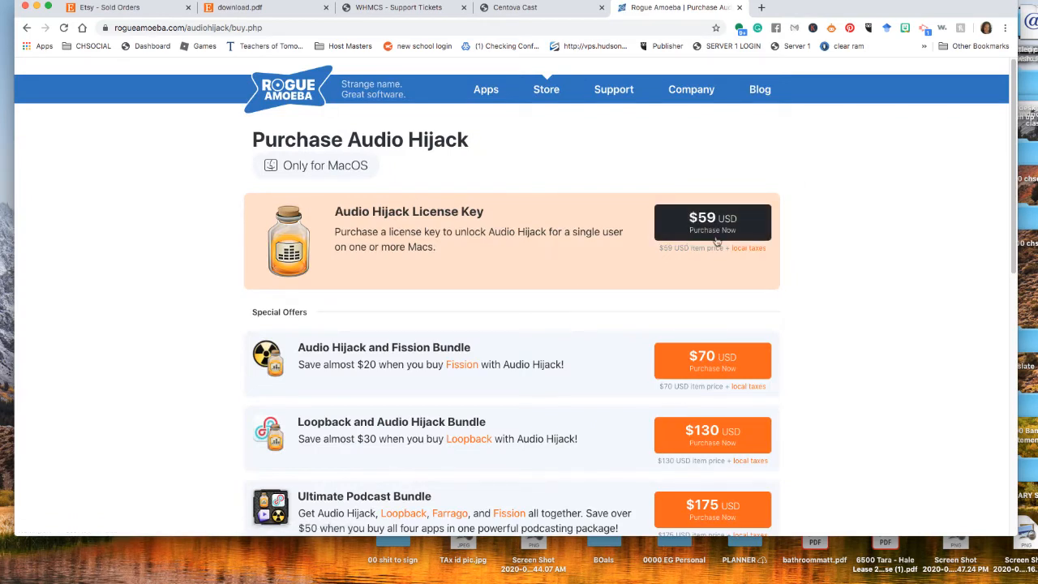
mouse_move(527, 160)
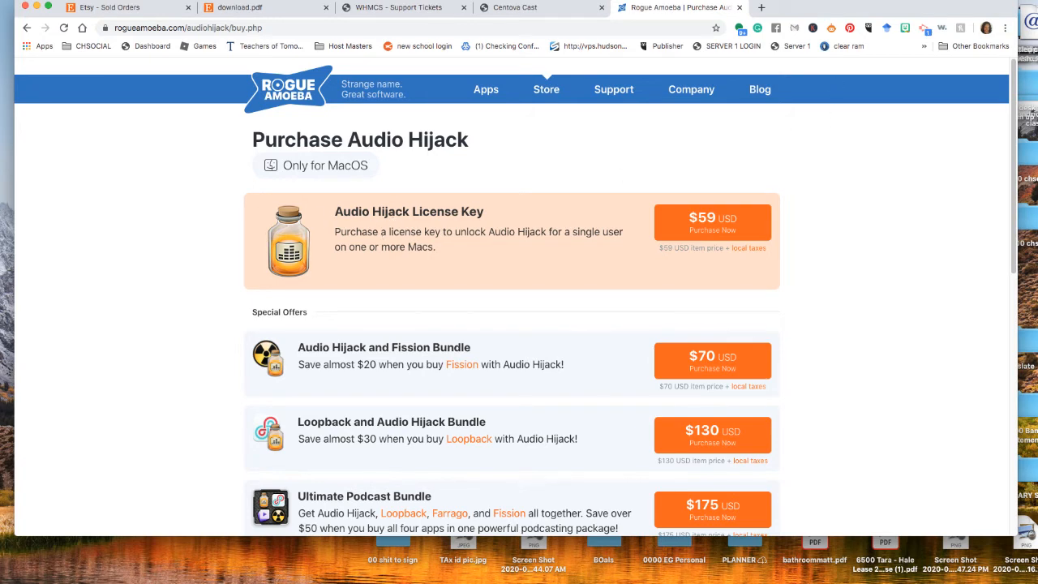
text(au)
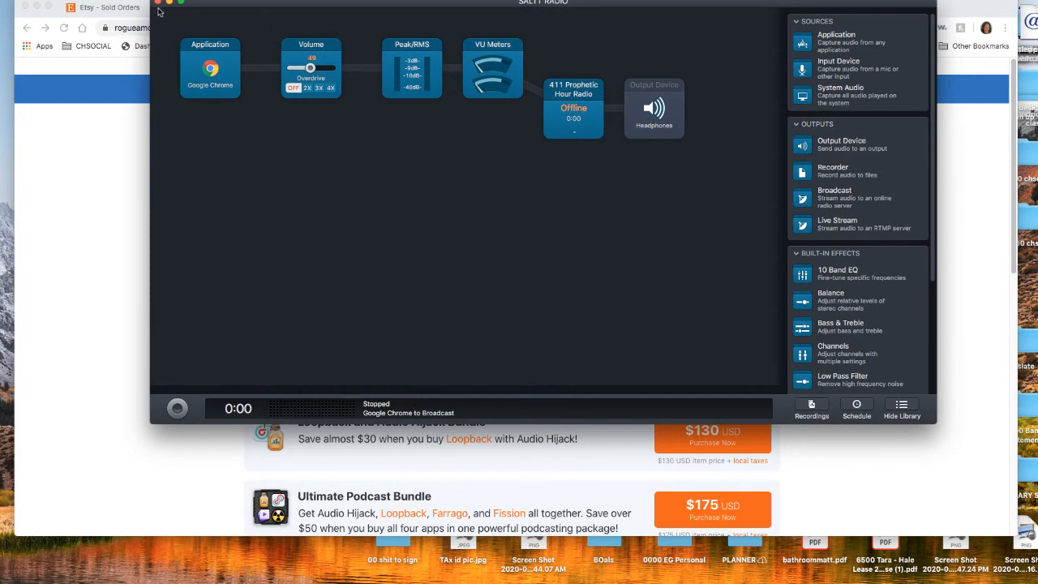
- Create a new session from the Internet Radio template and review its application source
click(73, 3)
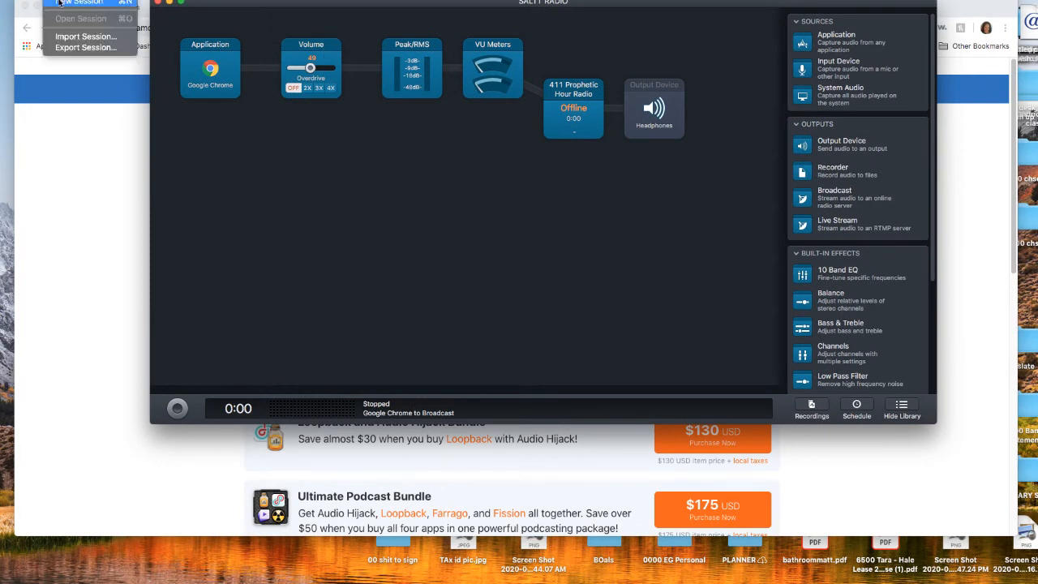
click(78, 4)
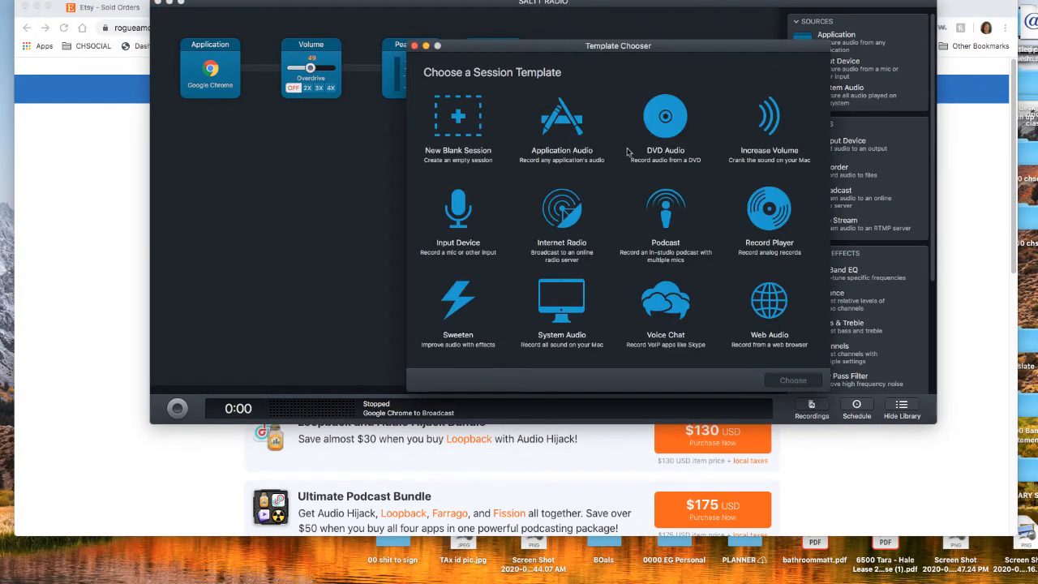
mouse_move(561, 209)
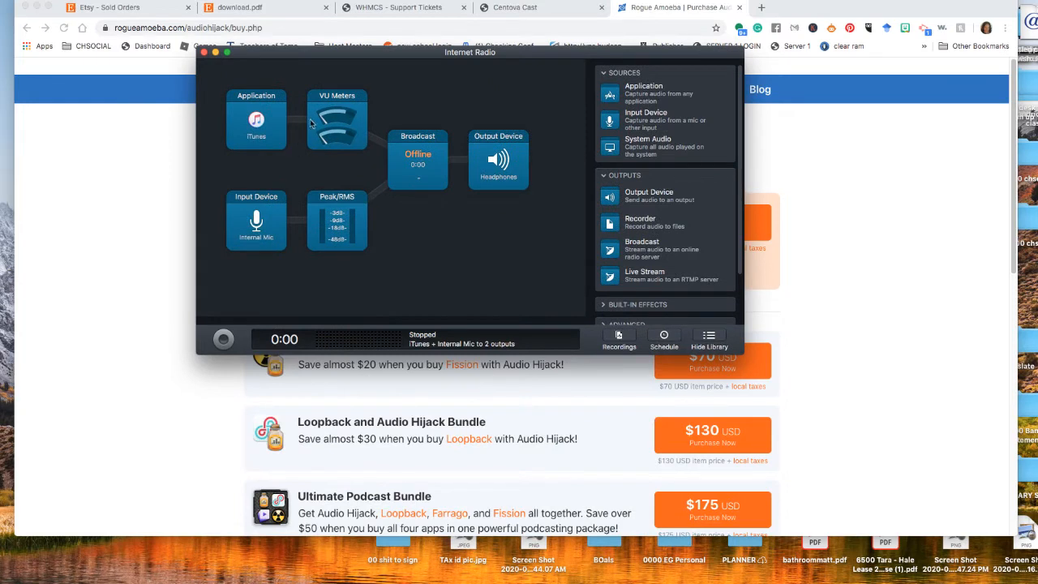
mouse_move(279, 127)
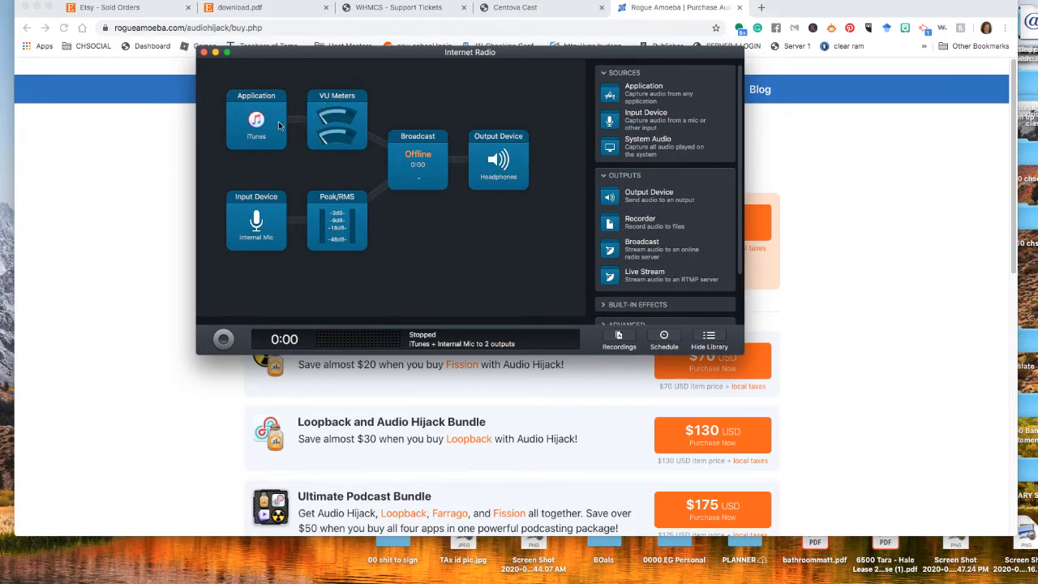
click(256, 120)
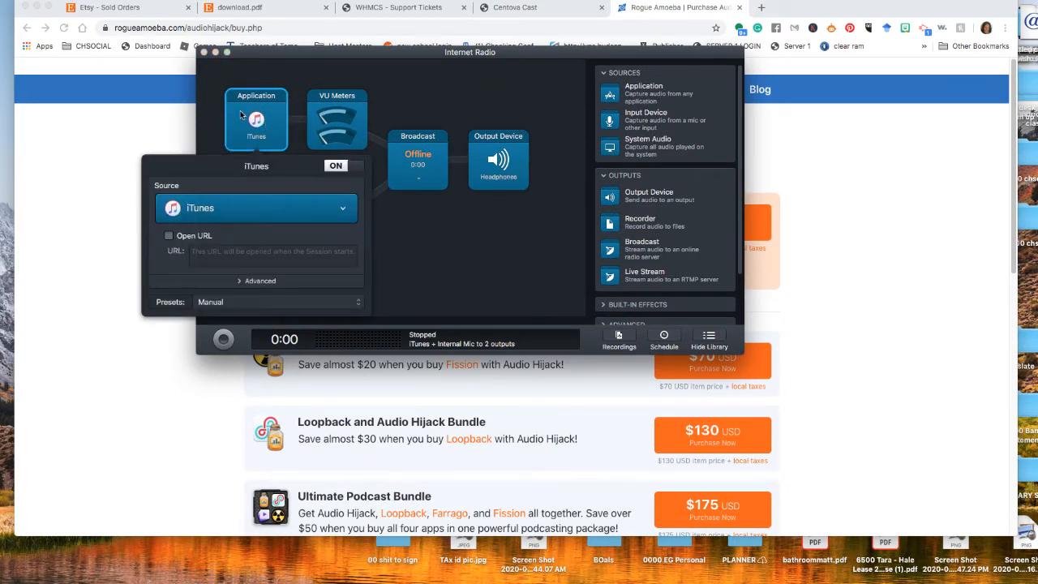
mouse_move(535, 111)
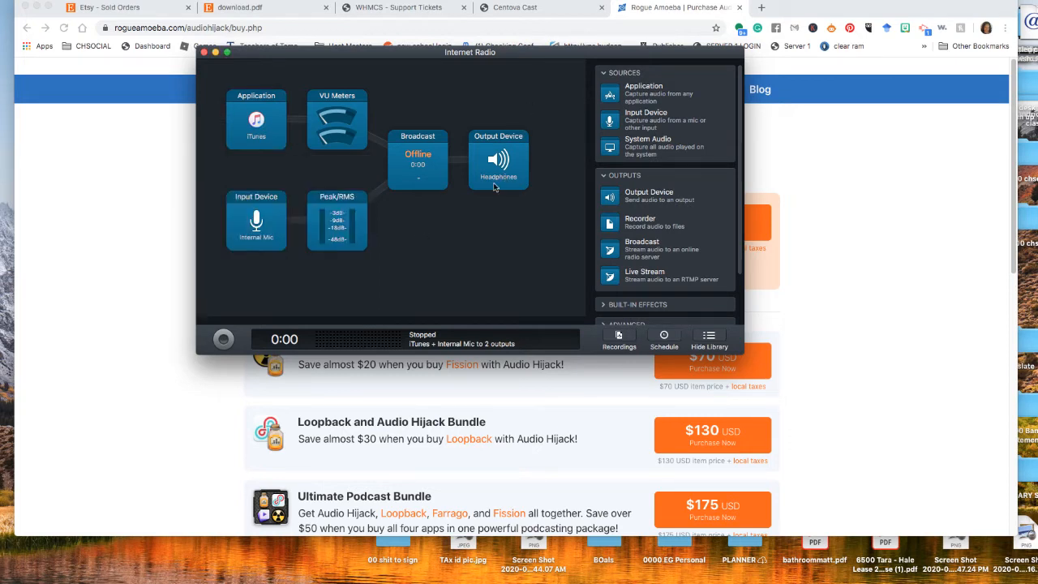
mouse_move(522, 191)
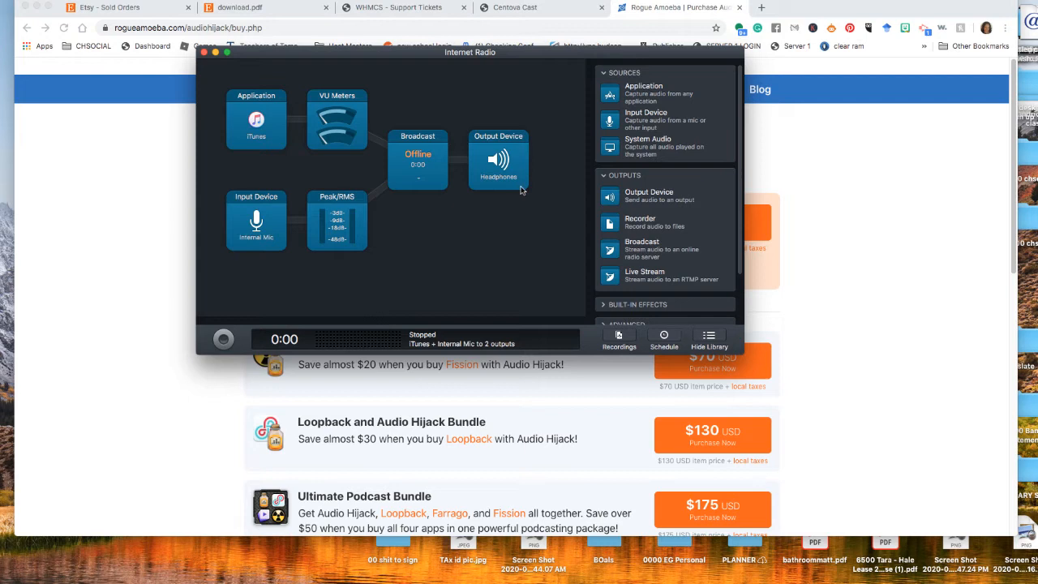
click(256, 220)
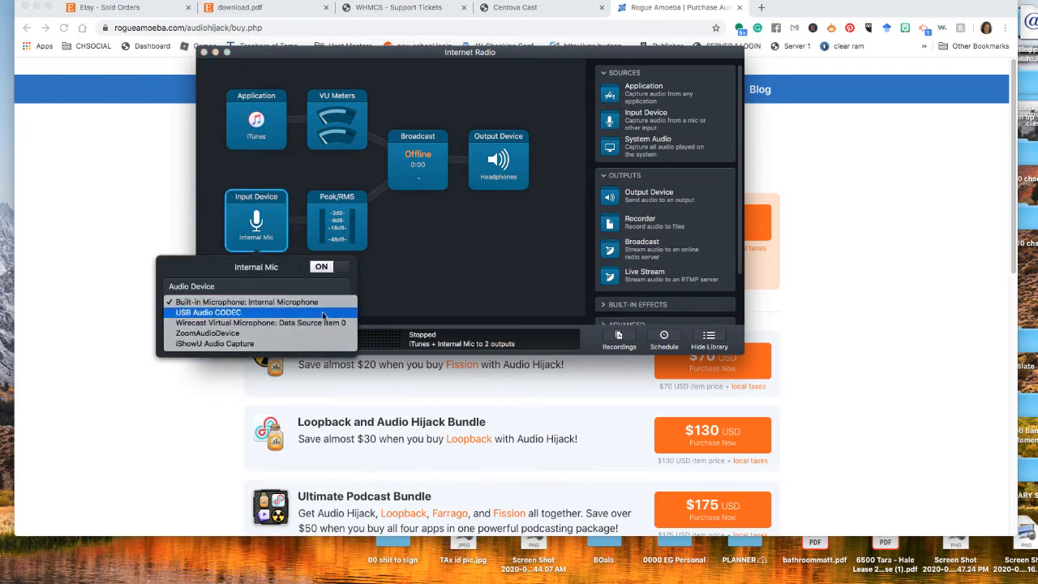
- Use USB Audio CODEC as the input device and keep Built-in Output: Headphones as output
click(208, 312)
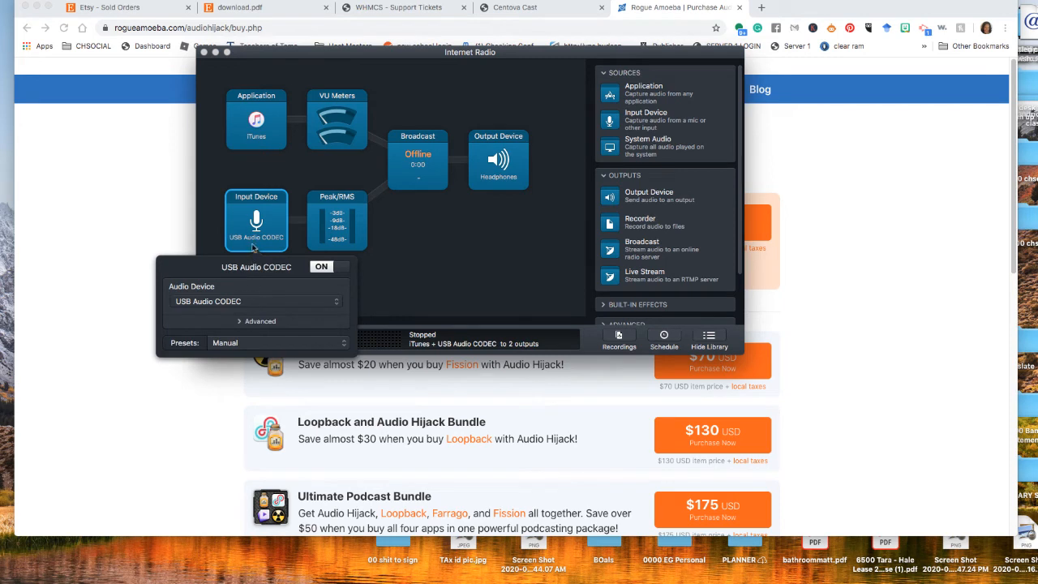
mouse_move(298, 194)
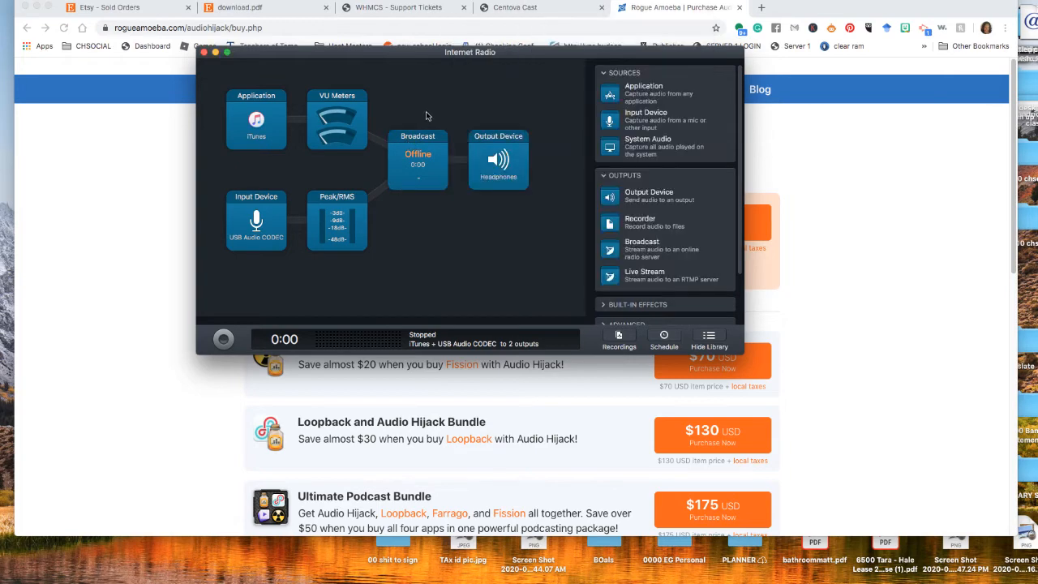
click(498, 161)
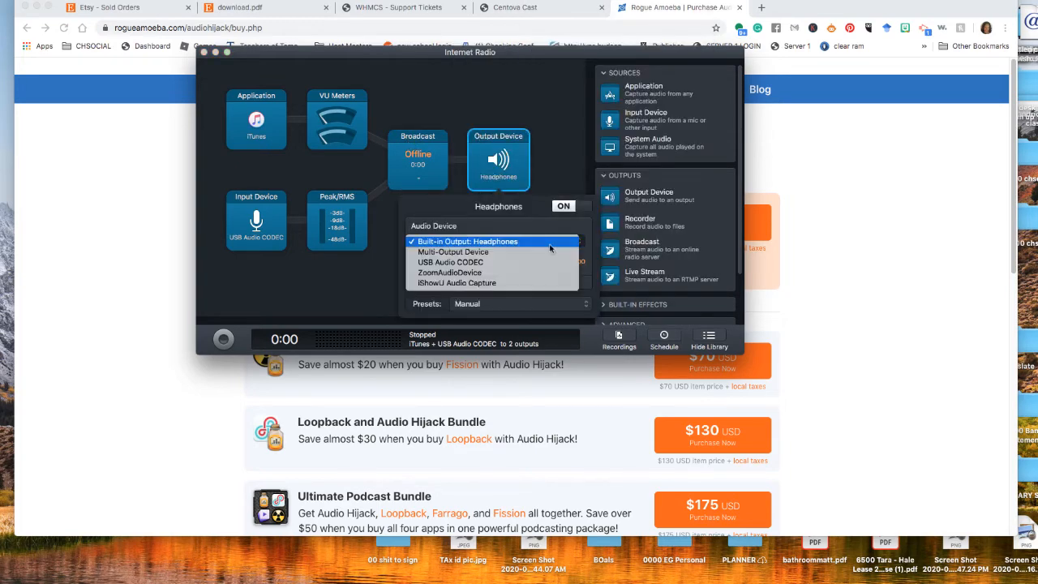
click(467, 242)
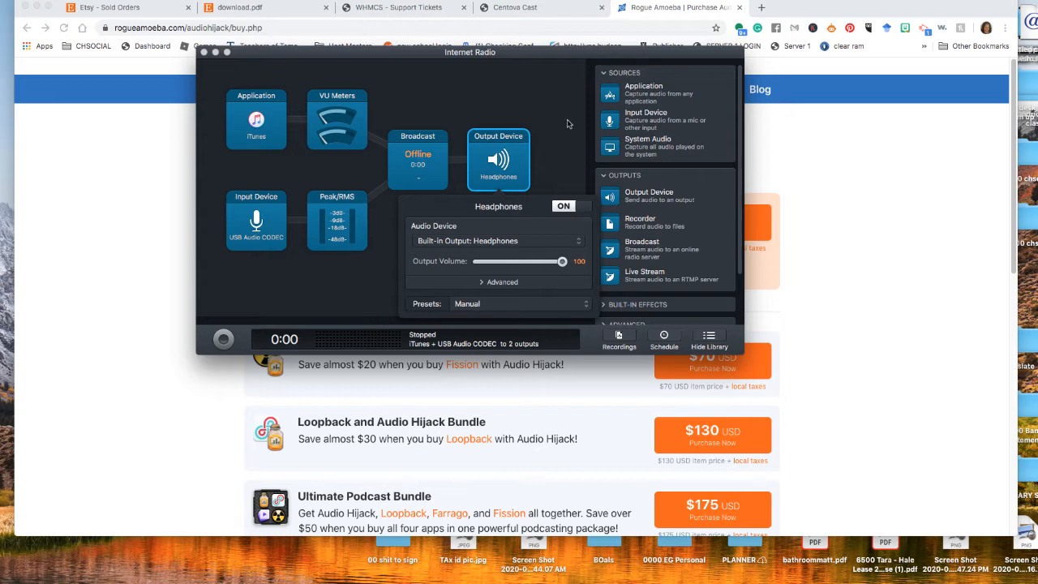
mouse_move(480, 106)
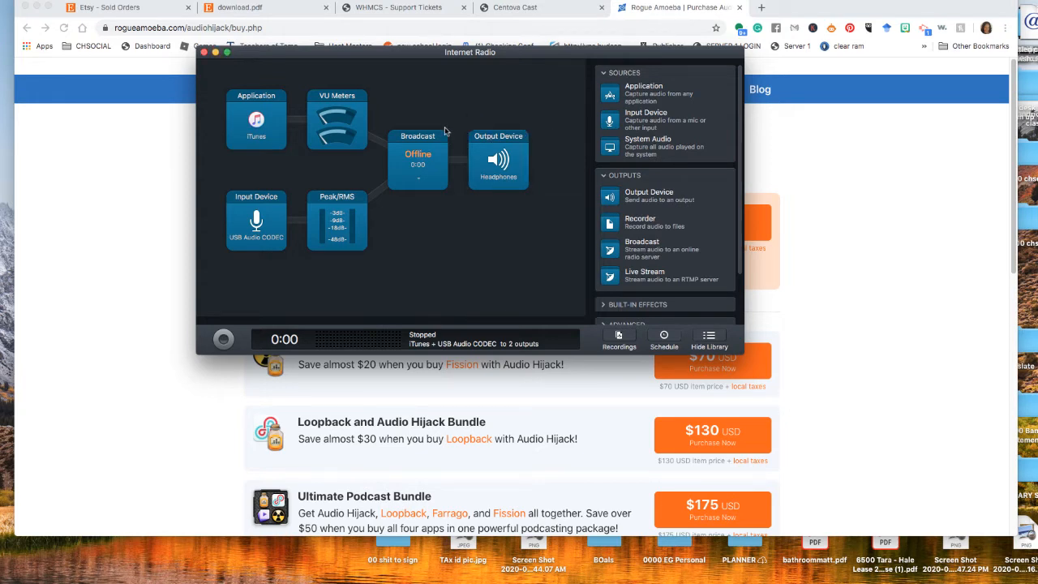
- Choose Shoutcast 1 as the broadcast block's server type
click(419, 159)
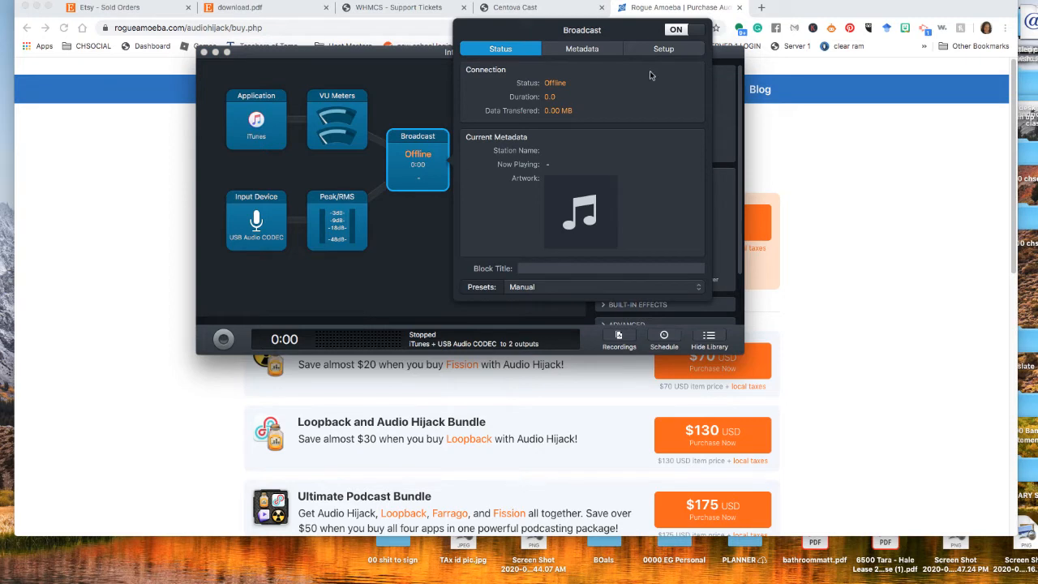
mouse_move(652, 56)
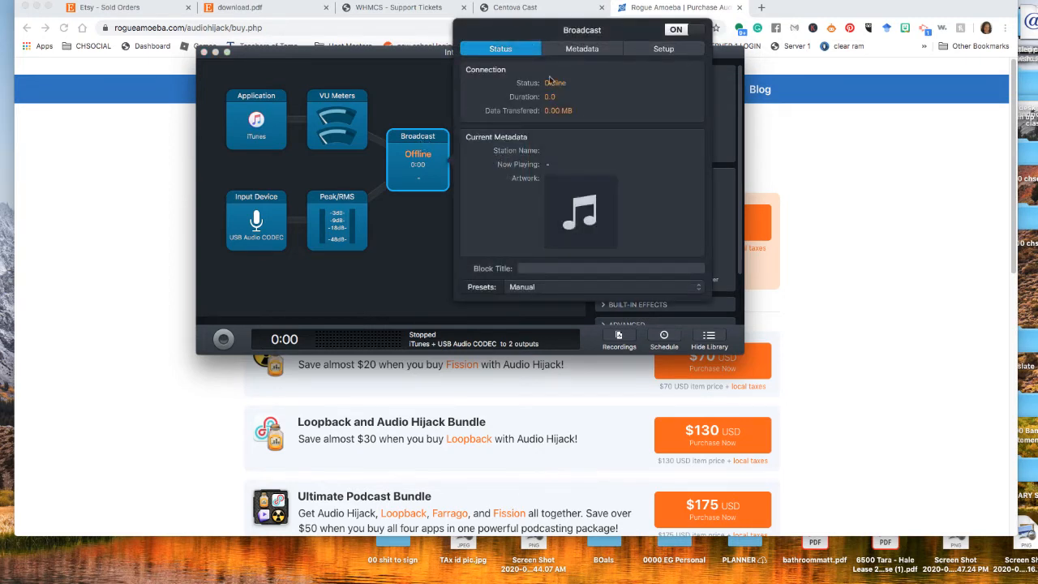
click(663, 55)
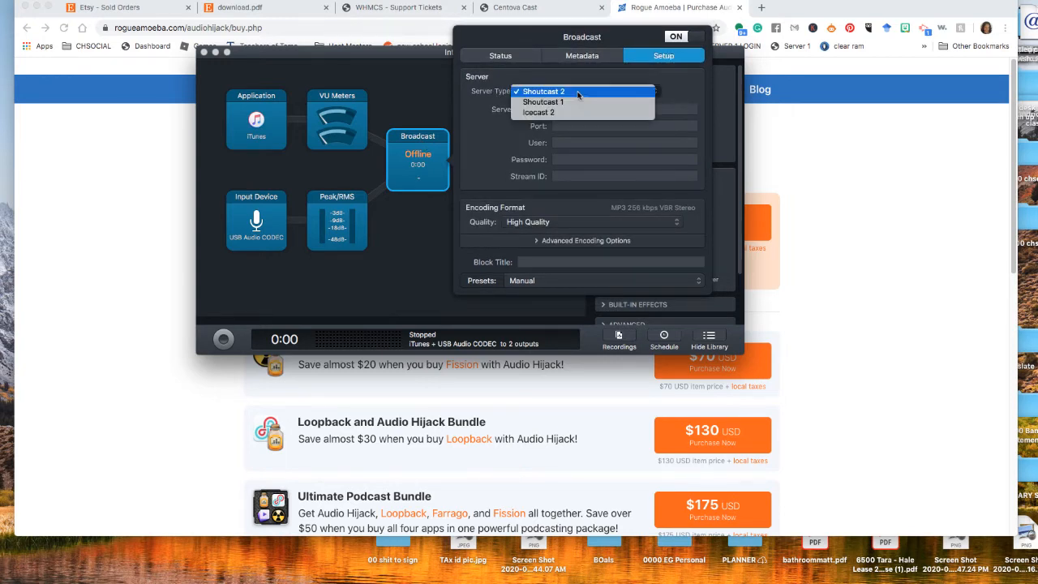
click(542, 101)
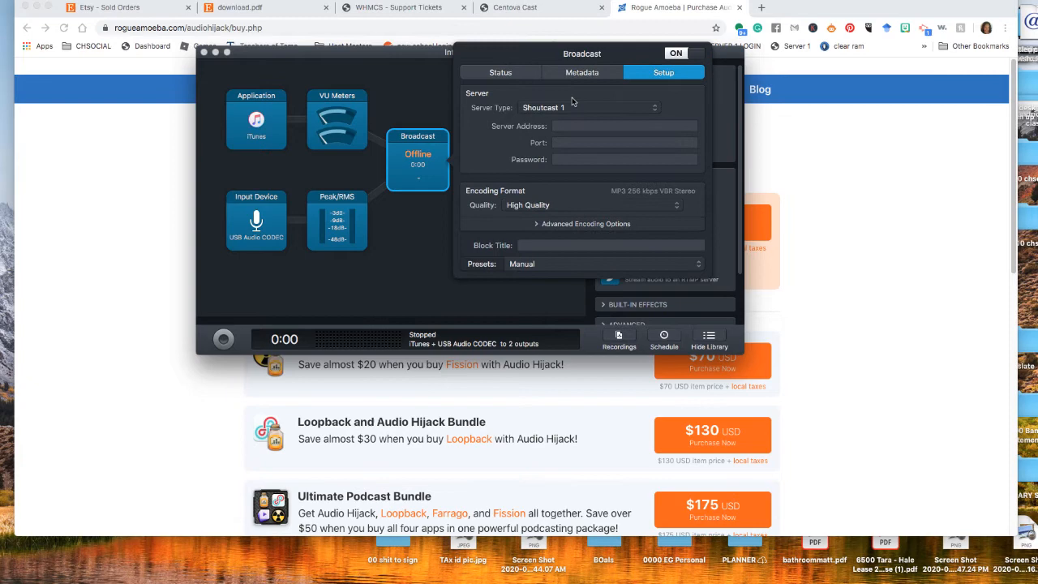
mouse_move(510, 3)
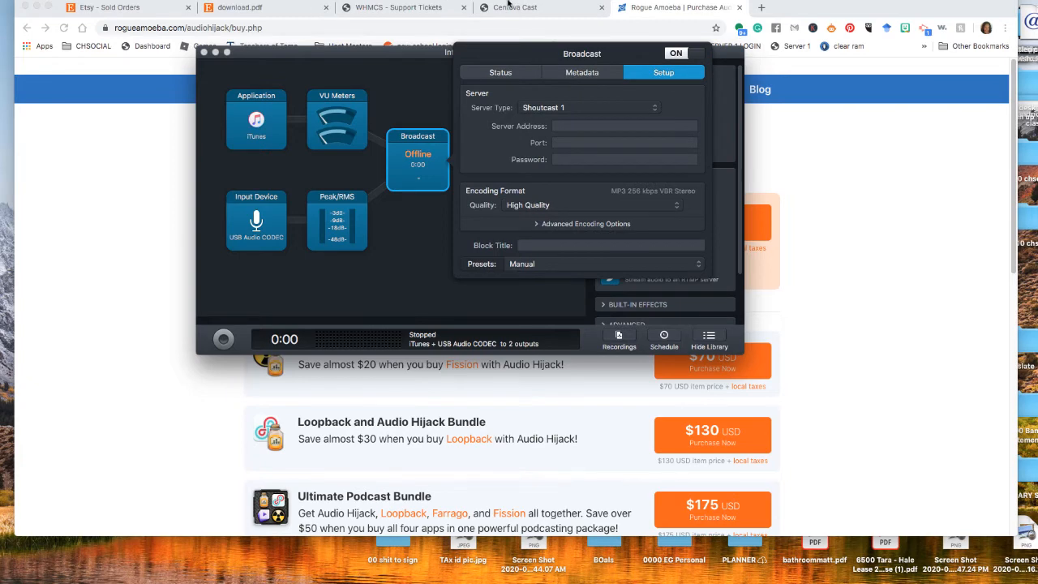
click(516, 6)
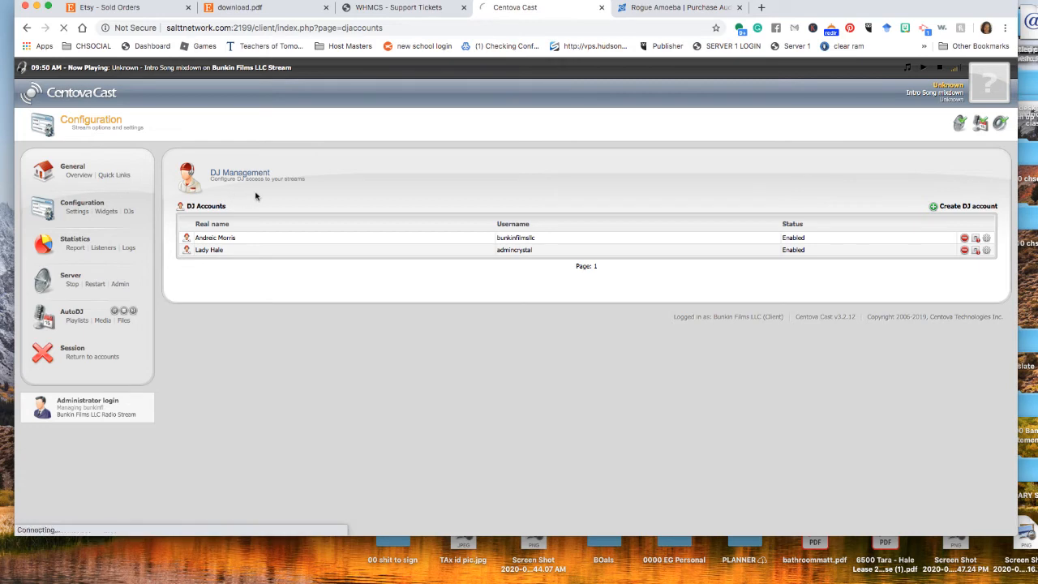
- Copy the server hostname from Live Source Connections on the Quick Links page
click(114, 175)
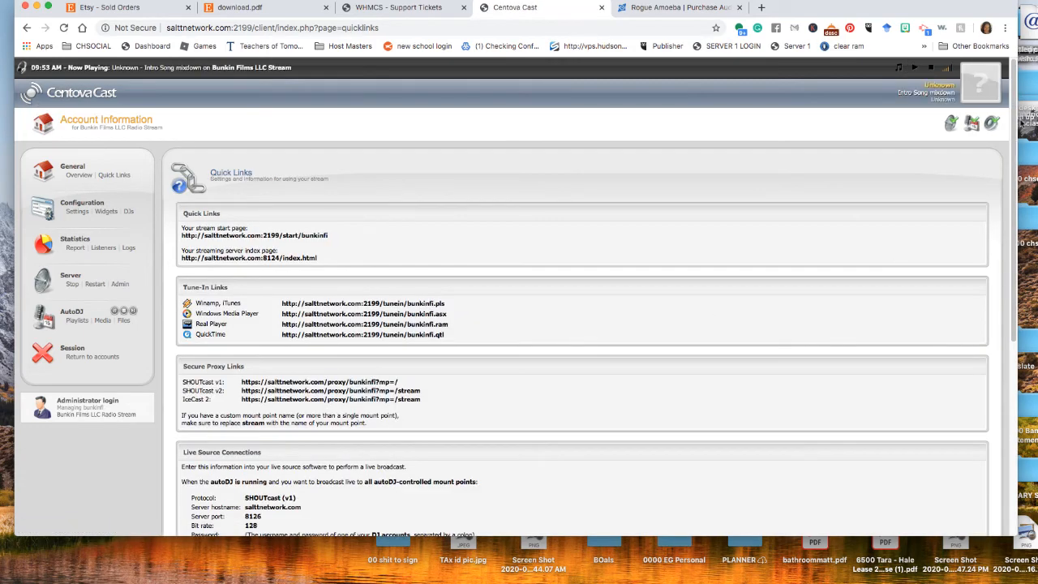
scroll(down, 3)
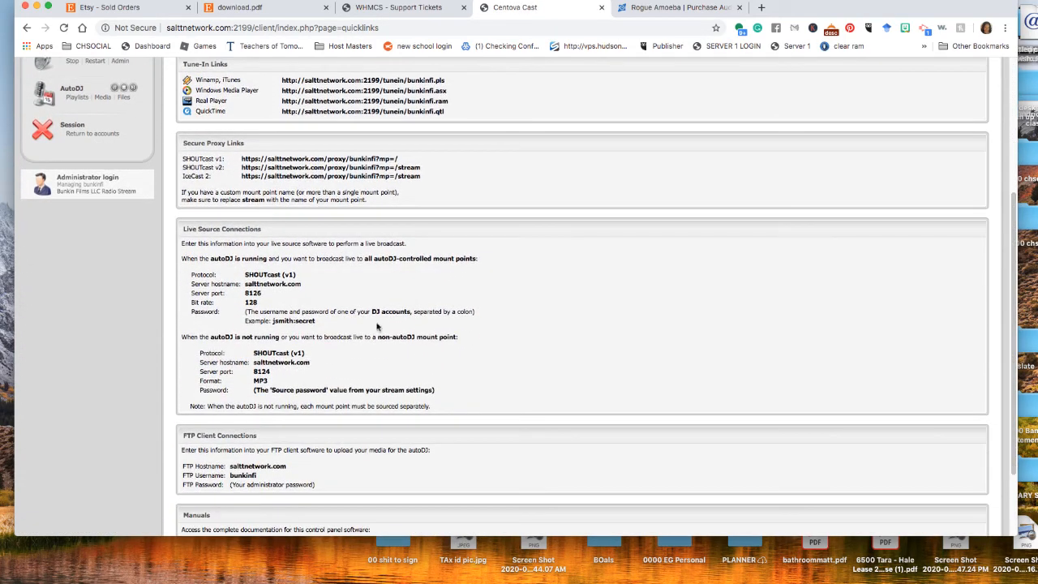
mouse_move(277, 269)
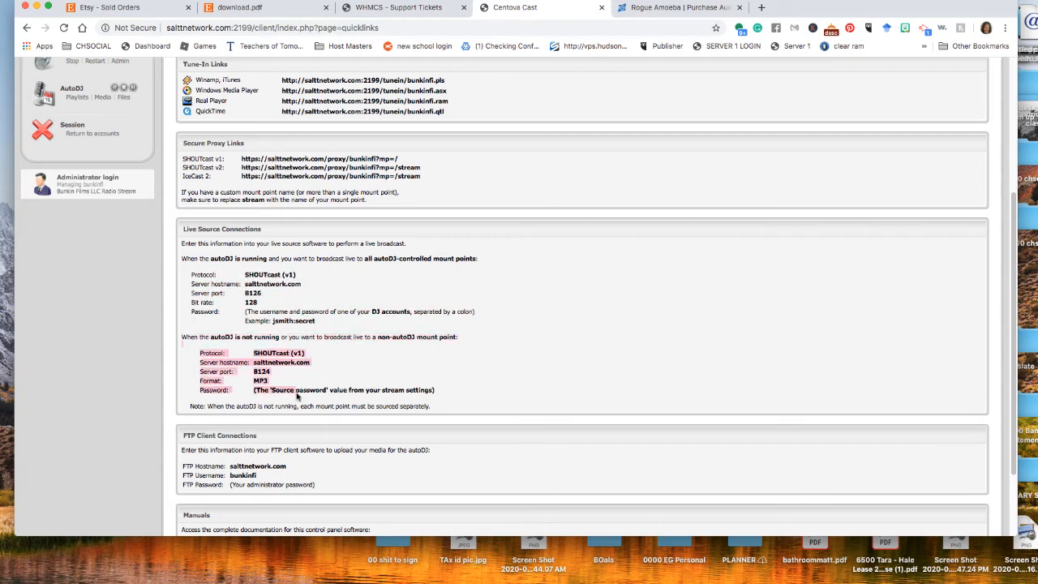
mouse_move(94, 154)
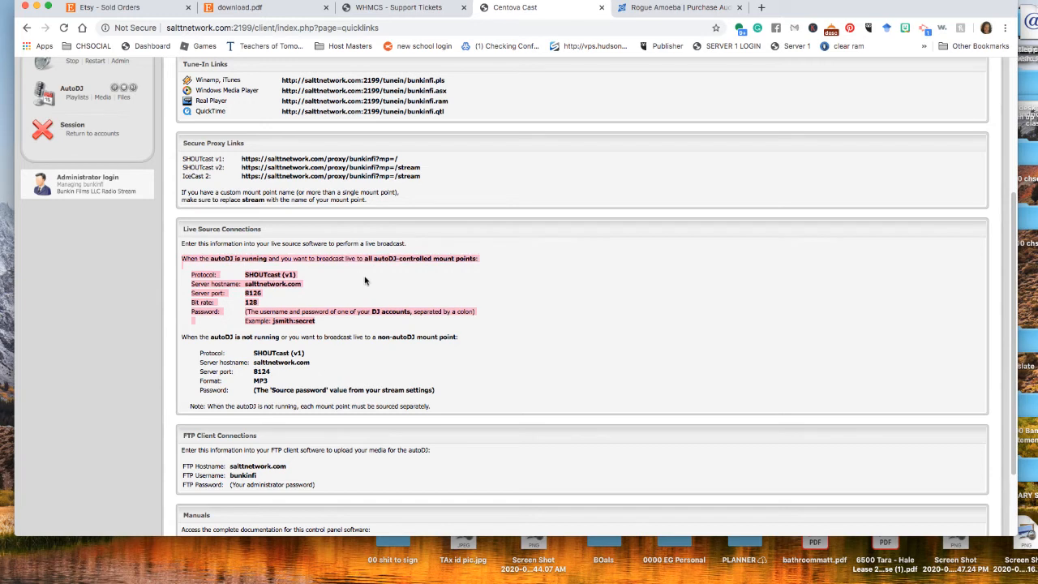
click(219, 279)
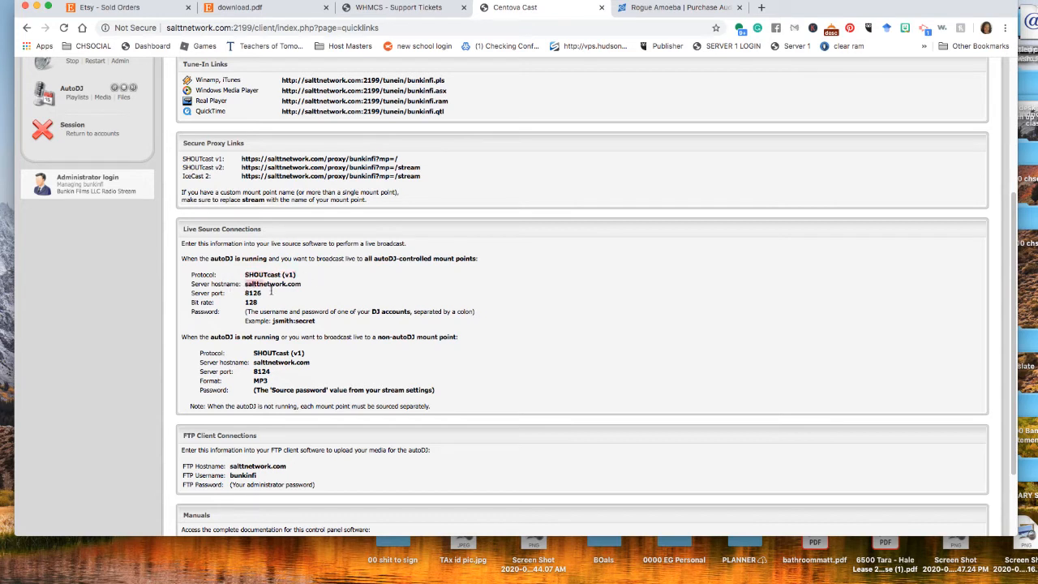
right_click(272, 284)
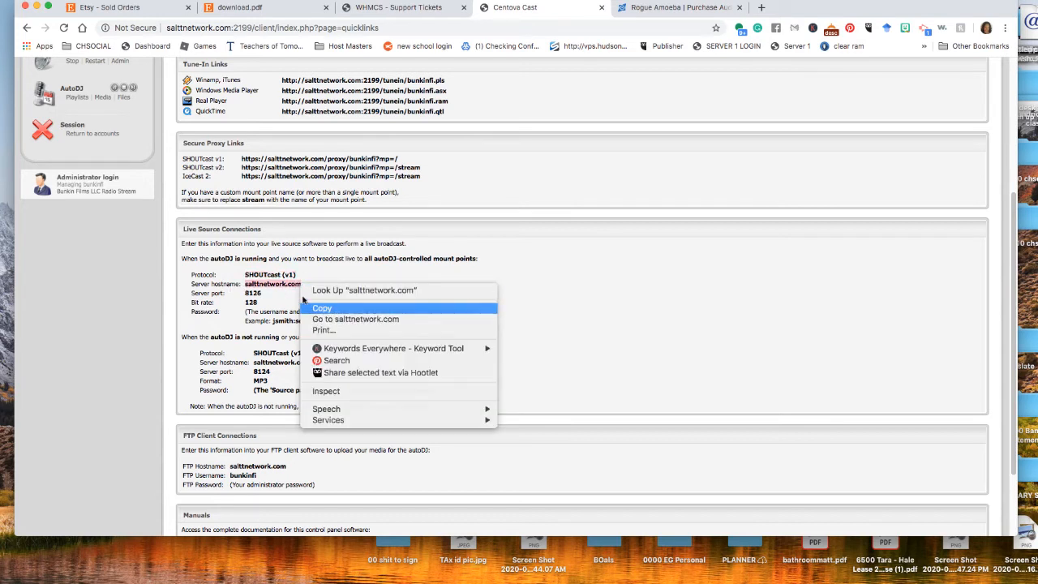
click(321, 308)
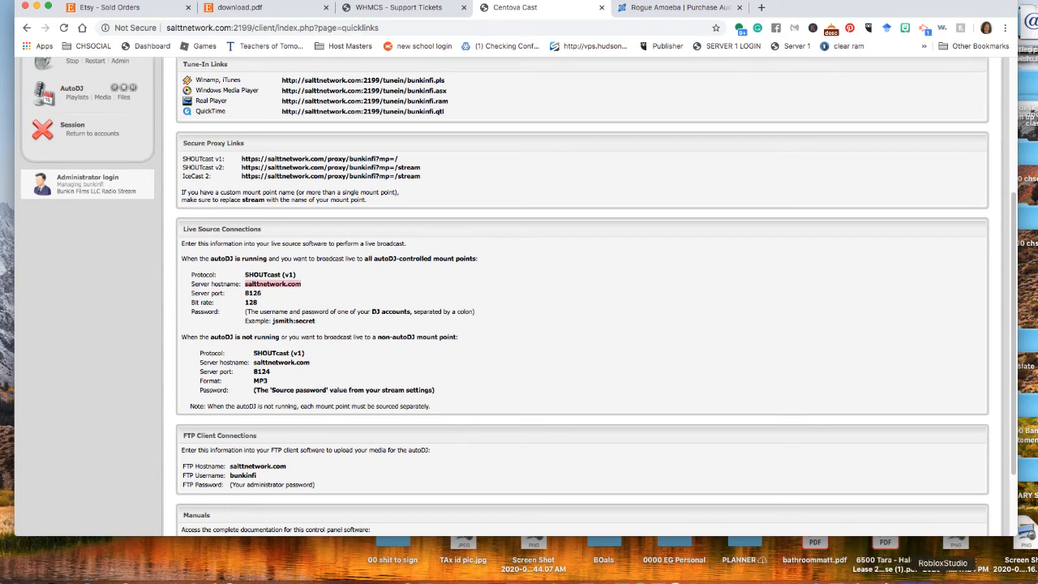
- Paste the copied hostname into the broadcast Server Address
click(407, 559)
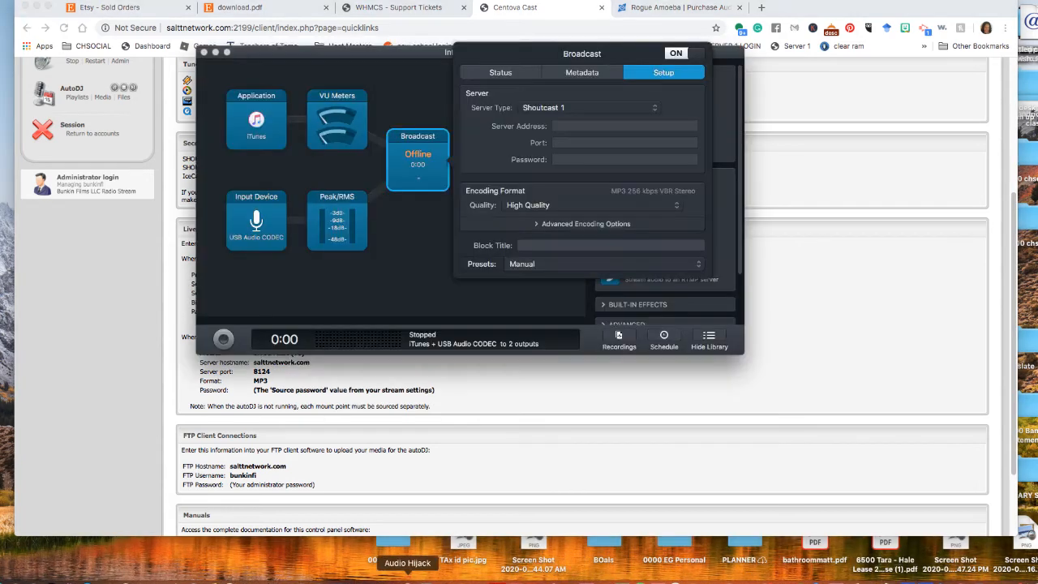
right_click(624, 126)
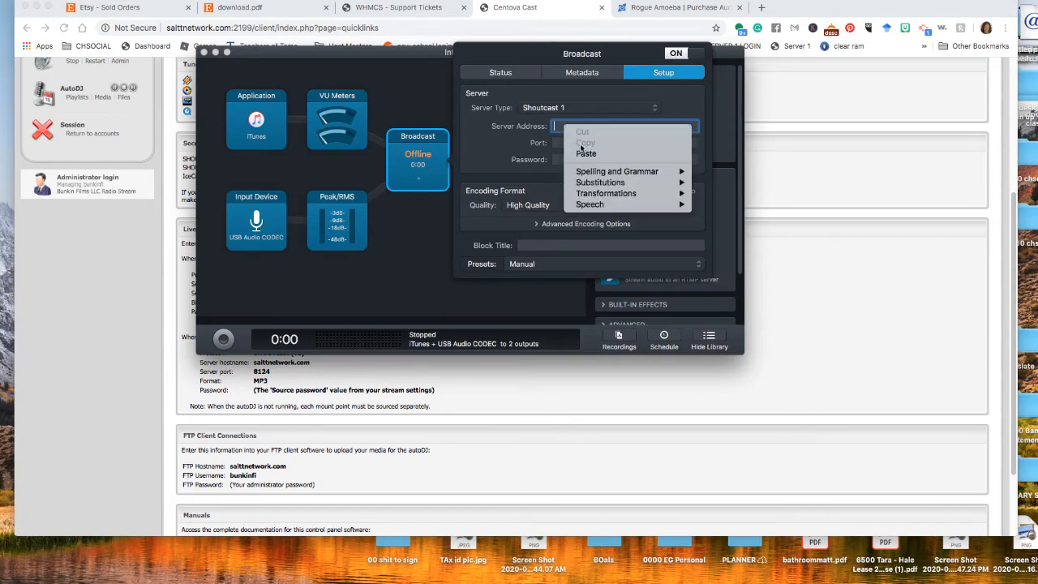
click(585, 153)
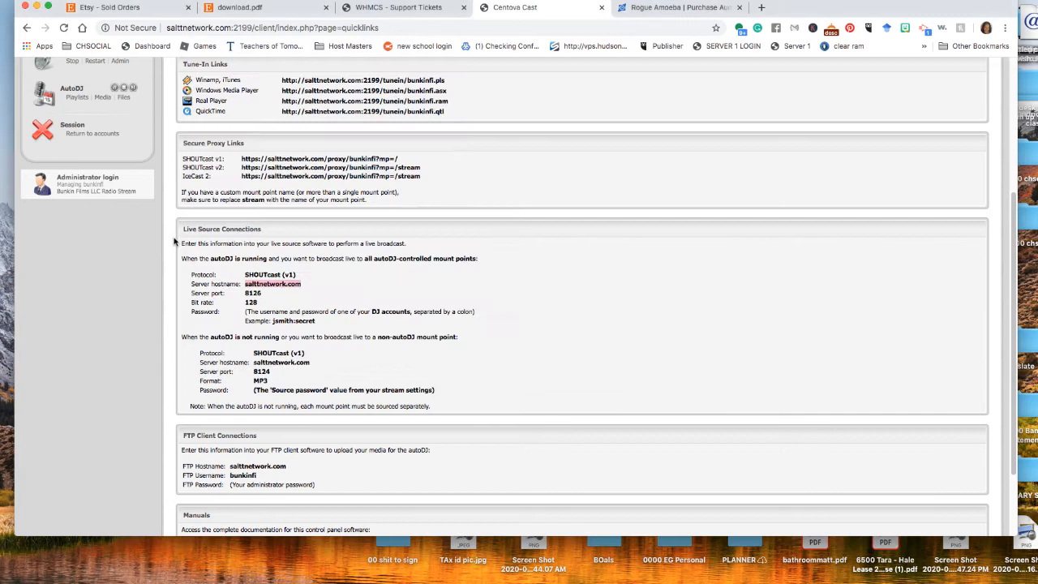
- Copy port 8126 into the broadcast Port field, then return to the DJs page
right_click(253, 292)
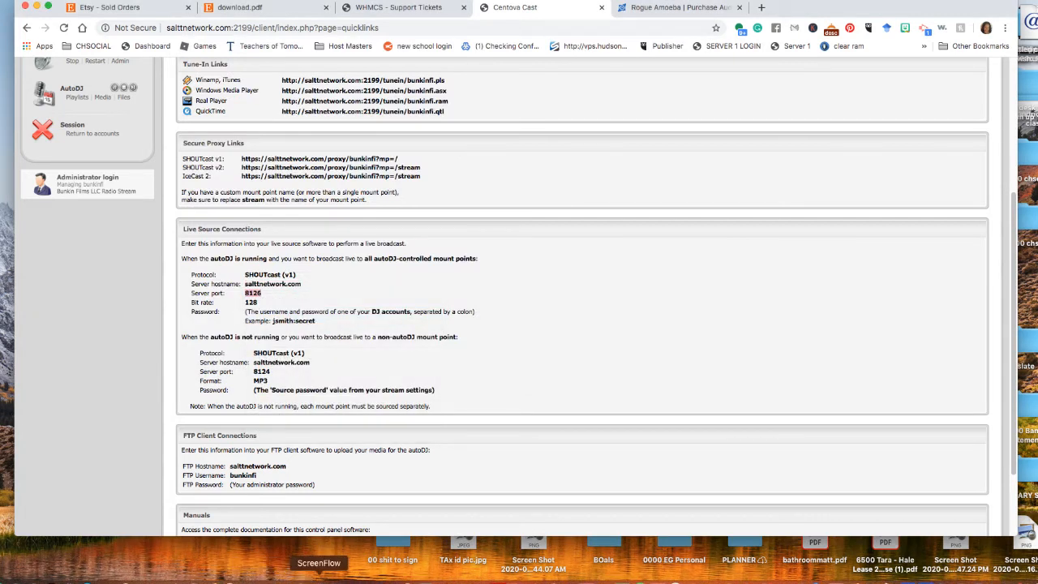
mouse_move(282, 562)
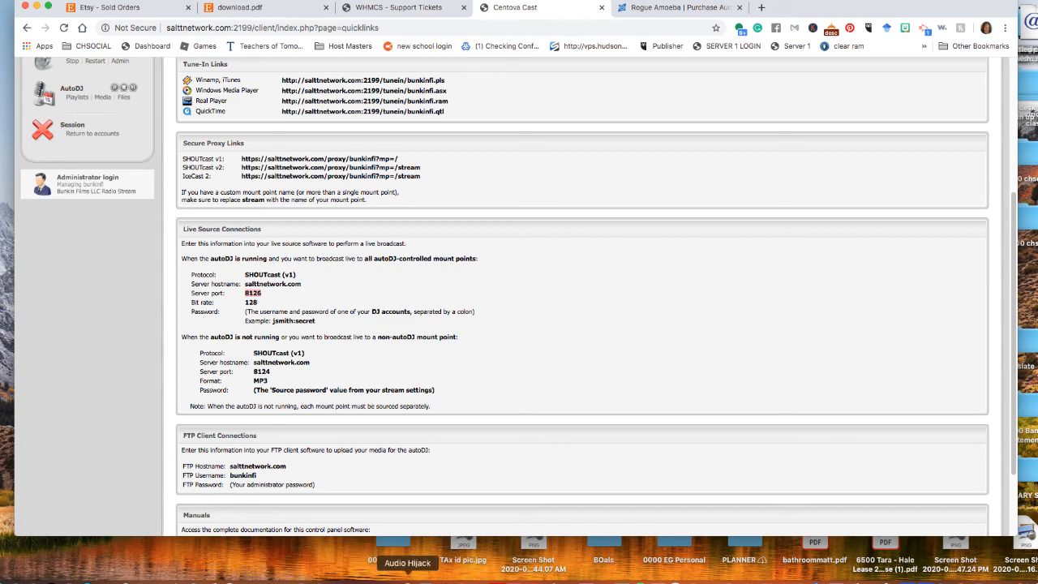
right_click(624, 143)
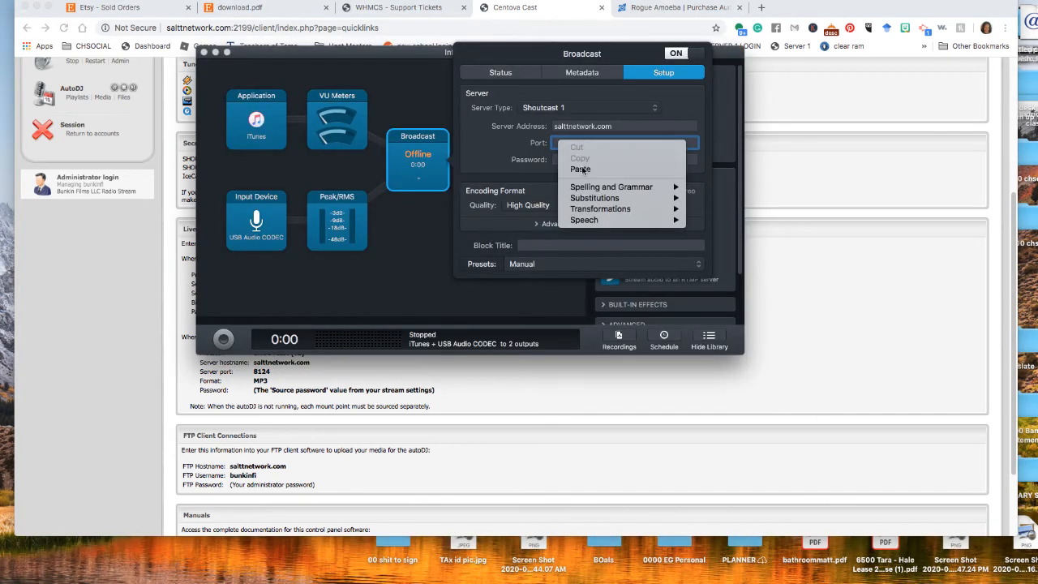
click(581, 170)
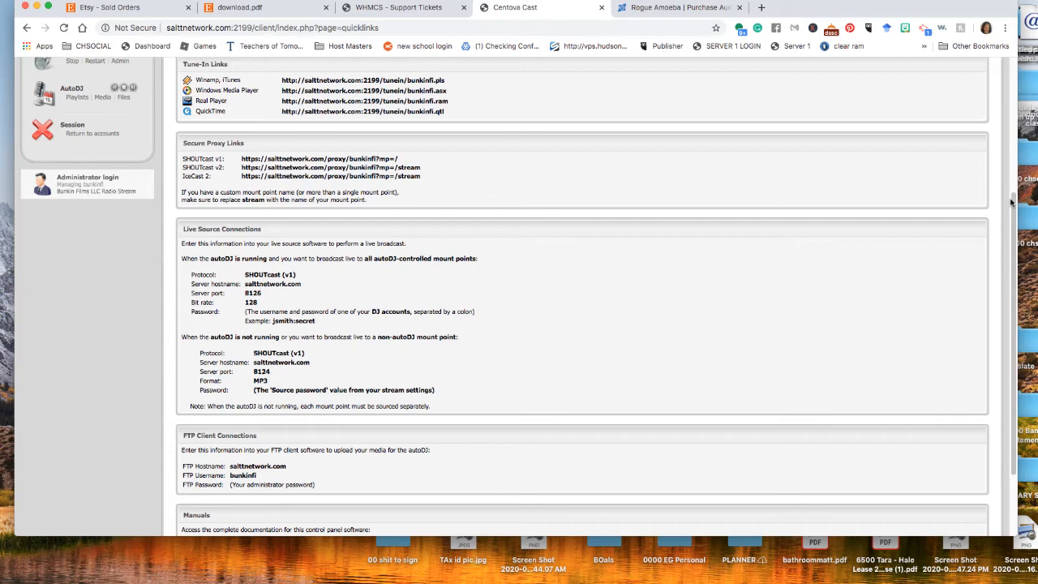
scroll(up, 3)
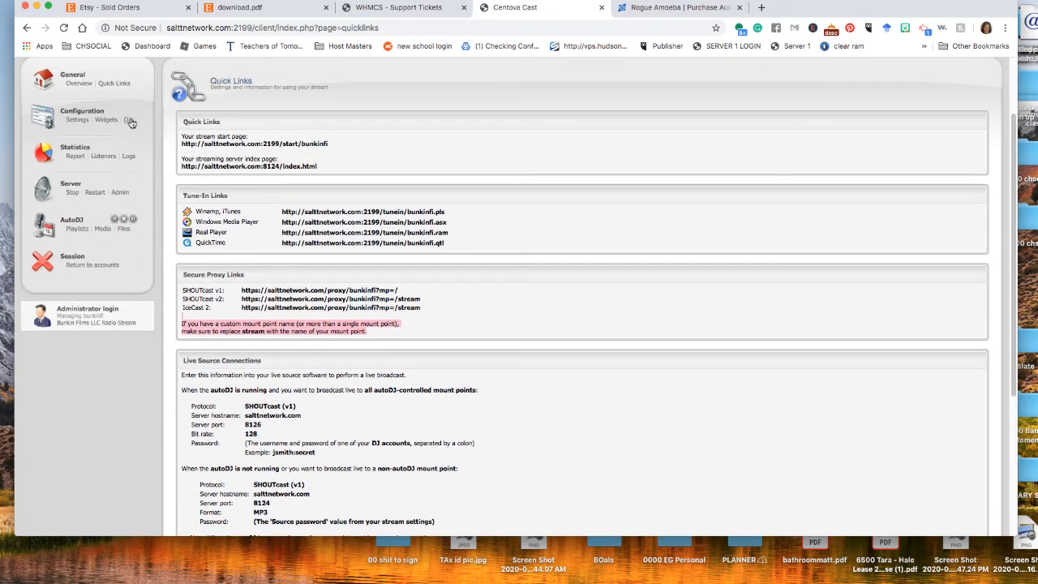
click(129, 120)
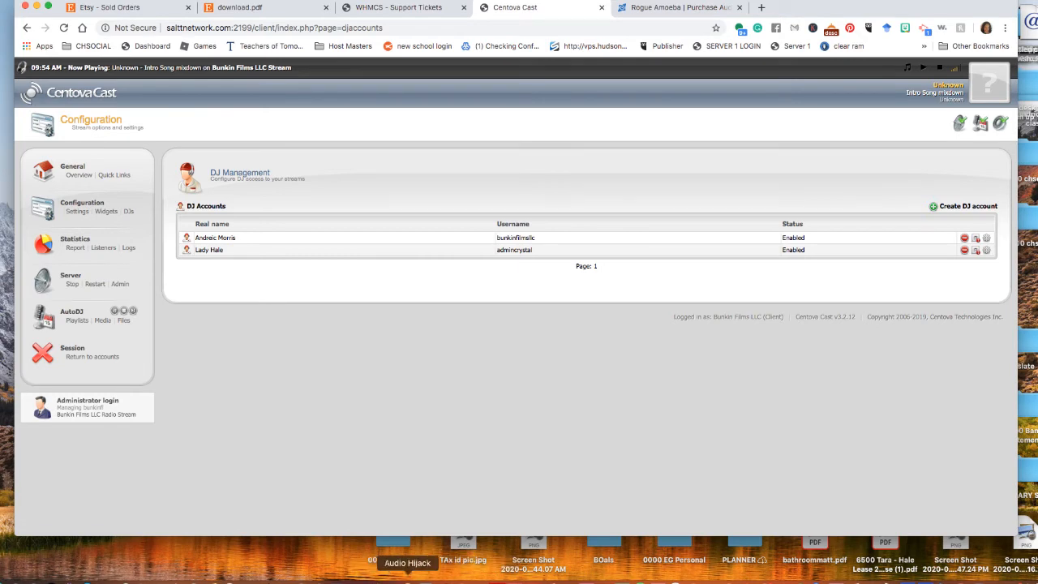
- Fill in the broadcast server password in the Audio Hijack session
click(407, 561)
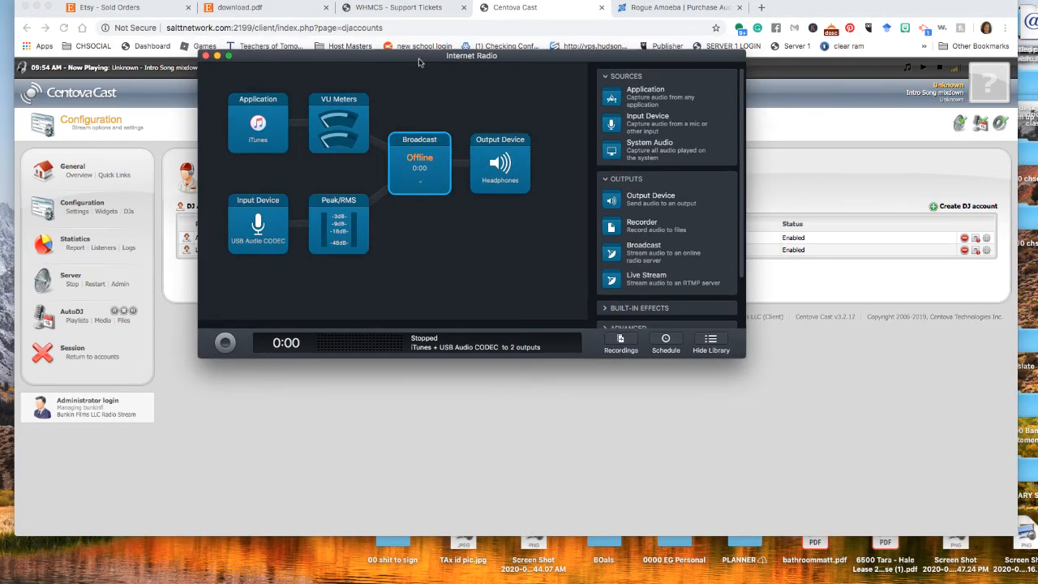
drag(470, 55, 530, 23)
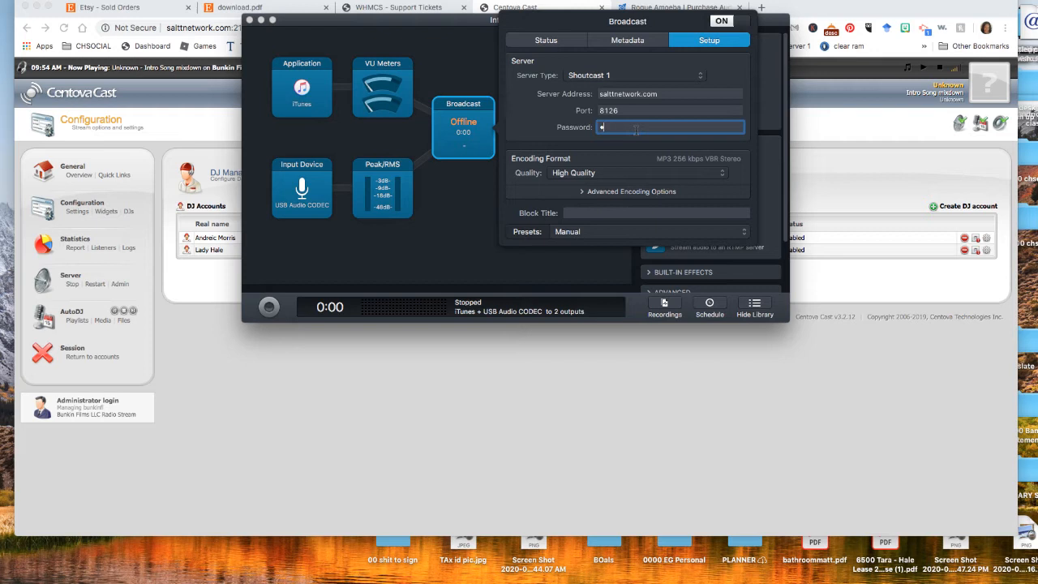
text(password)
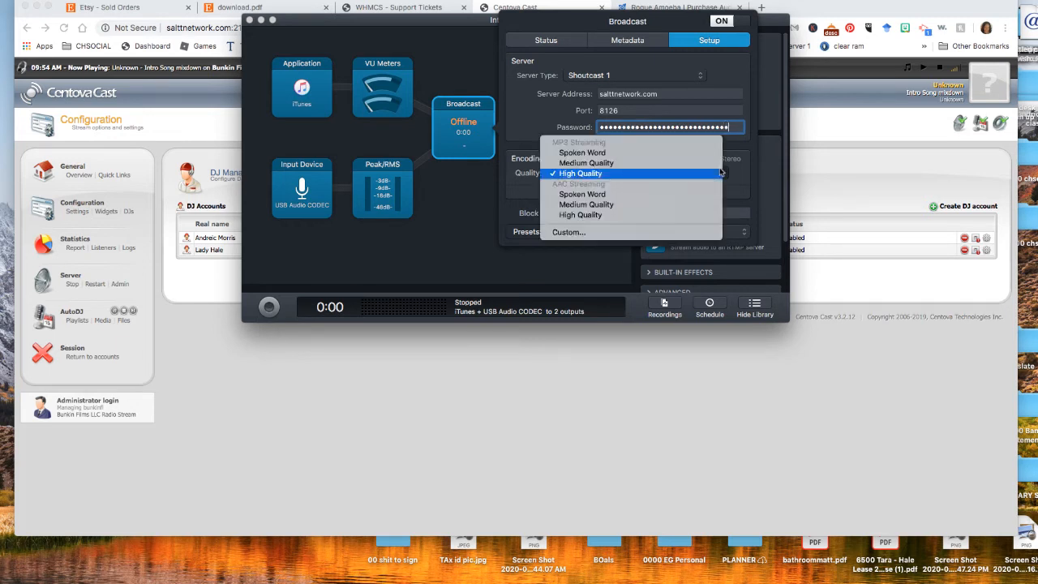
- Set advanced encoding to 128 Kbps constant-bitrate MP3
click(580, 152)
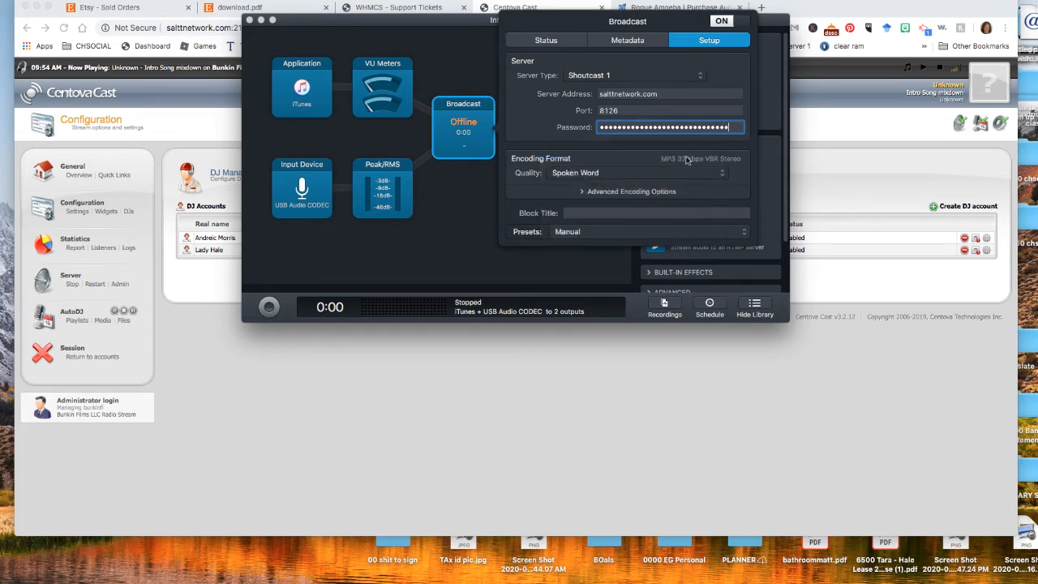
click(635, 172)
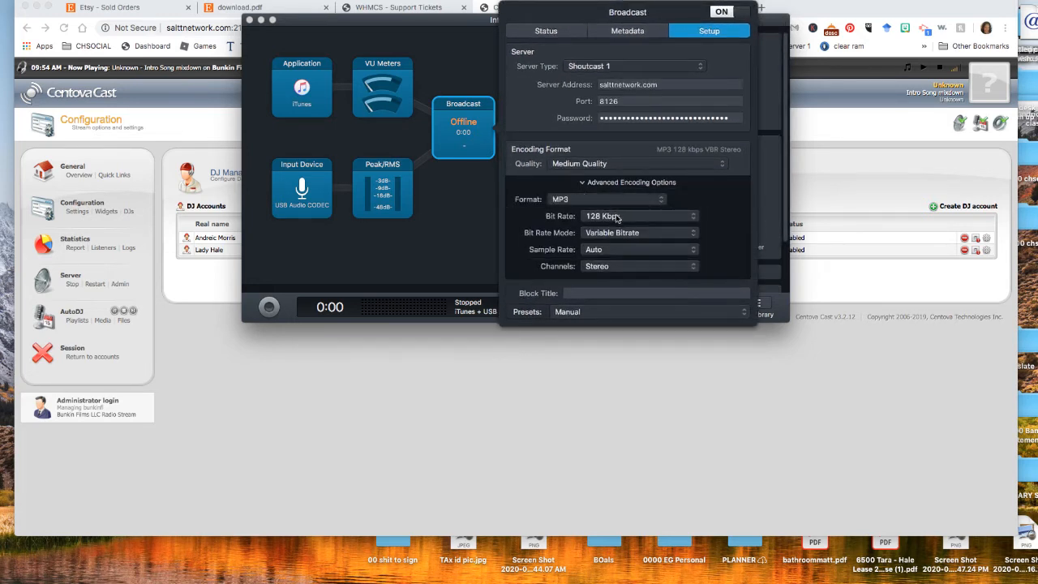
click(639, 215)
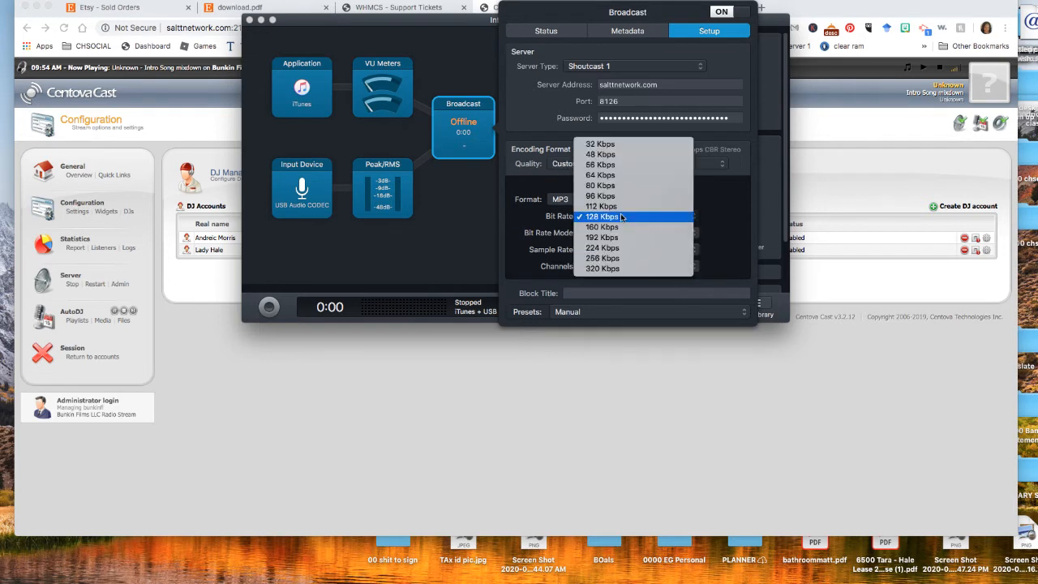
click(602, 215)
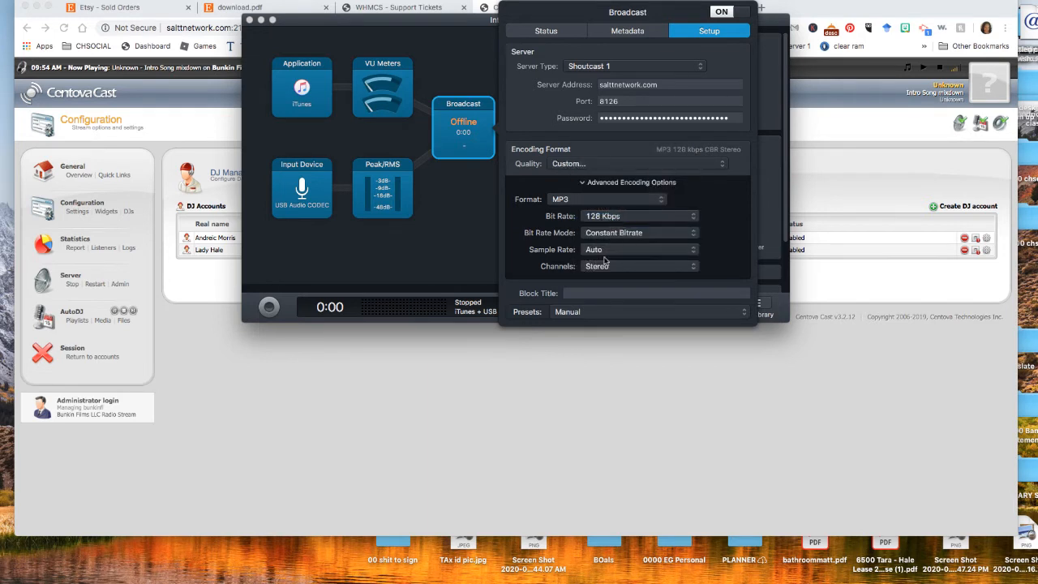
mouse_move(599, 285)
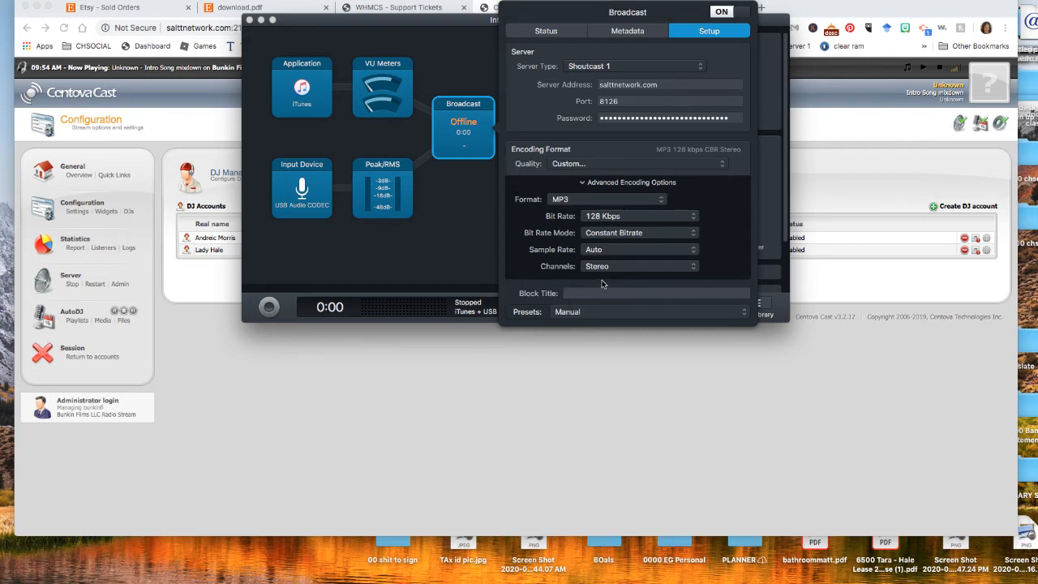
mouse_move(754, 279)
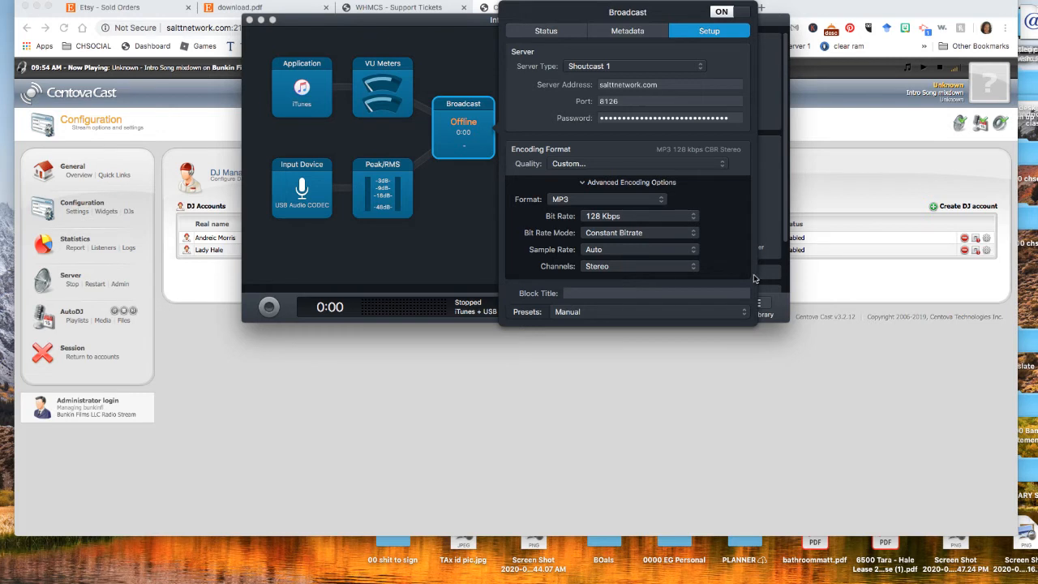
- Title the broadcast block 'Bukin radio'
click(655, 292)
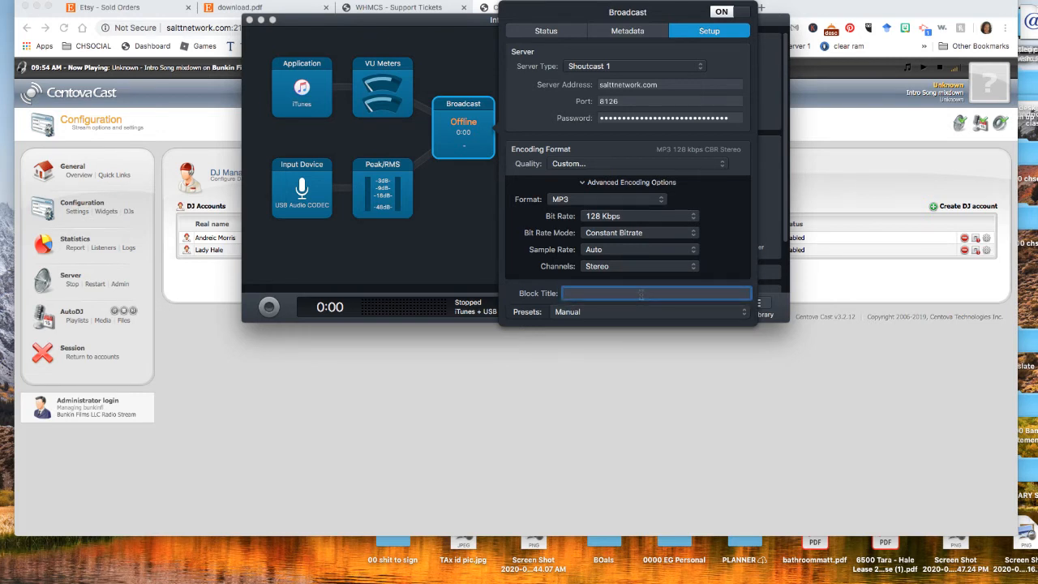
text(Bukin)
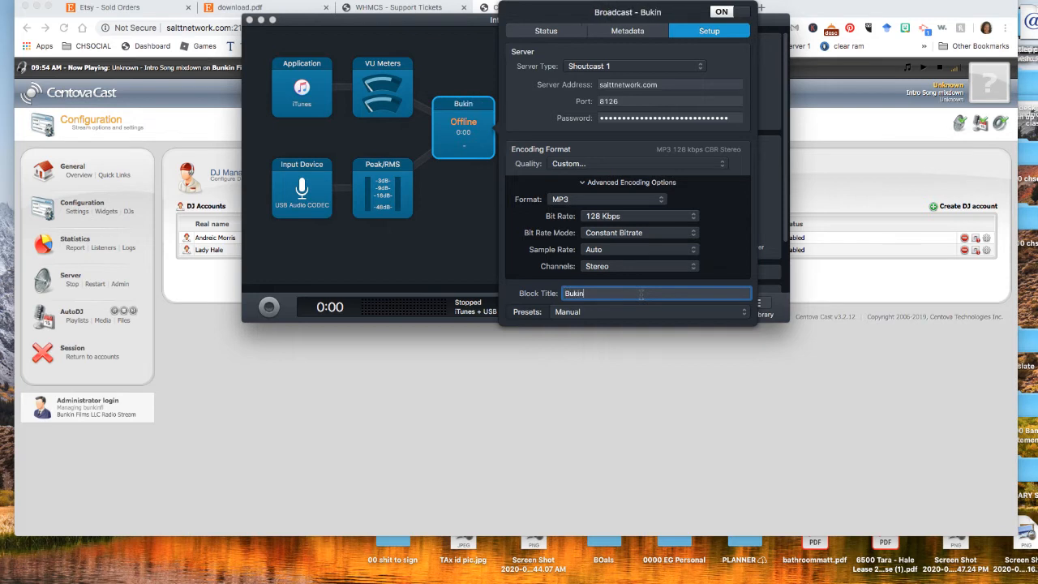
text(radio)
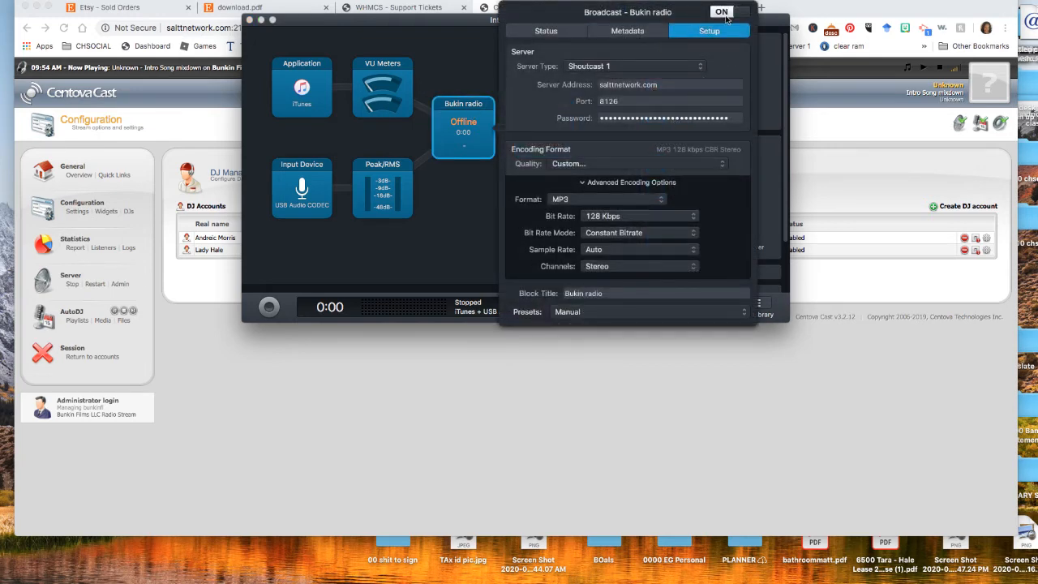
- Browse other source applications but keep iTunes, then quit iTunes
click(302, 87)
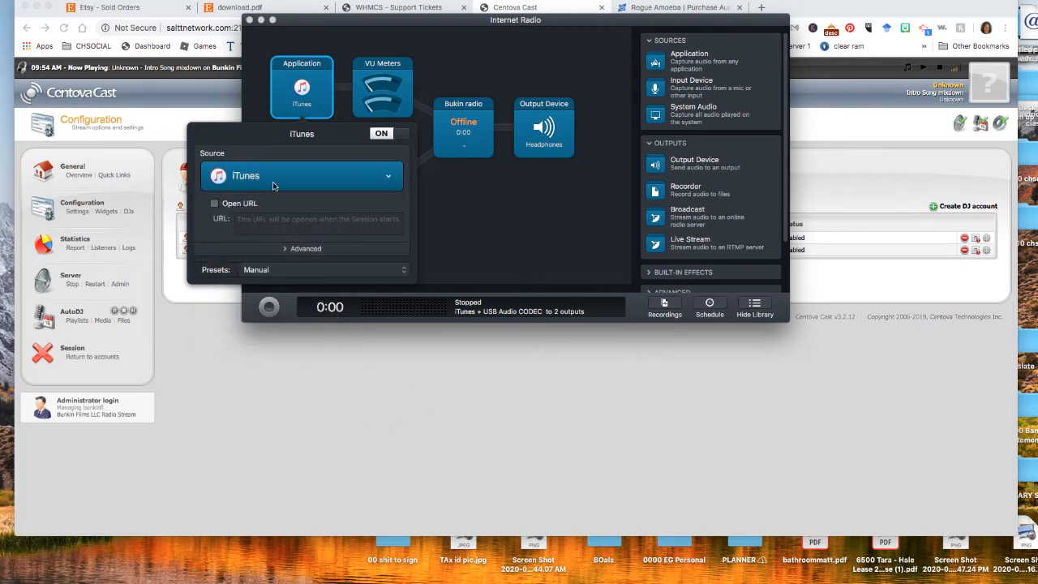
mouse_move(221, 240)
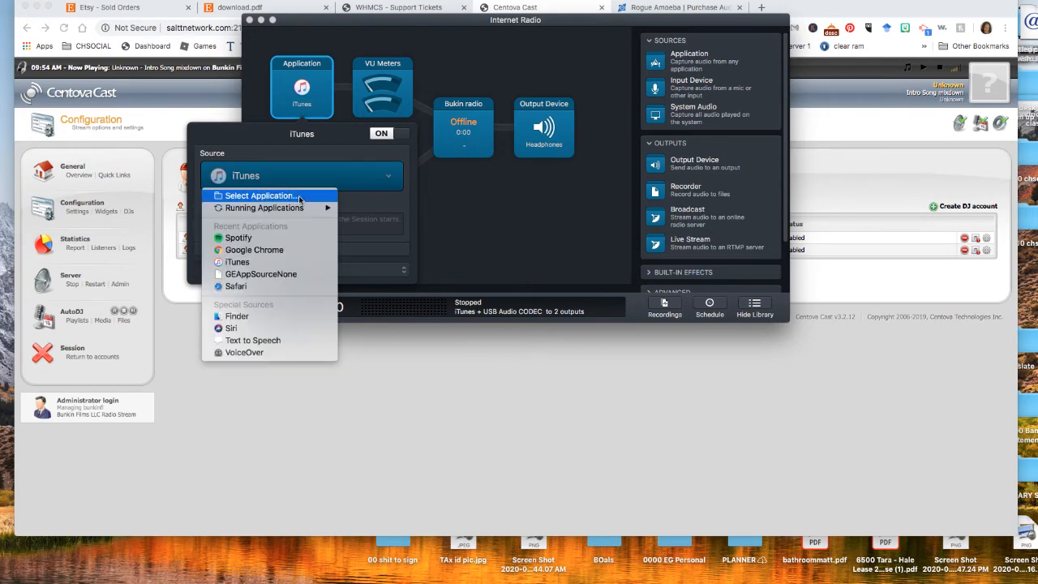
click(260, 194)
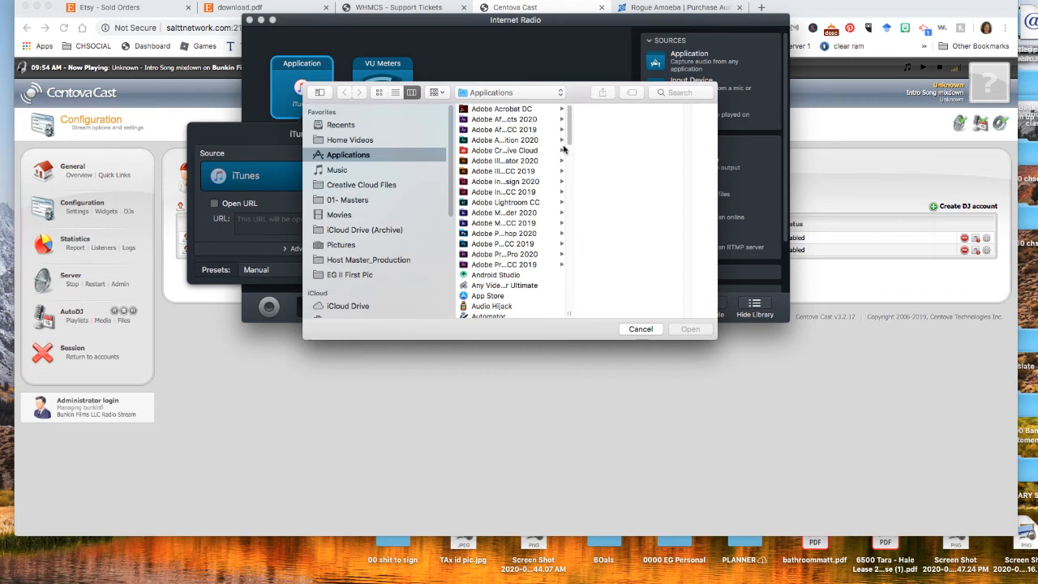
scroll(down, 3)
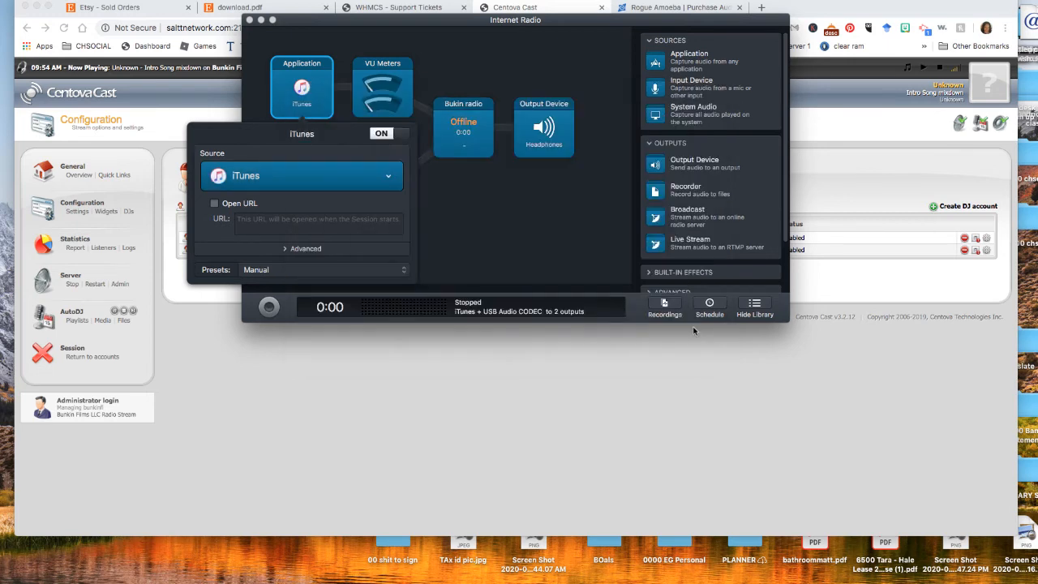
mouse_move(377, 85)
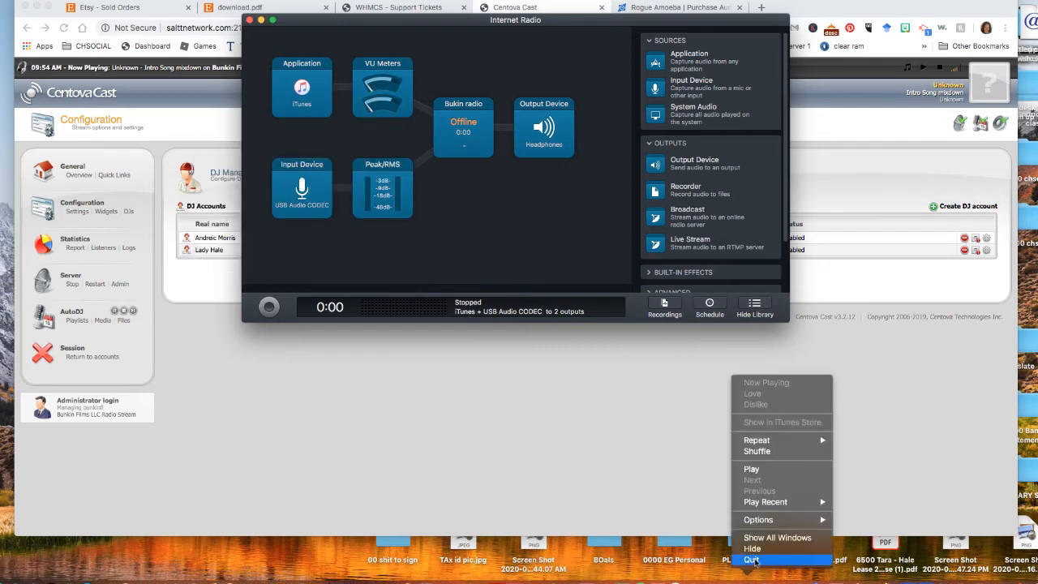
click(753, 559)
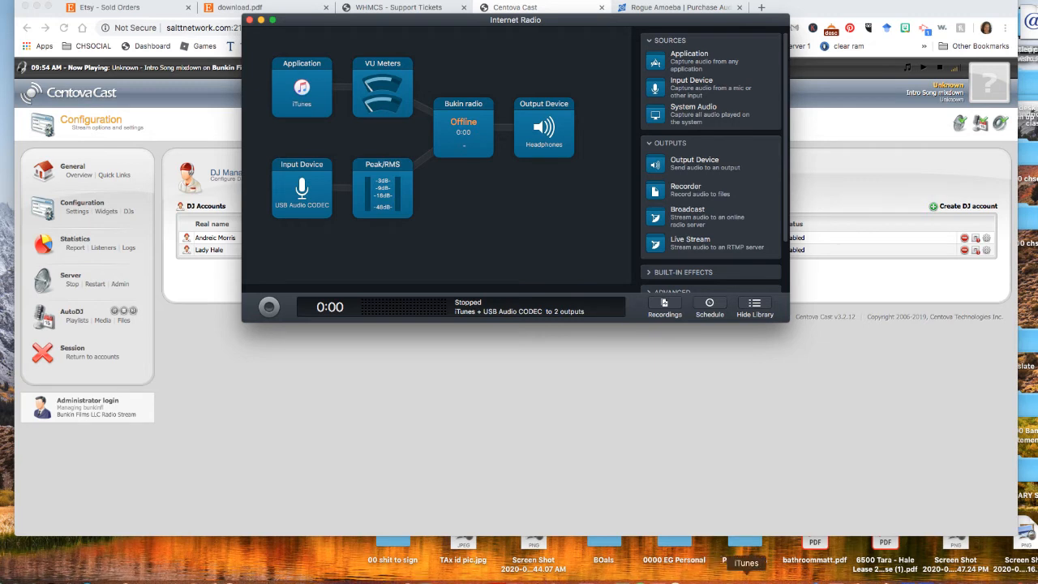
- Delete the iTunes source block and add a fresh Application source
right_click(745, 559)
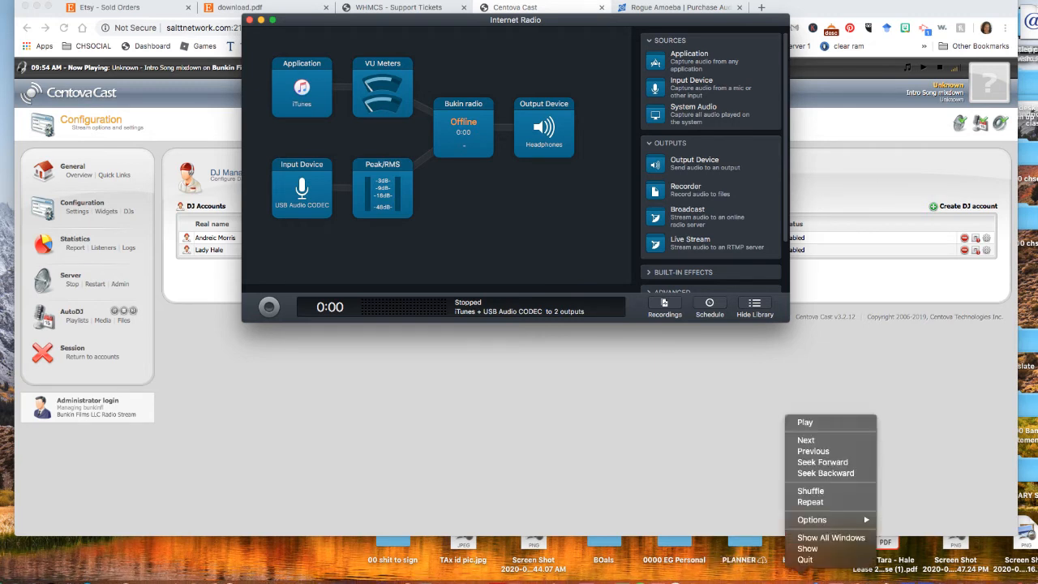
click(301, 88)
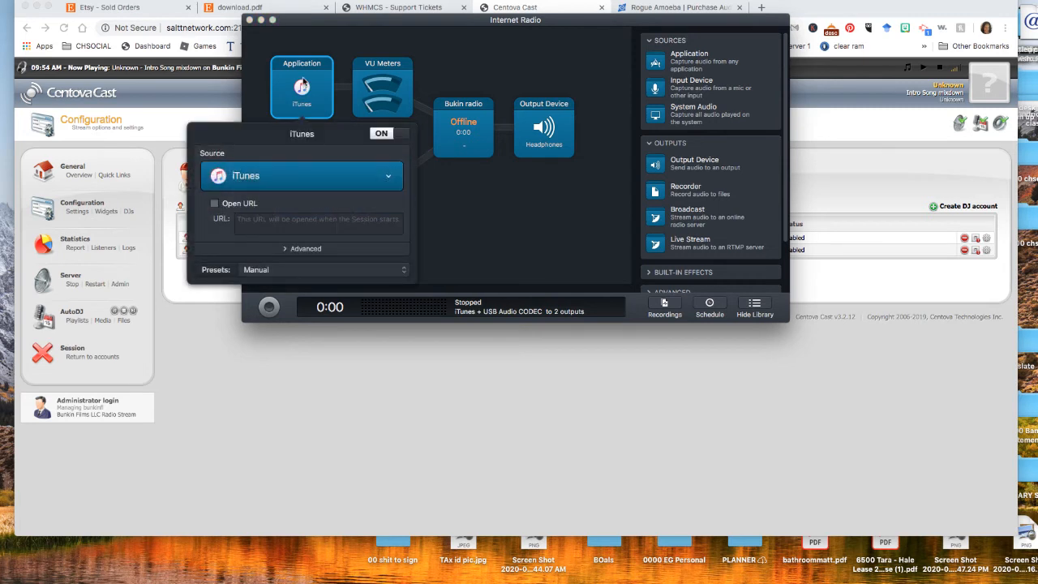
right_click(302, 88)
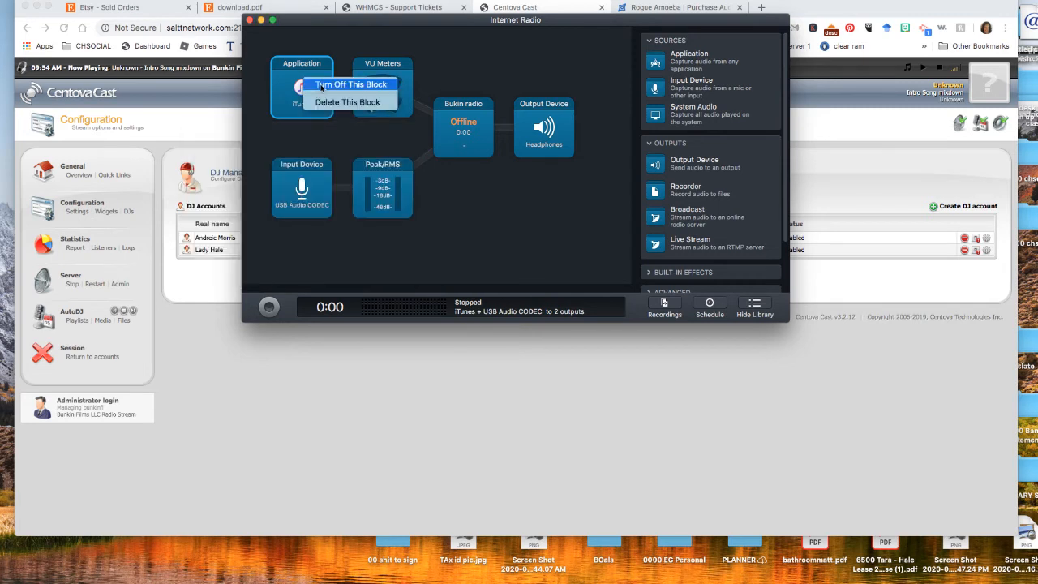
click(351, 85)
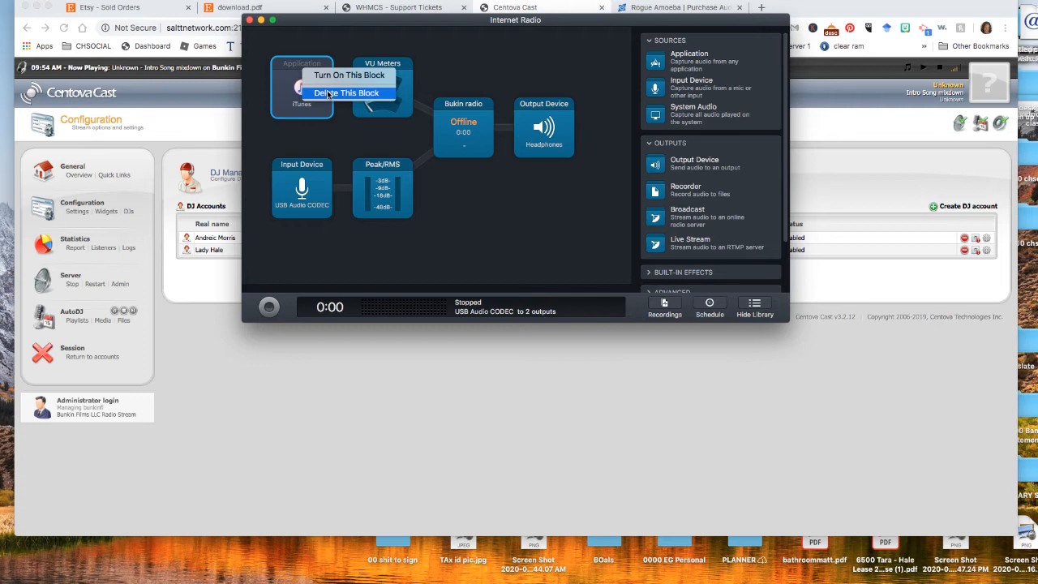
click(347, 93)
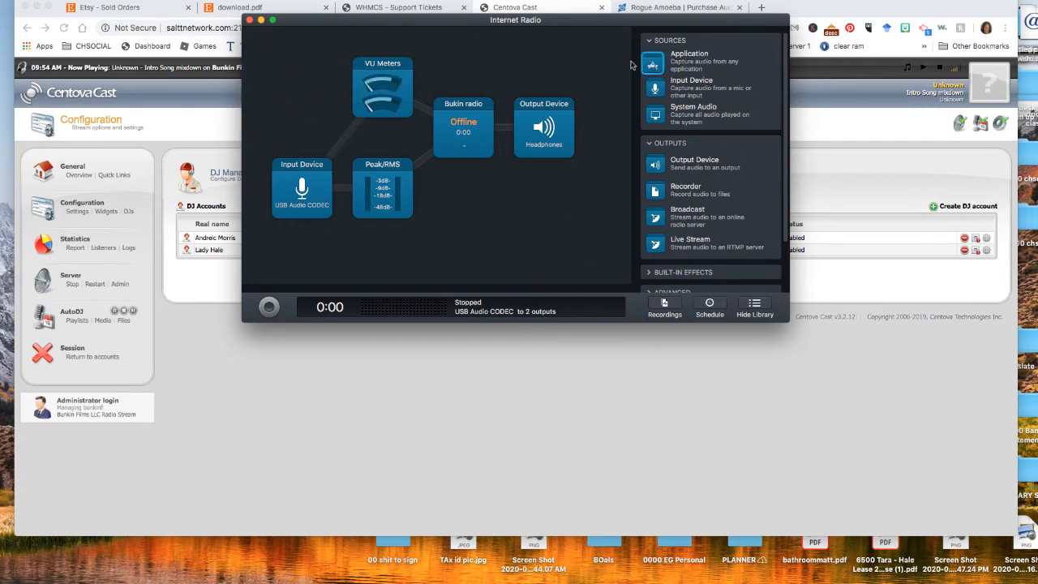
click(688, 61)
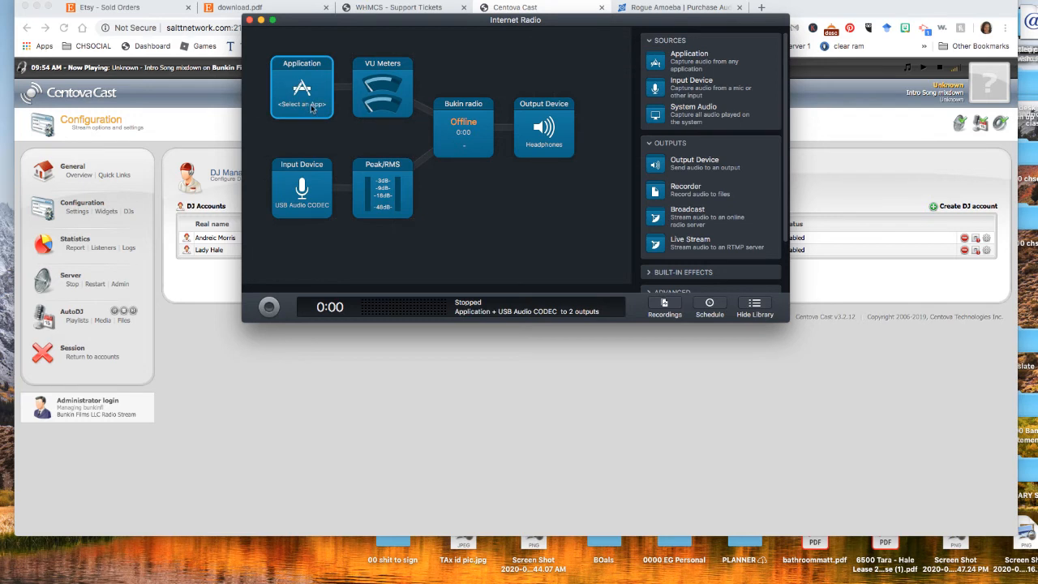
- Select Spotify as the application source and check the USB Audio CODEC input
click(302, 88)
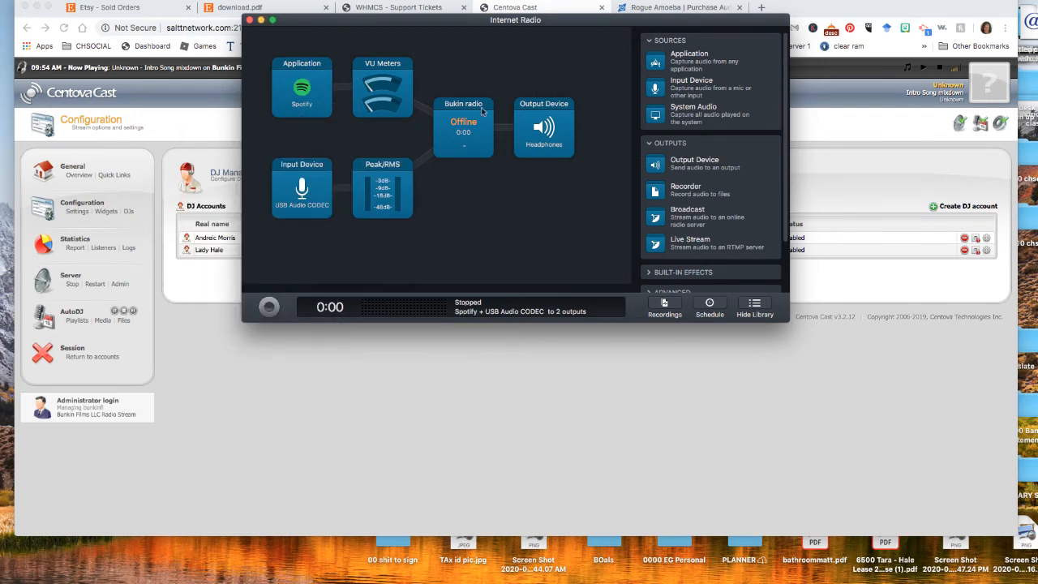
mouse_move(694, 132)
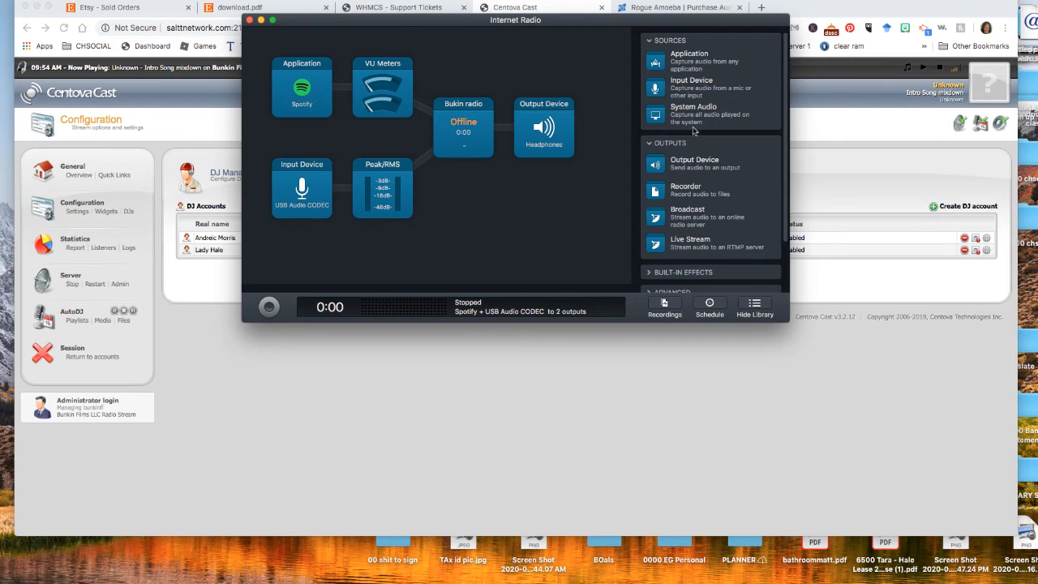
mouse_move(501, 146)
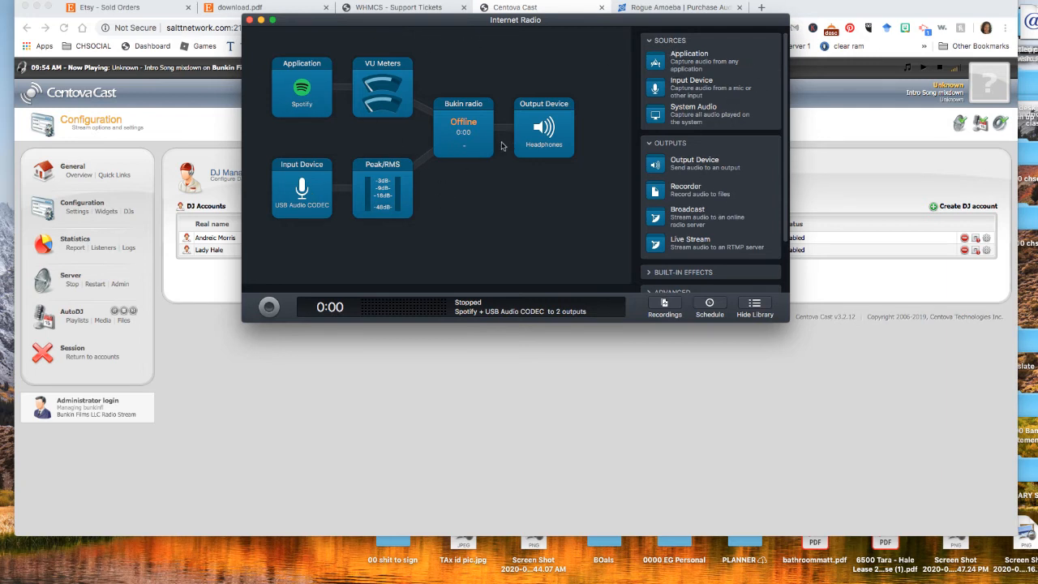
click(301, 188)
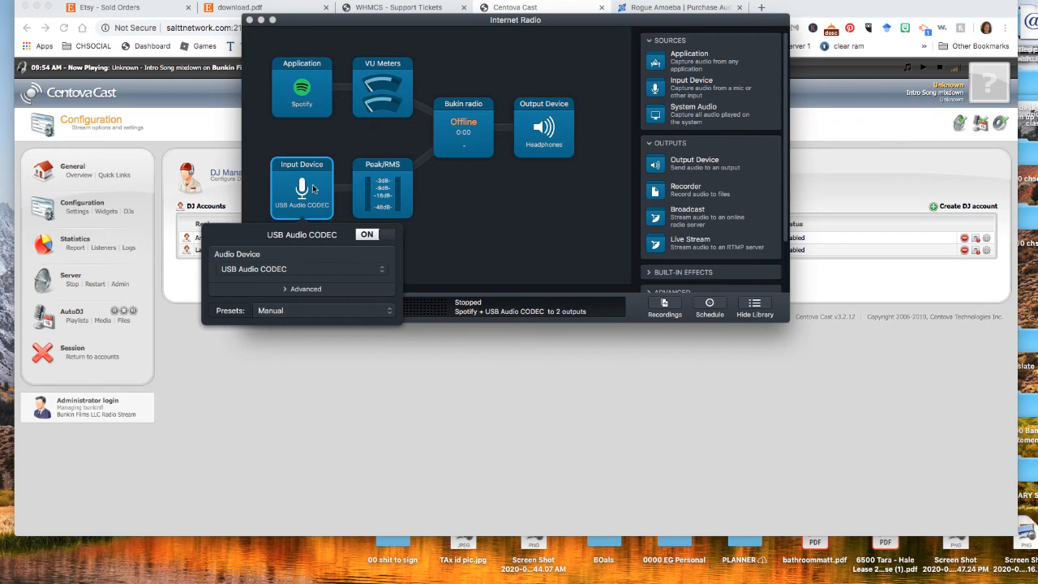
mouse_move(619, 194)
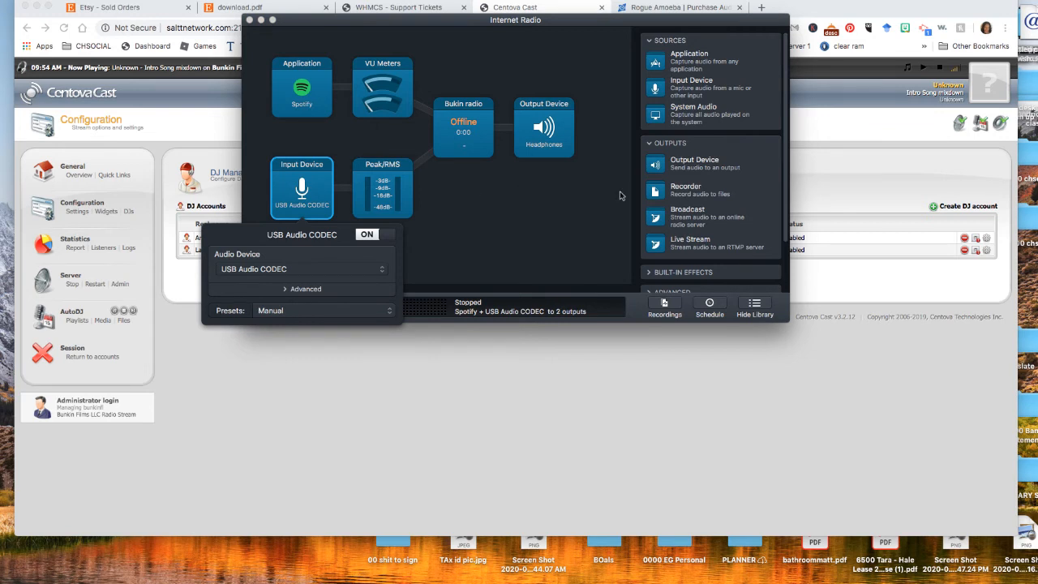
mouse_move(727, 71)
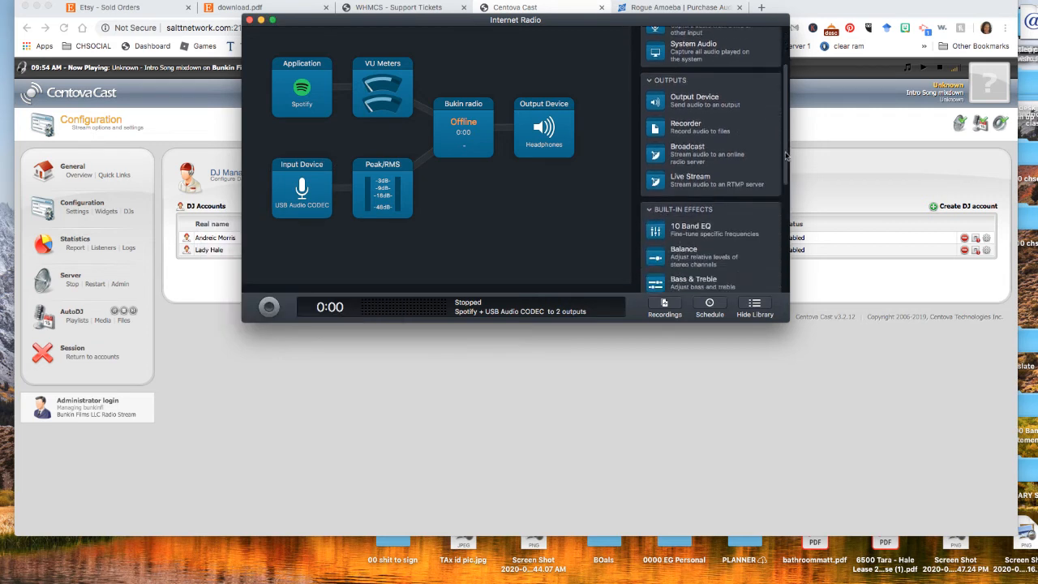
- Set the Volume effect on the USB mic to about 17 and shift the view toward the output blocks
scroll(down, 3)
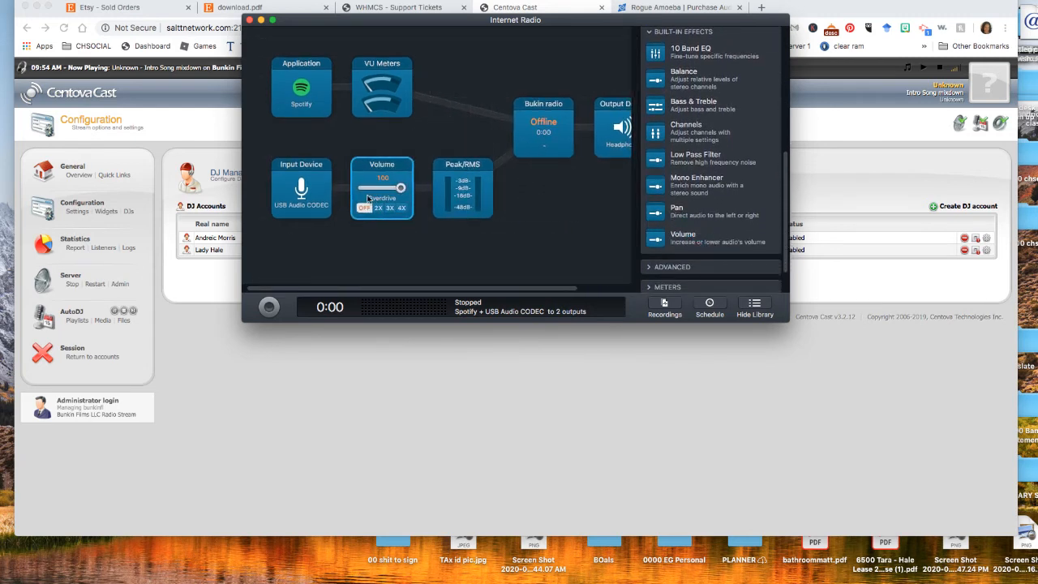
drag(379, 188, 376, 189)
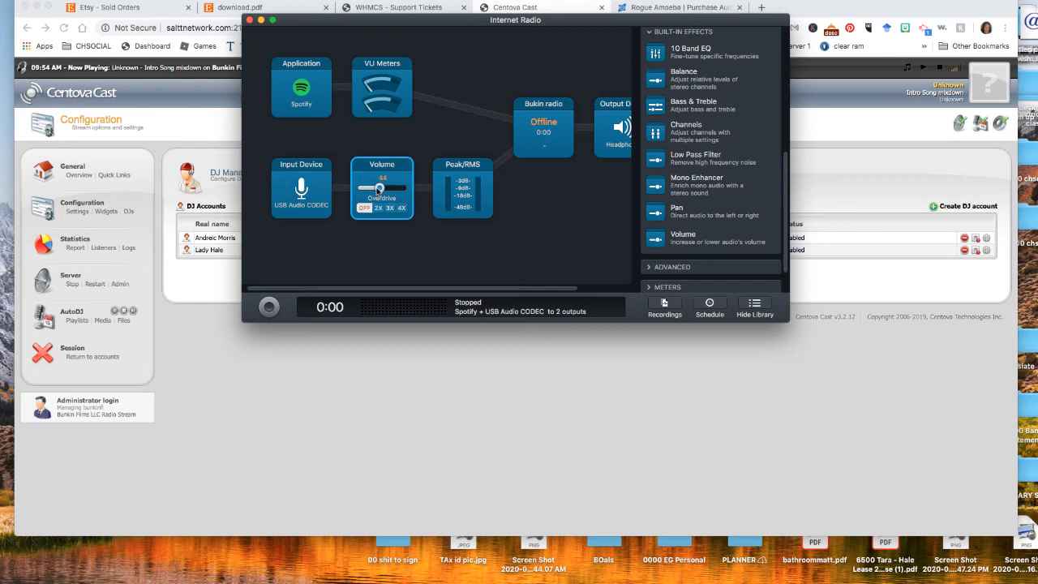
drag(380, 188, 365, 188)
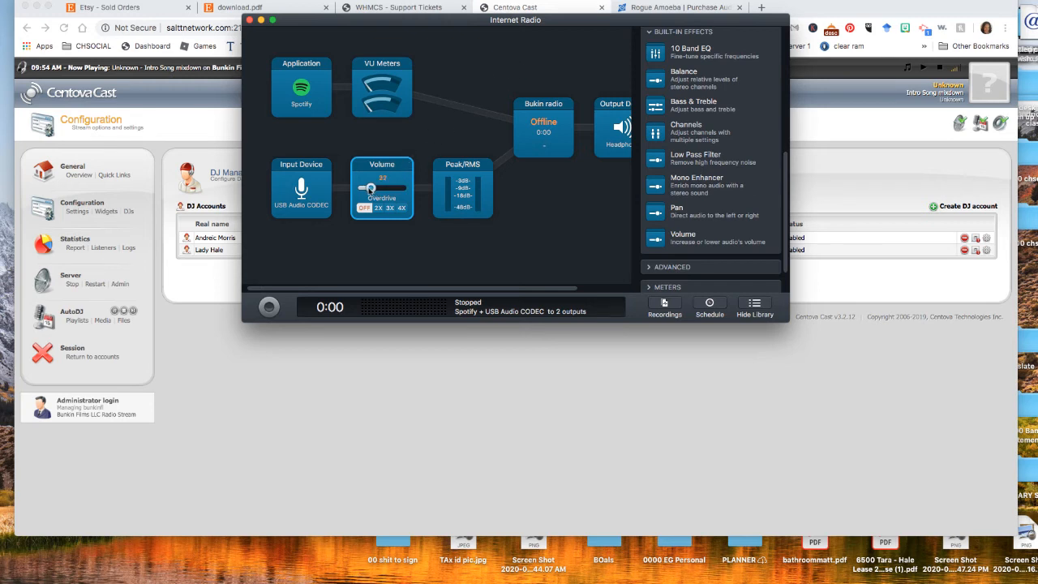
drag(367, 188, 397, 188)
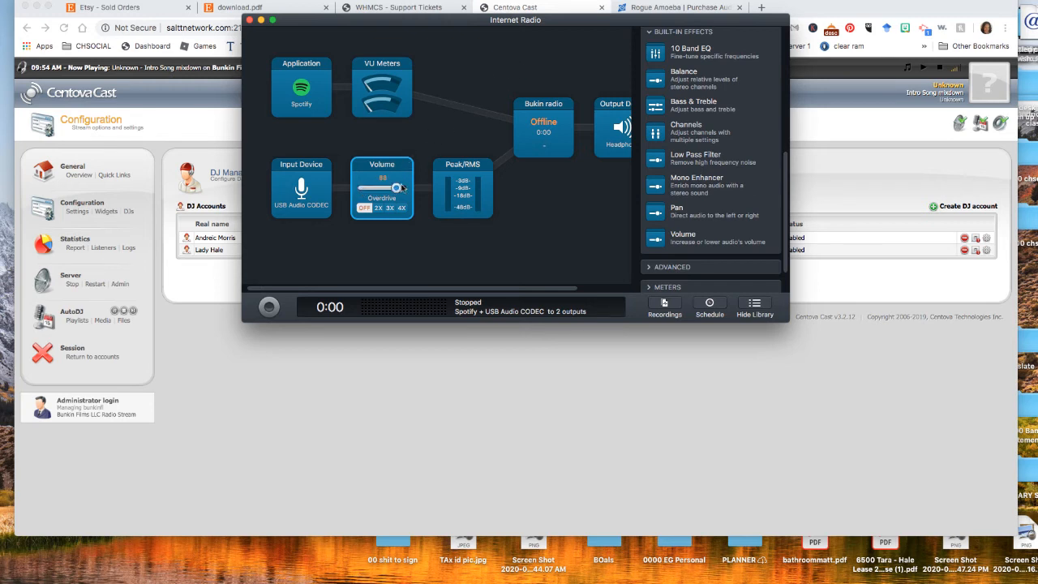
drag(397, 188, 381, 189)
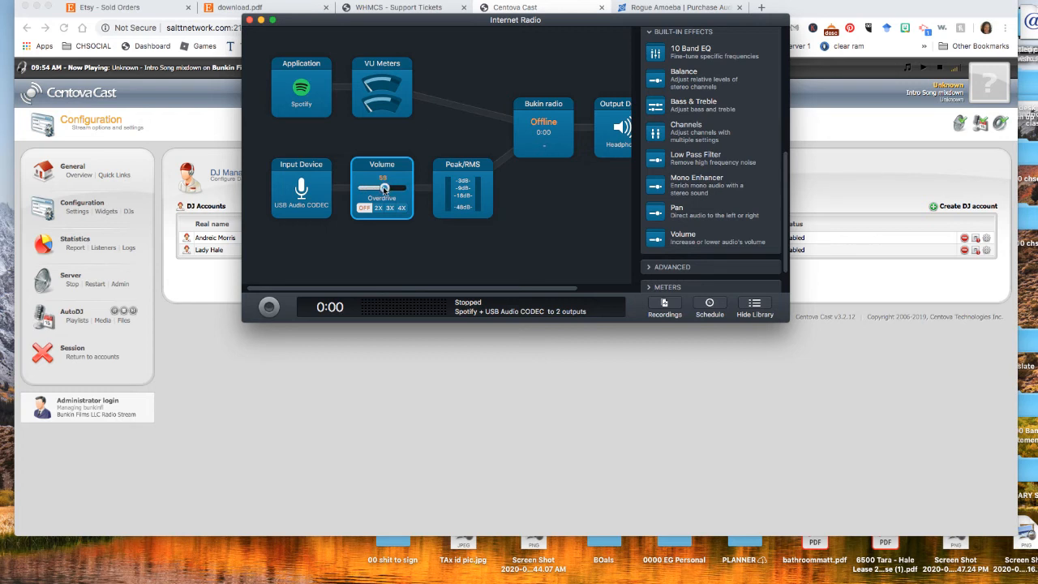
drag(381, 188, 367, 188)
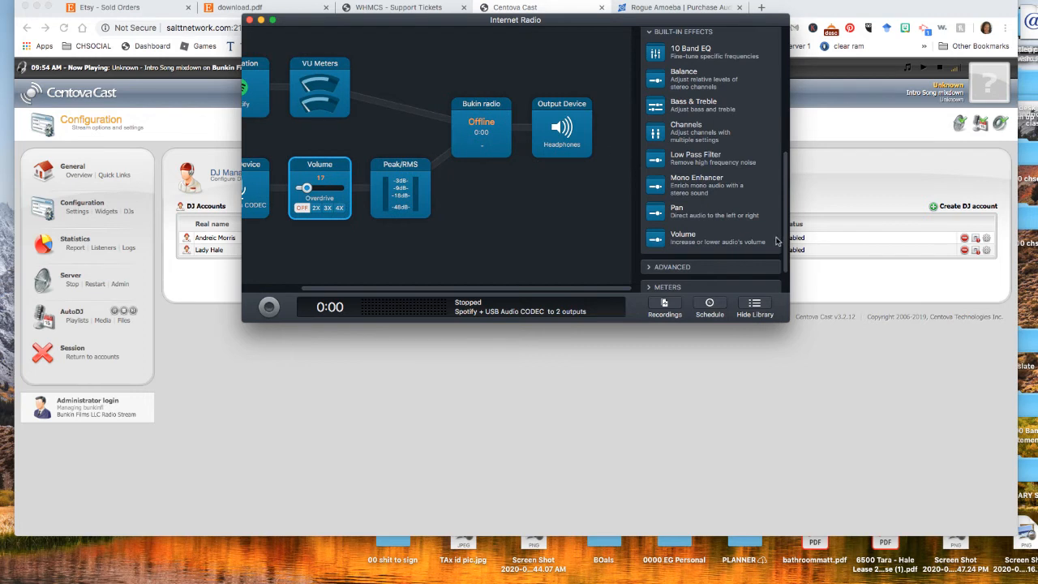
- Add a 256 kbps MP3 Recorder before the headphones output and begin choosing its save folder
scroll(up, 3)
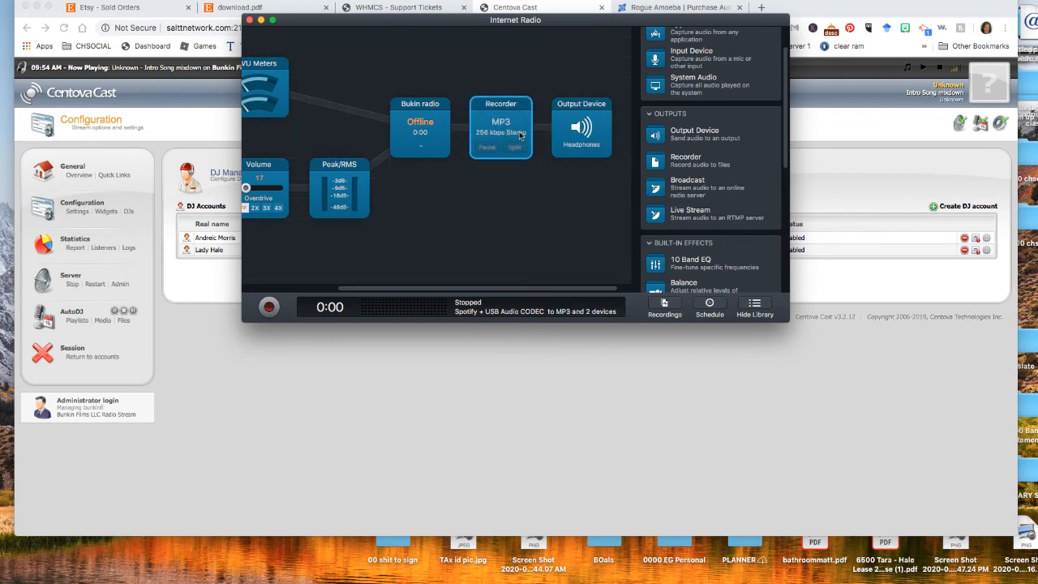
click(499, 121)
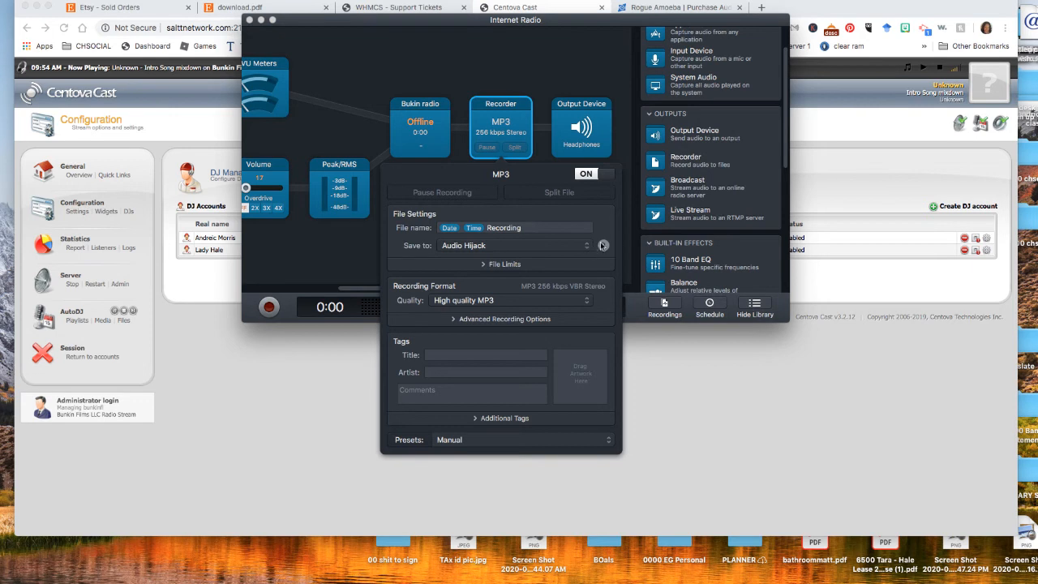
click(603, 245)
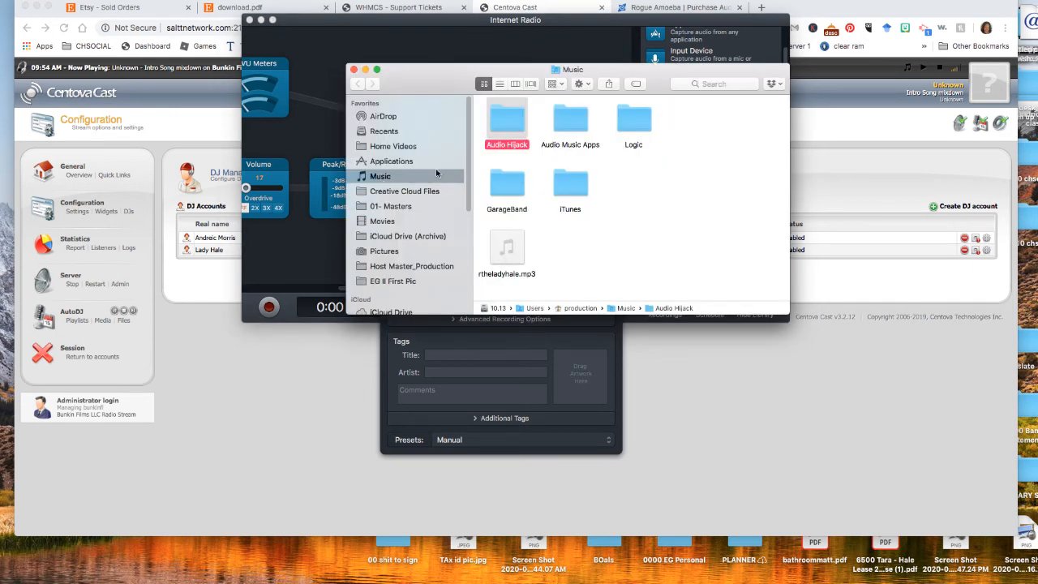
- Browse Desktop in list view into the live shows folder and confirm the chooser
scroll(down, 3)
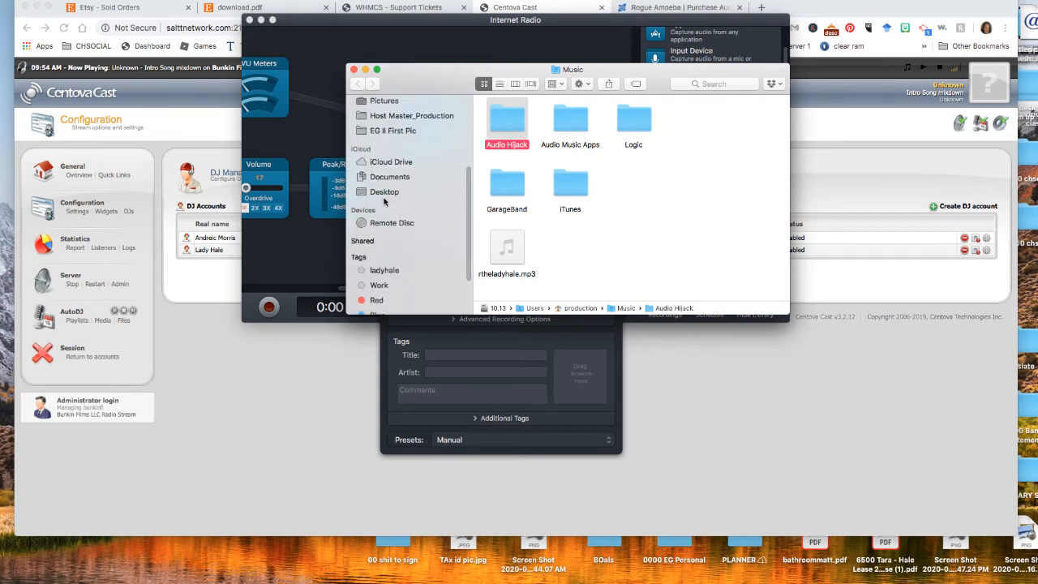
click(384, 191)
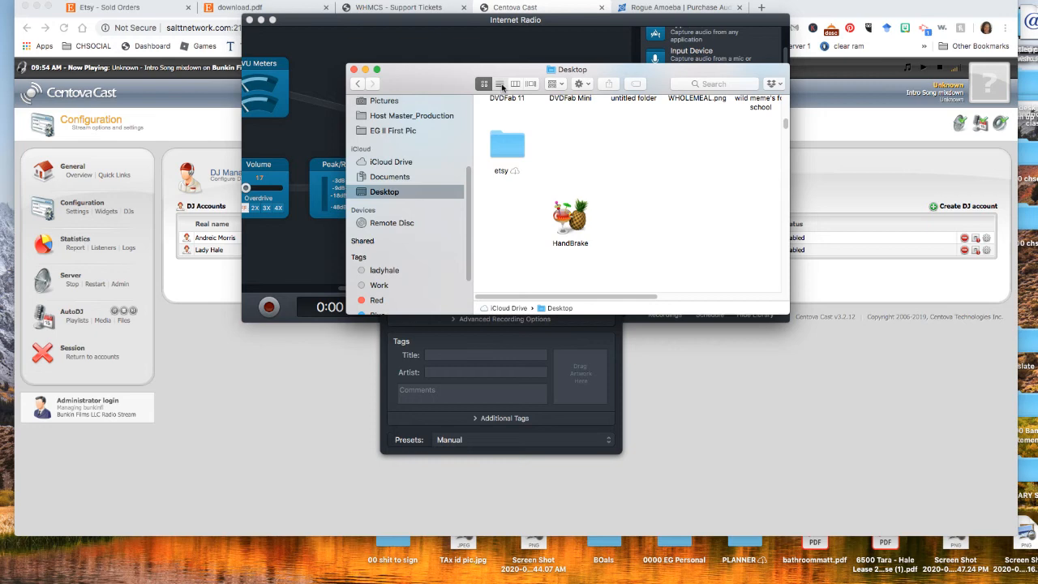
click(500, 85)
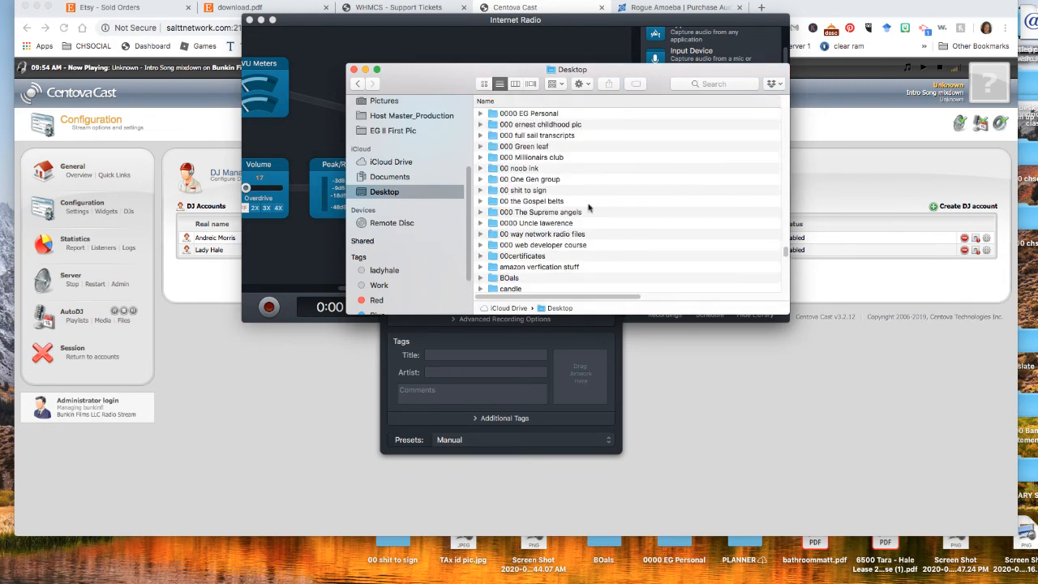
click(580, 84)
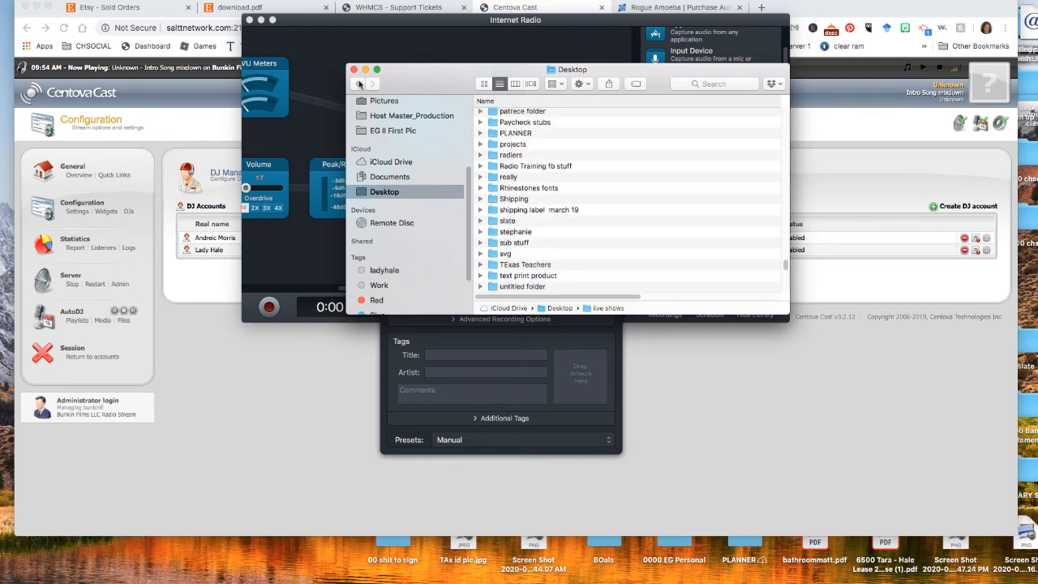
click(354, 68)
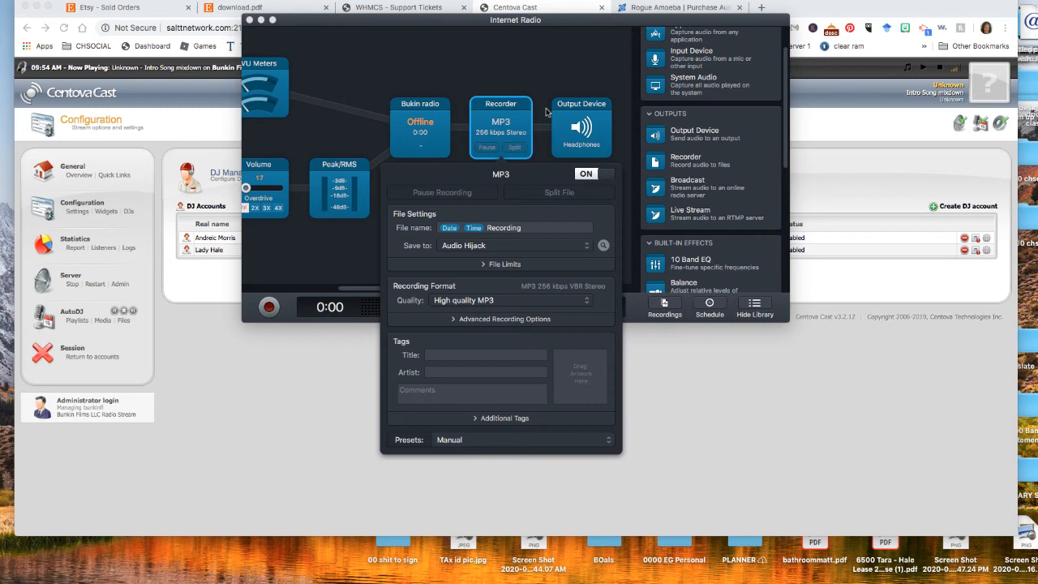
mouse_move(539, 96)
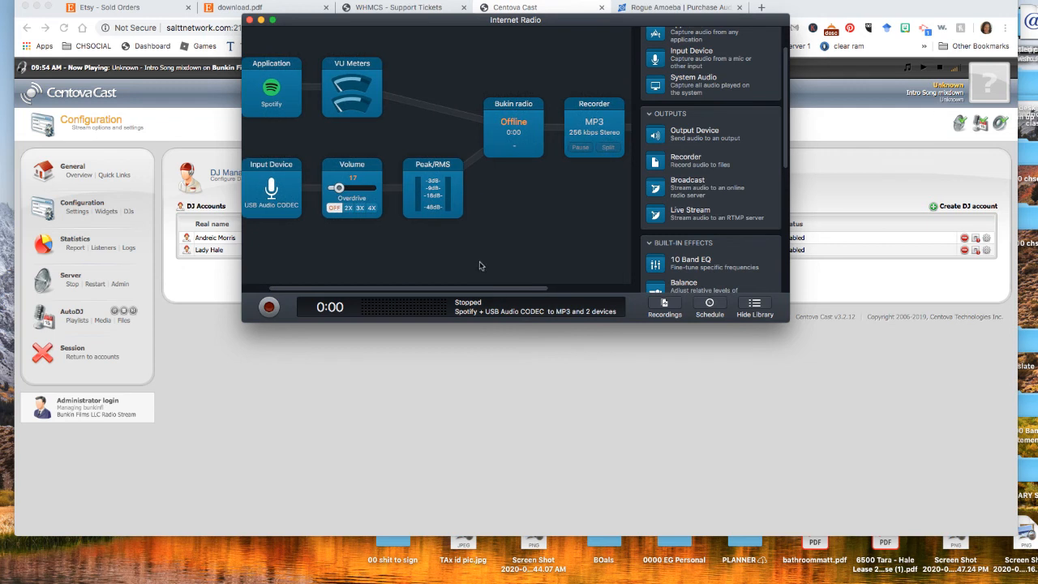
mouse_move(786, 324)
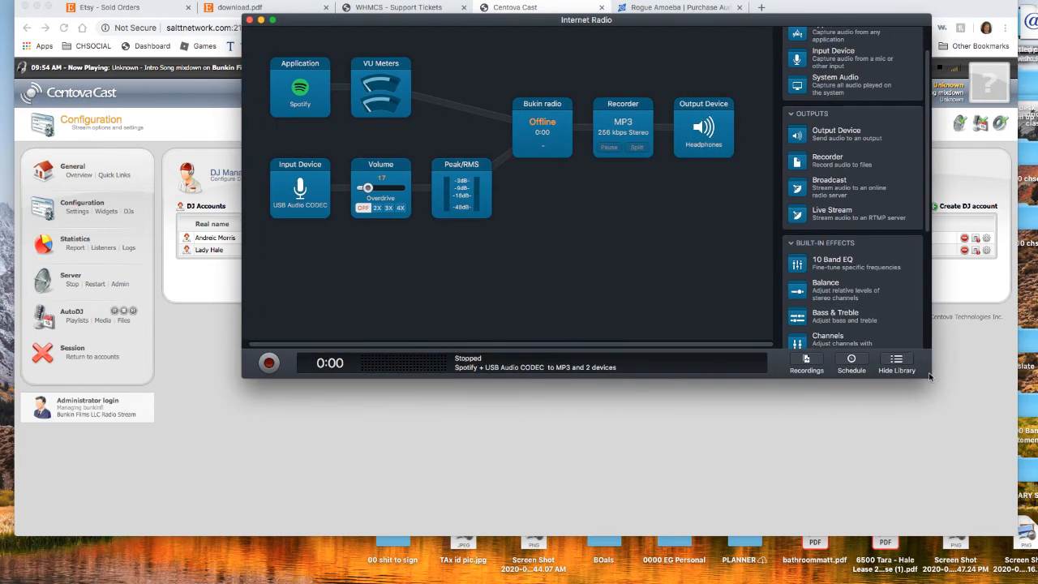
- Reposition the Internet Radio session window so the full source-to-headphones chain is visible
drag(585, 19, 545, 10)
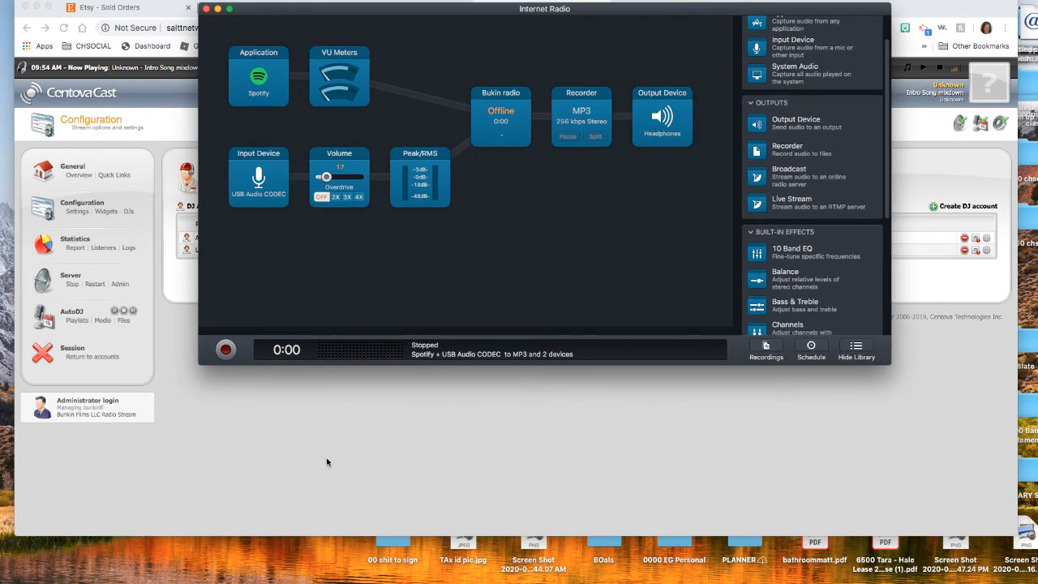
mouse_move(237, 363)
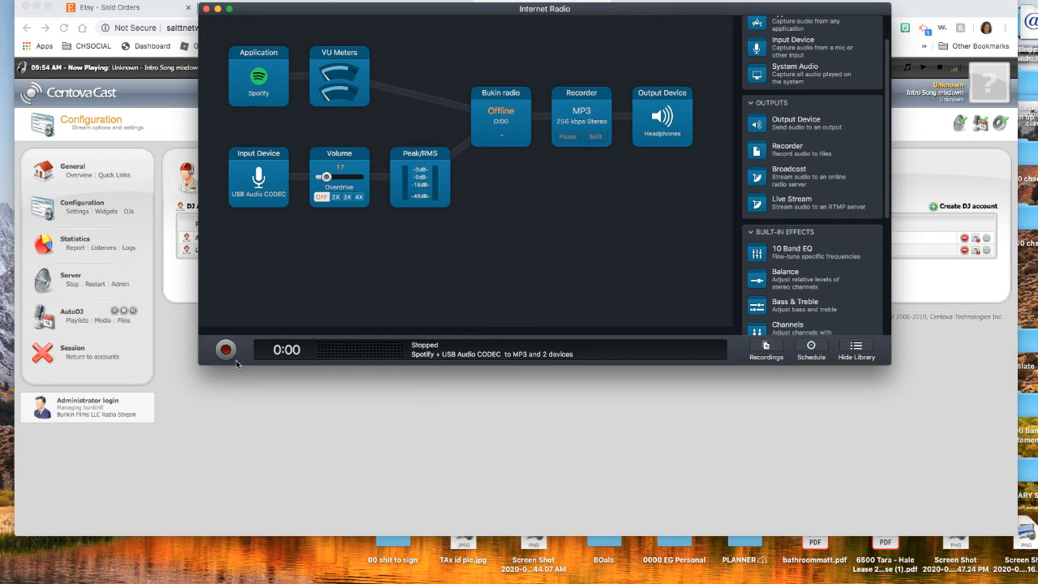
mouse_move(227, 350)
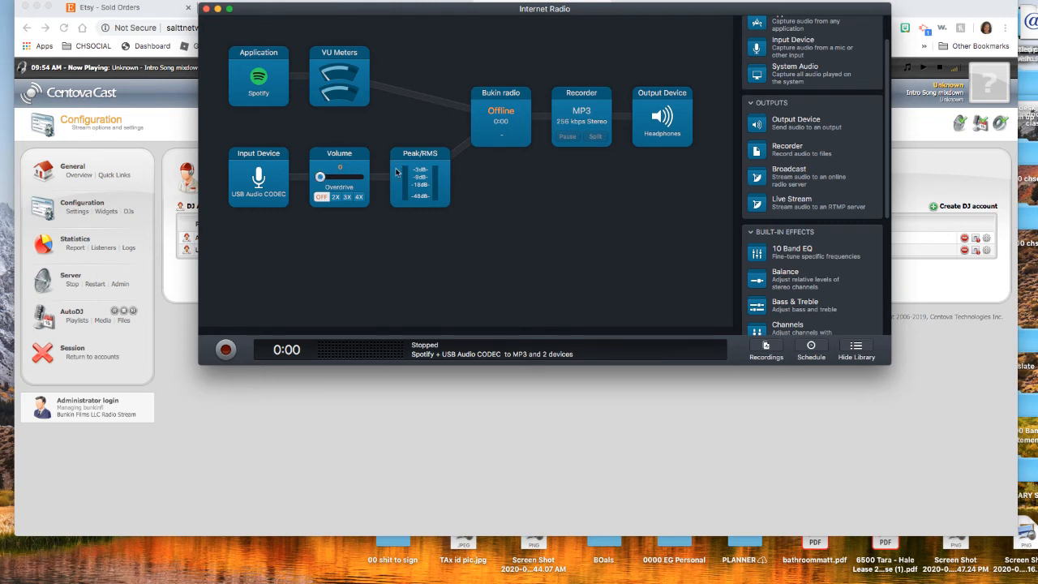
mouse_move(284, 227)
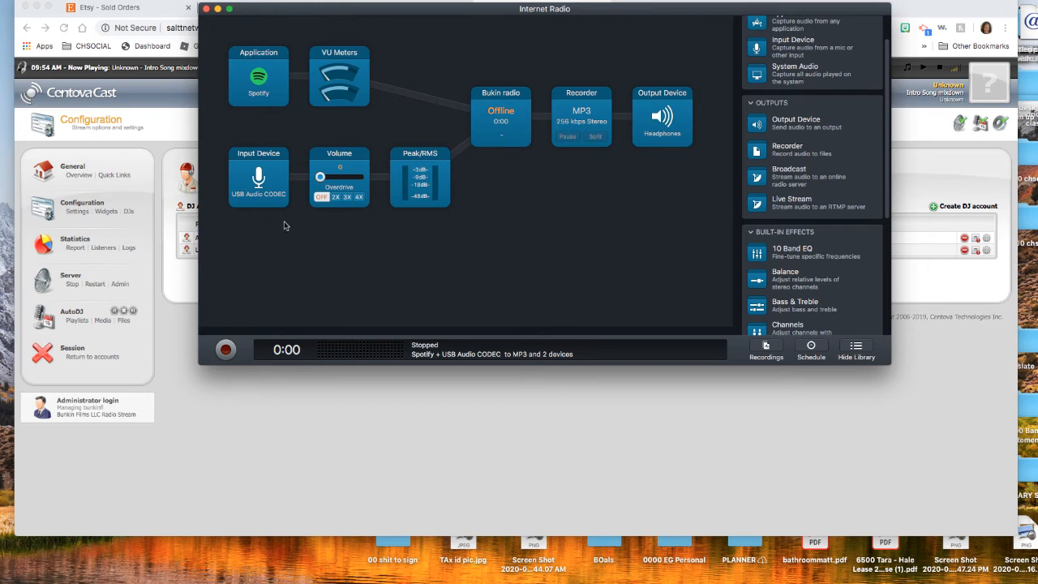
- Run the session so Bukin radio goes On Air and recording starts, then bring Spotify forward
click(227, 350)
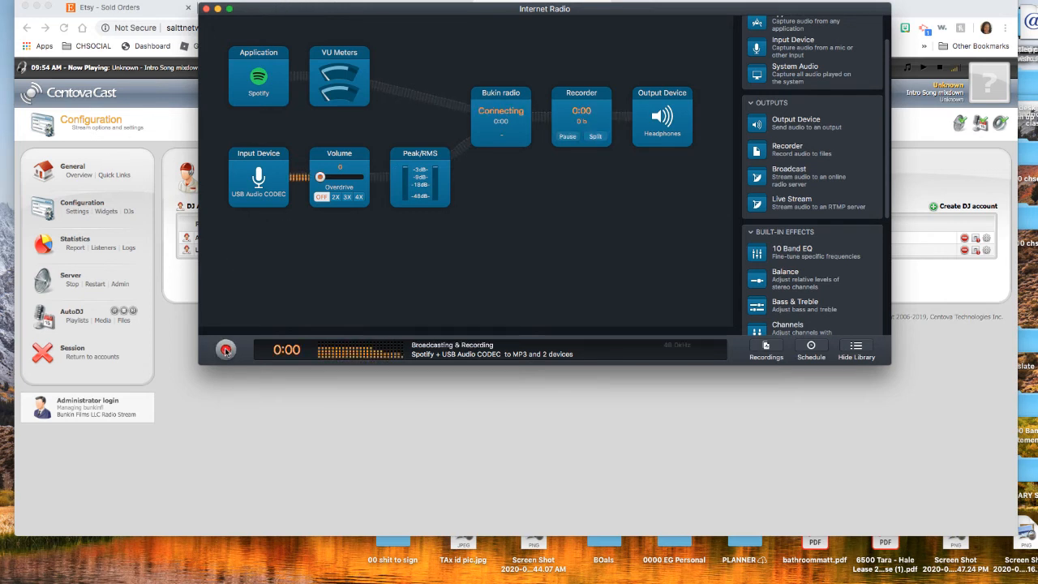
click(225, 351)
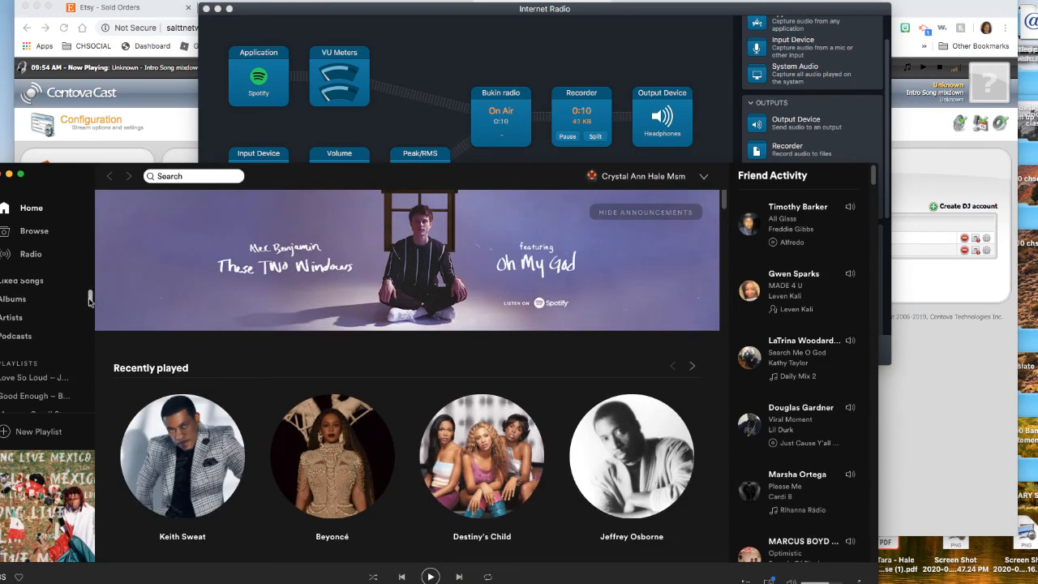
- In the CHH NOOBS LIST playlist, play Swoope's "All the Time" for the broadcast
scroll(down, 3)
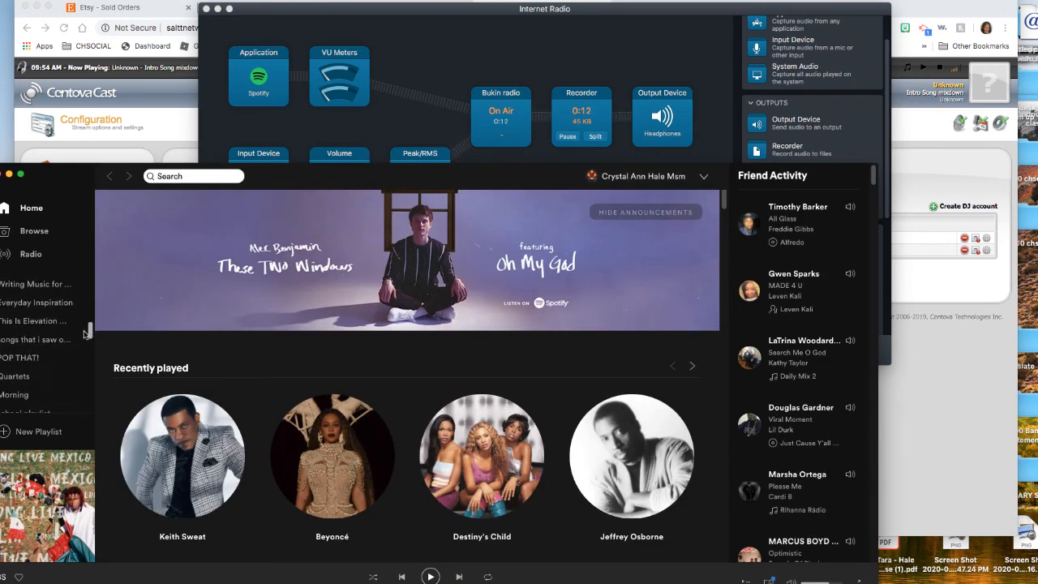
scroll(down, 3)
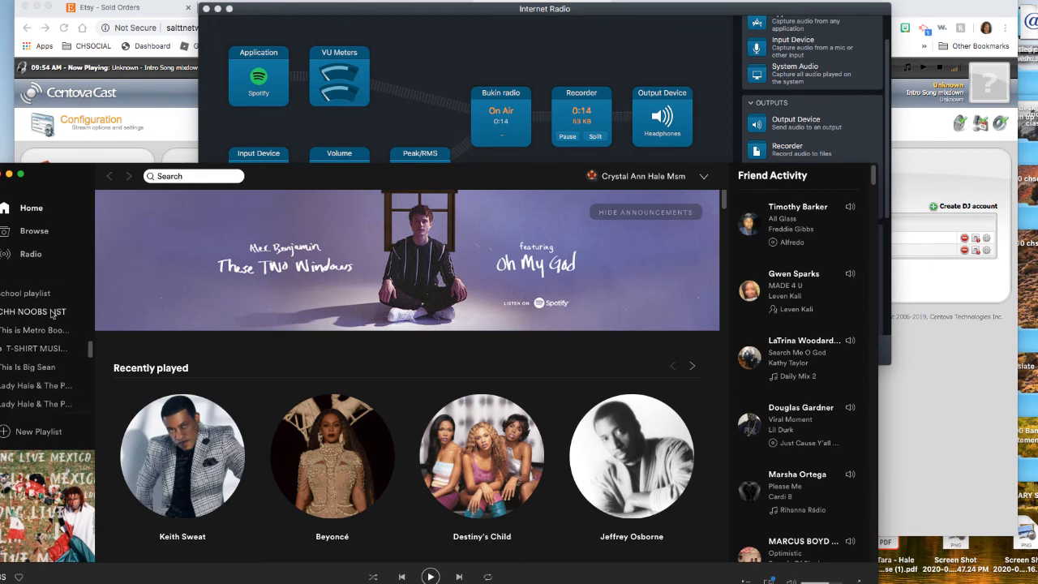
click(32, 311)
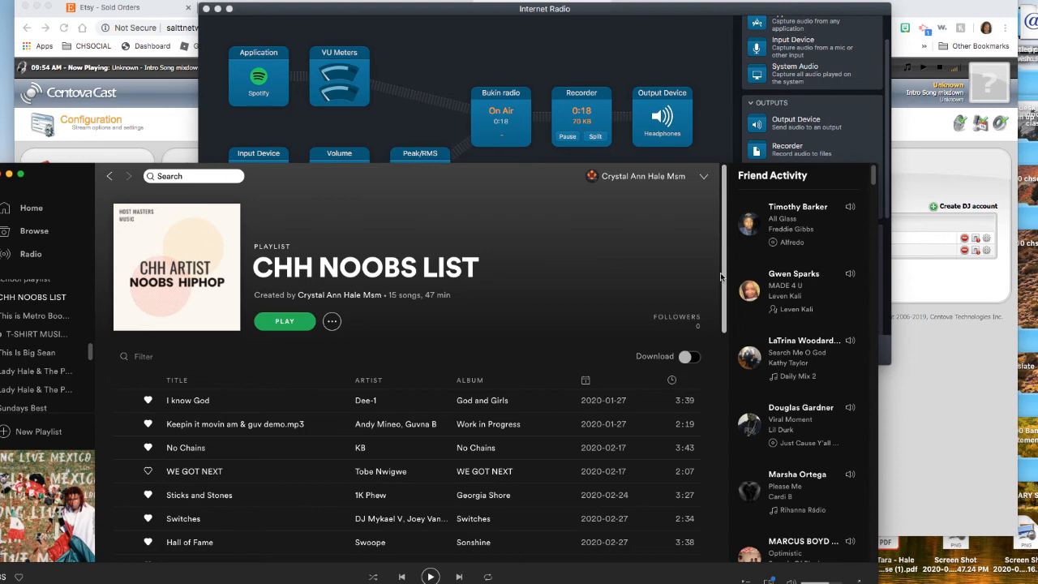
scroll(down, 3)
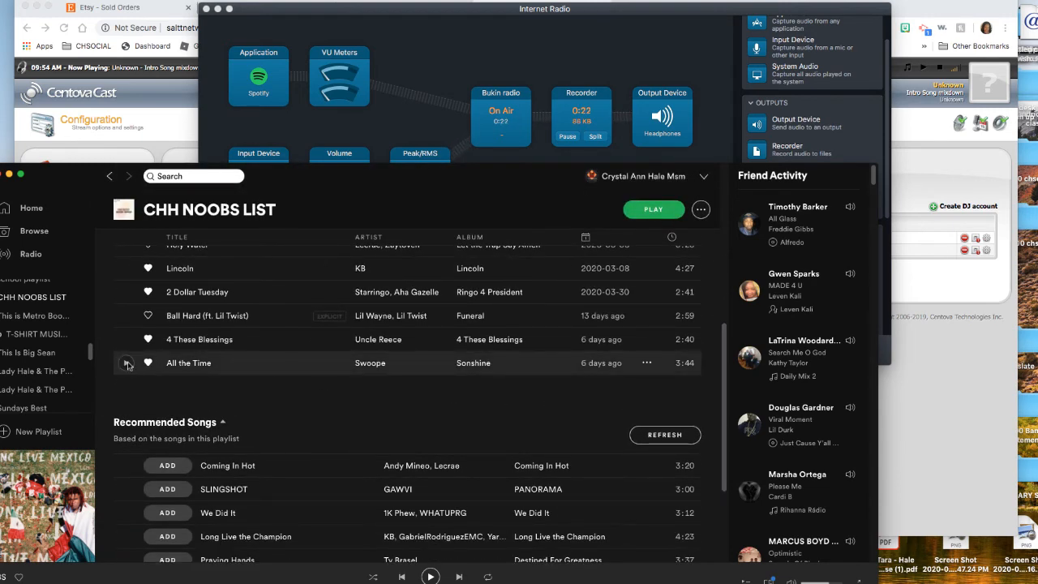
click(126, 363)
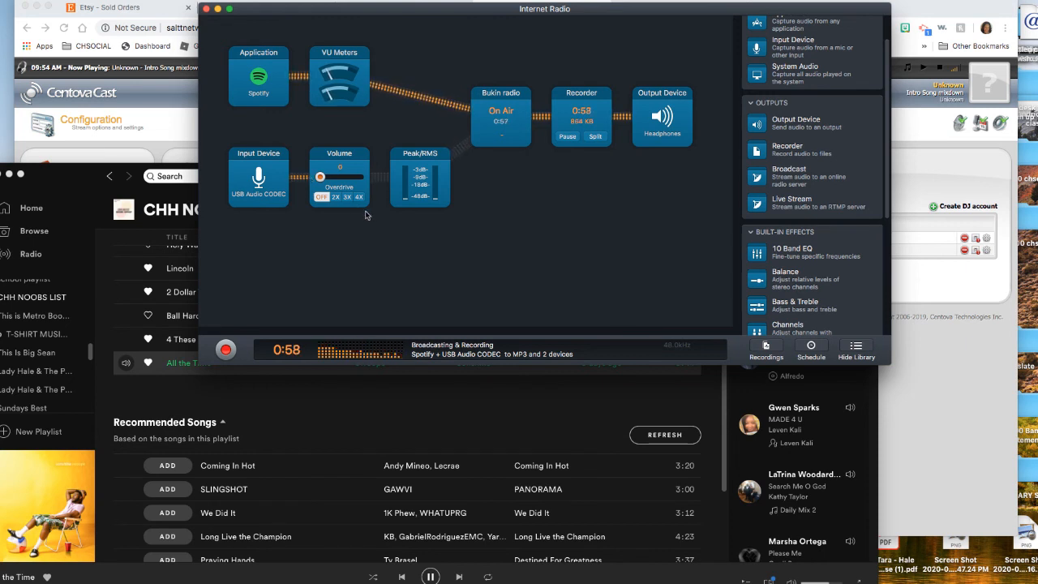
- Review the Headphones output block's audio device and output volume settings
click(662, 116)
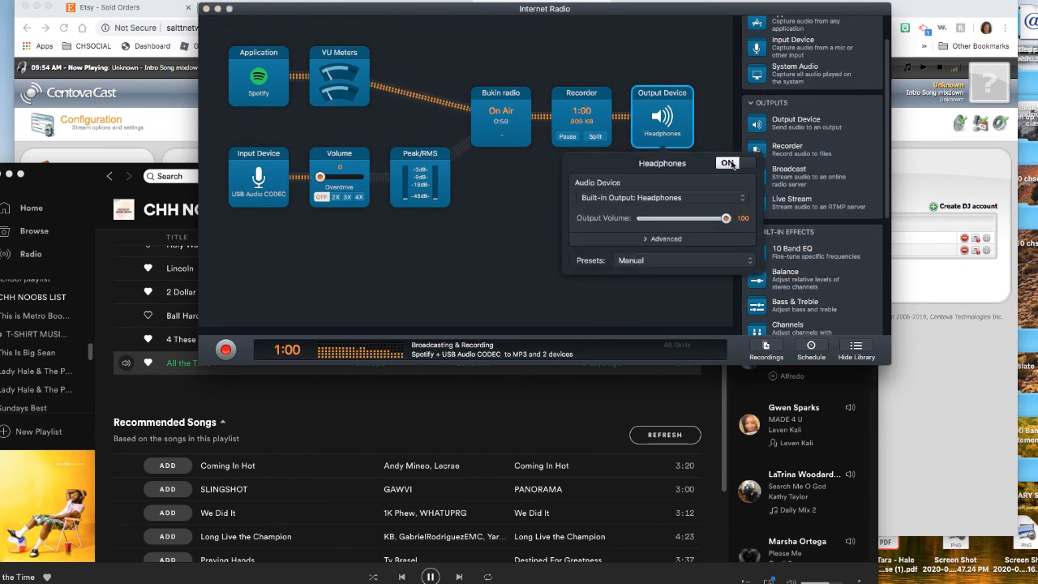
click(727, 162)
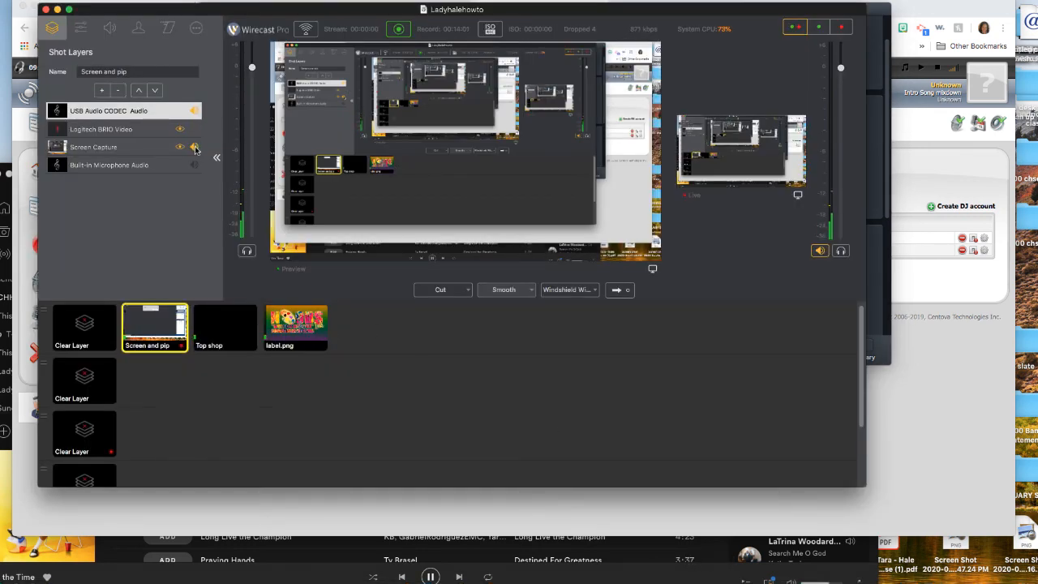
- Bring the Centova Cast DJ Management page back to the front
click(195, 146)
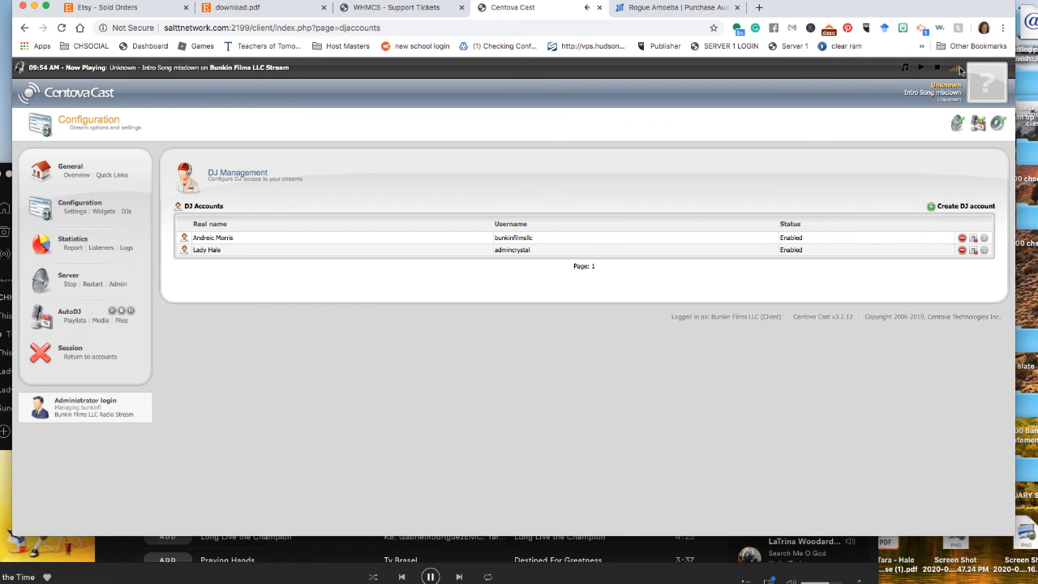
mouse_move(528, 62)
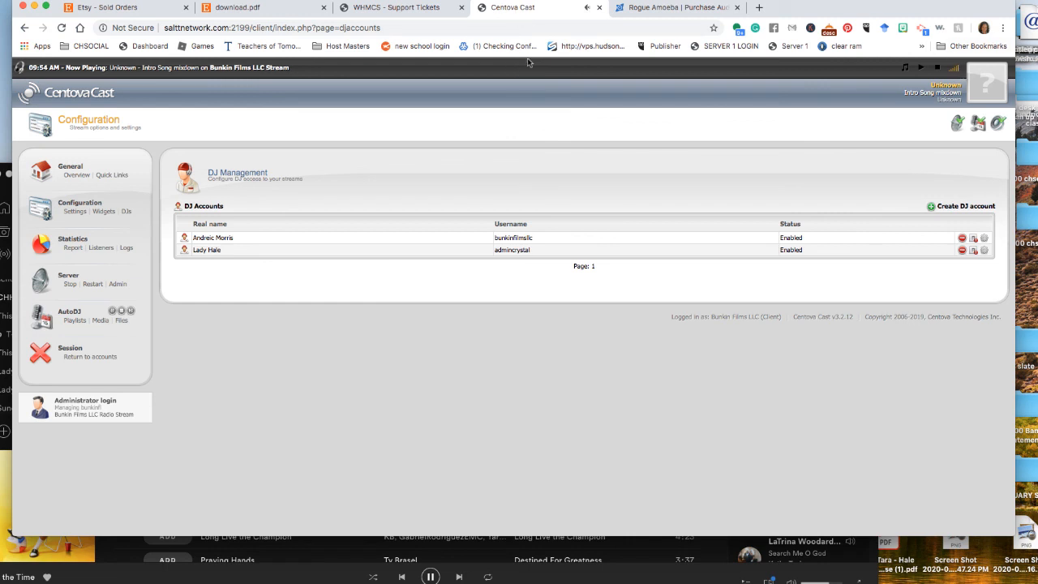
mouse_move(42, 165)
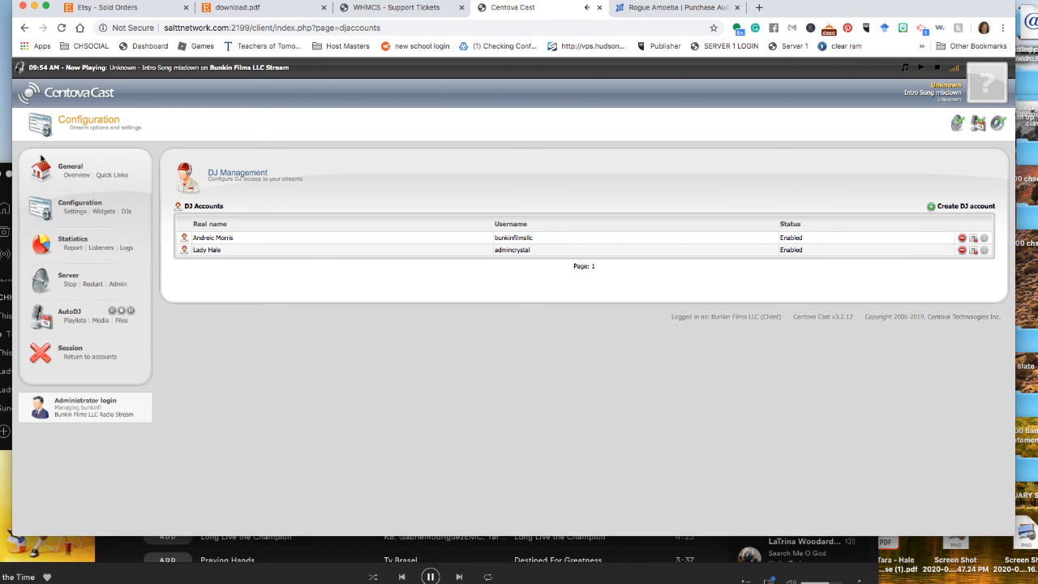